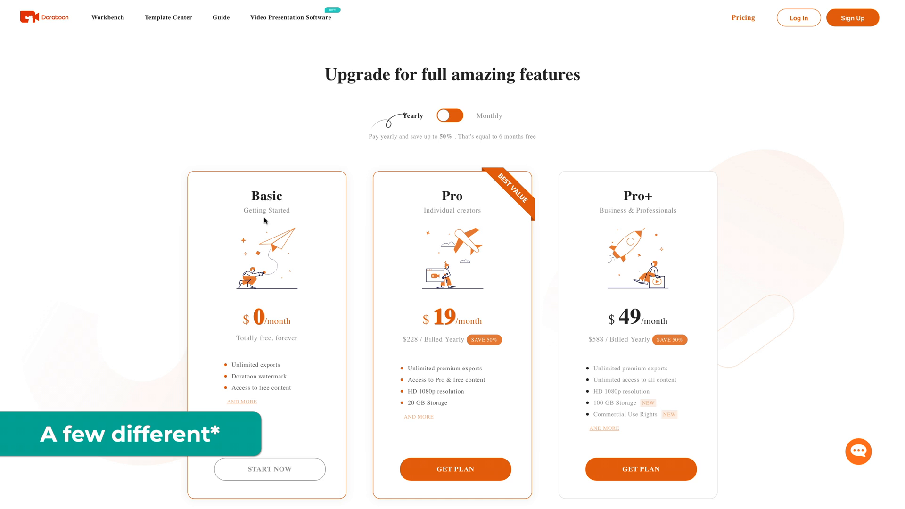
Filter the template gallery from horizontal to Vertical (9:16) aspect-ratio templates.
{"action": "scroll", "scroll_direction": "down", "scroll_amount": 3}
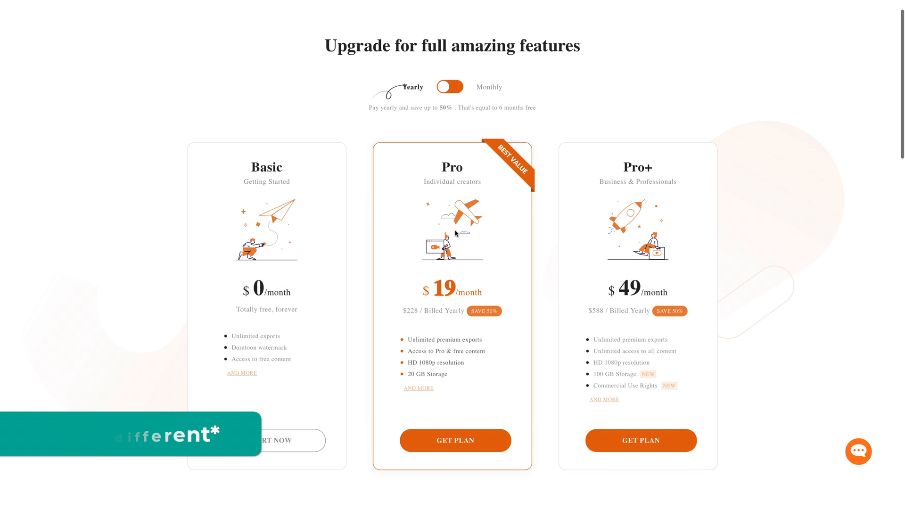
{"action": "scroll", "scroll_direction": "down", "scroll_amount": 3}
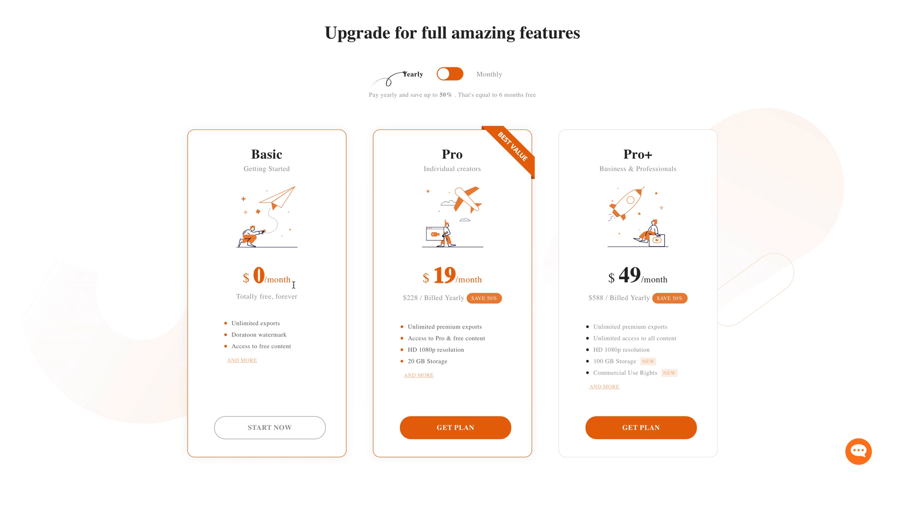
{"action": "mouse_move", "coordinate": [306, 286]}
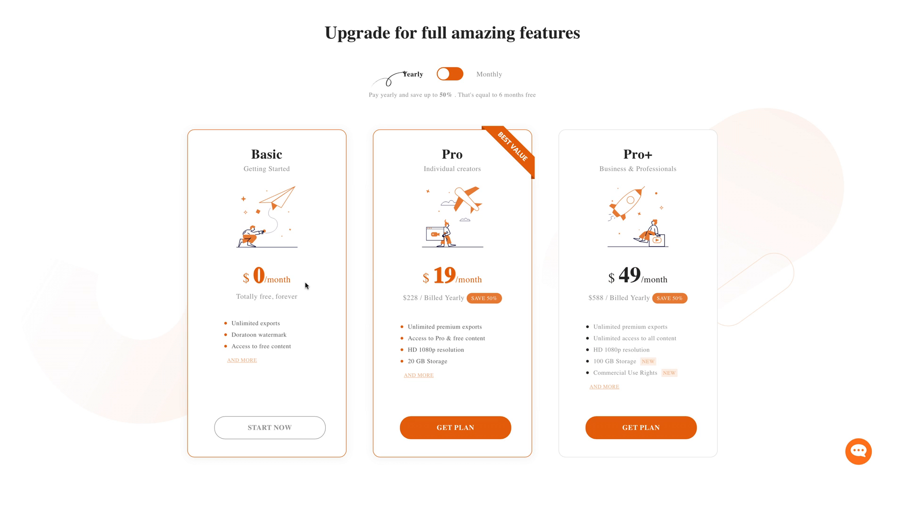
{"action": "scroll", "scroll_direction": "down", "scroll_amount": 3}
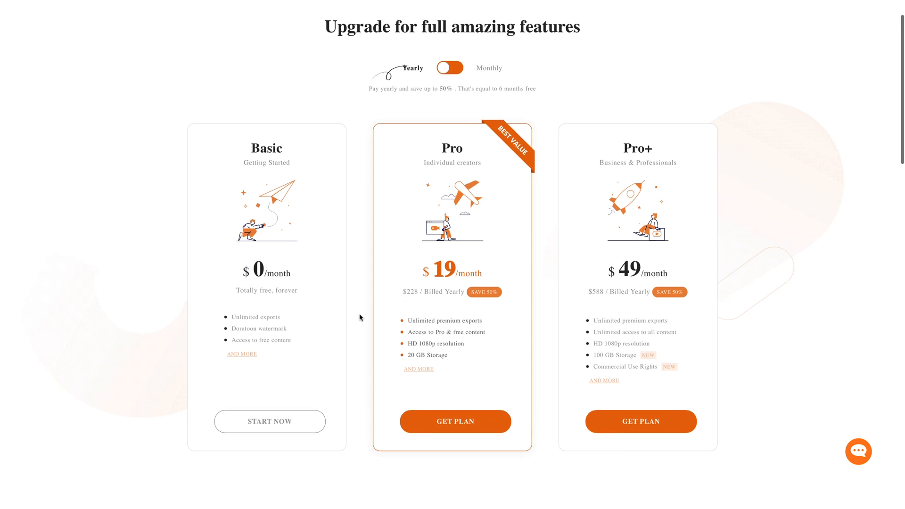
{"action": "scroll", "scroll_direction": "down", "scroll_amount": 3}
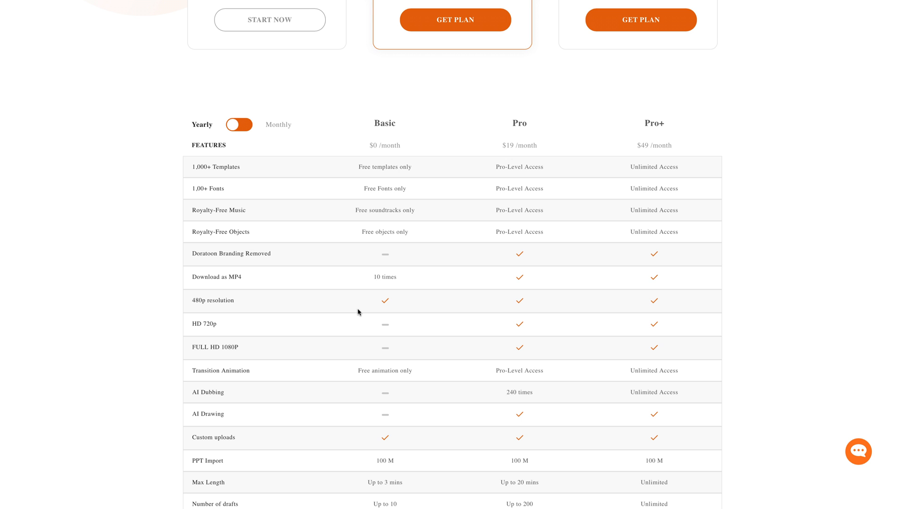
{"action": "mouse_move", "coordinate": [414, 247]}
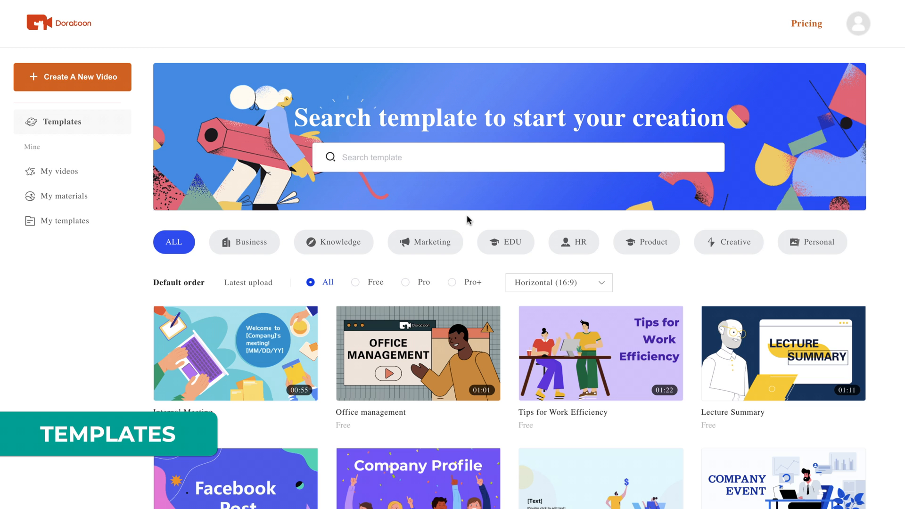
{"action": "scroll", "scroll_direction": "down", "scroll_amount": 3}
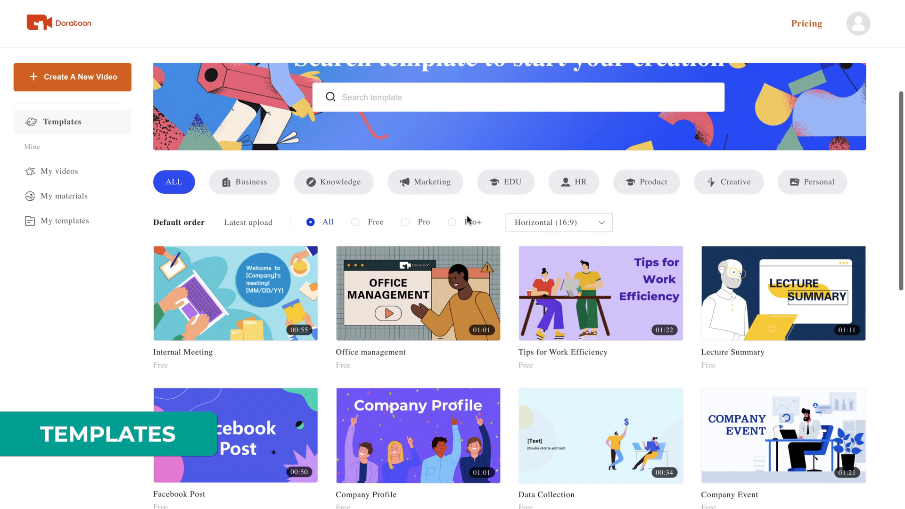
{"action": "mouse_move", "coordinate": [417, 293]}
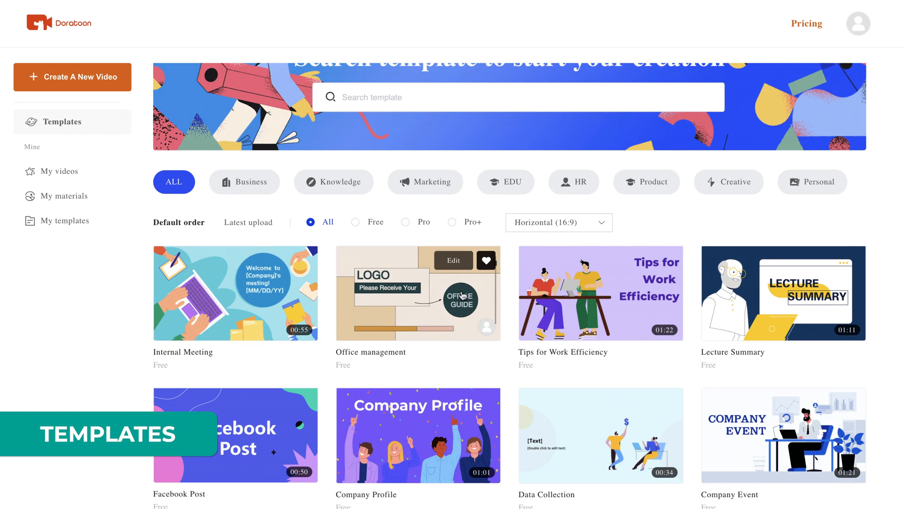
{"action": "scroll", "scroll_direction": "down", "scroll_amount": 3}
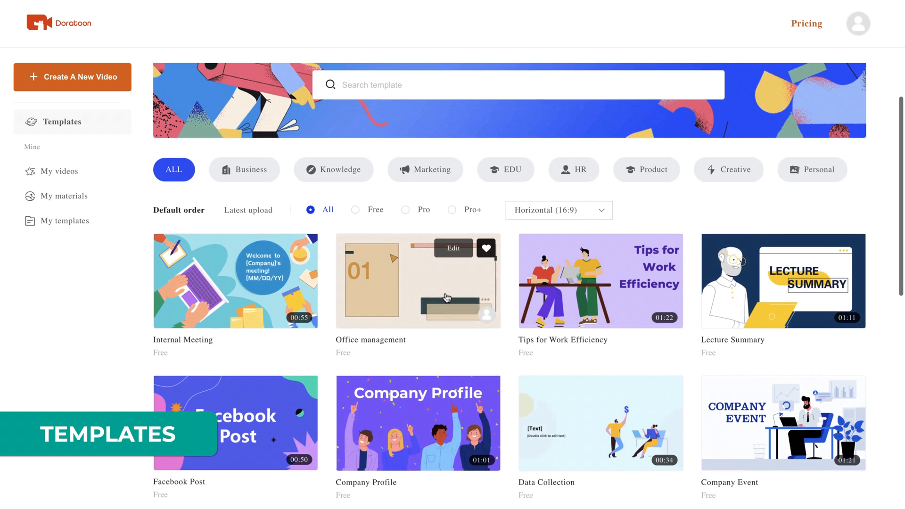
{"action": "scroll", "scroll_direction": "down", "scroll_amount": 3}
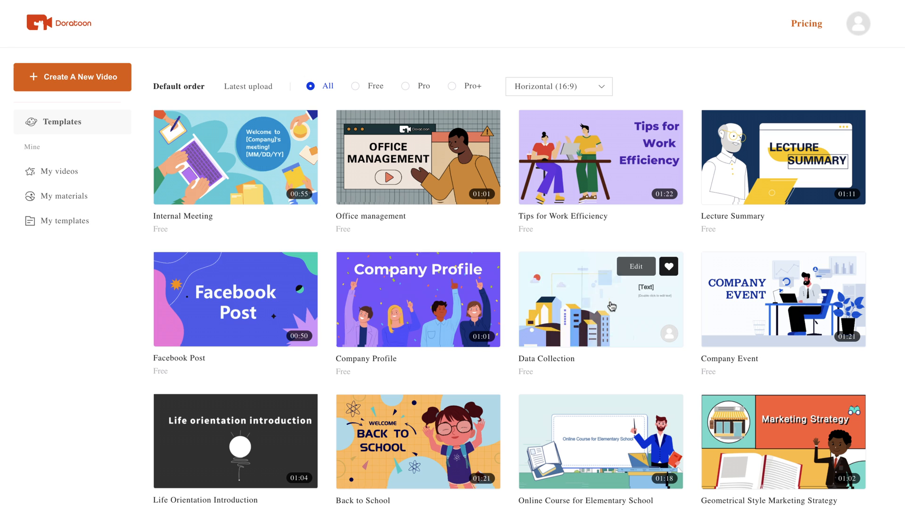
{"action": "mouse_move", "coordinate": [783, 299]}
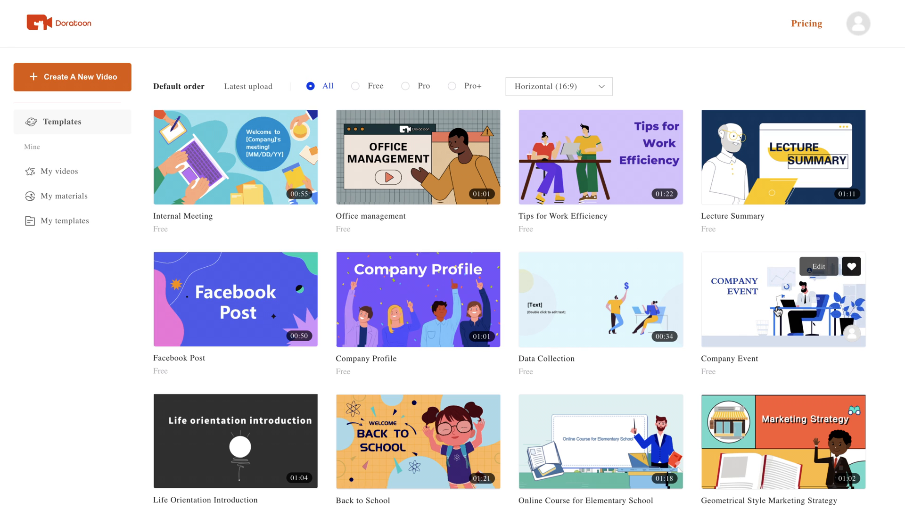
{"action": "mouse_move", "coordinate": [782, 311]}
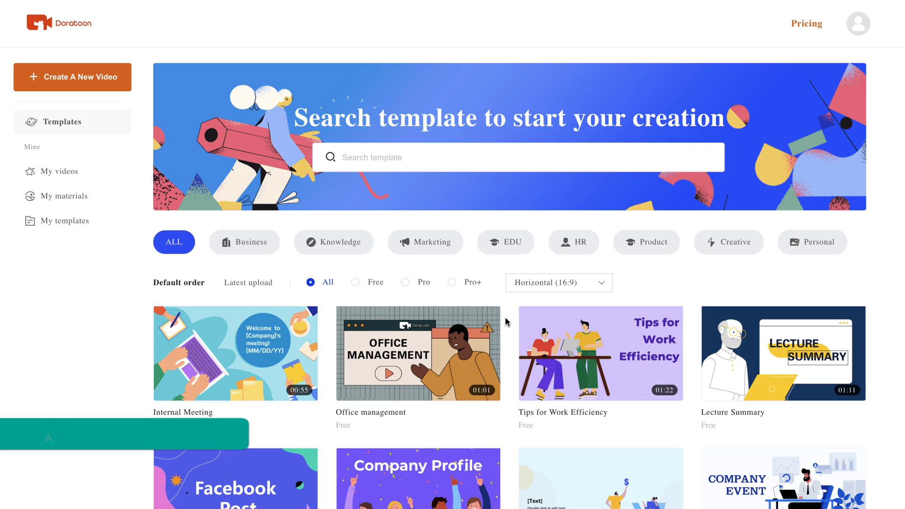
{"action": "left_click", "coordinate": [557, 282]}
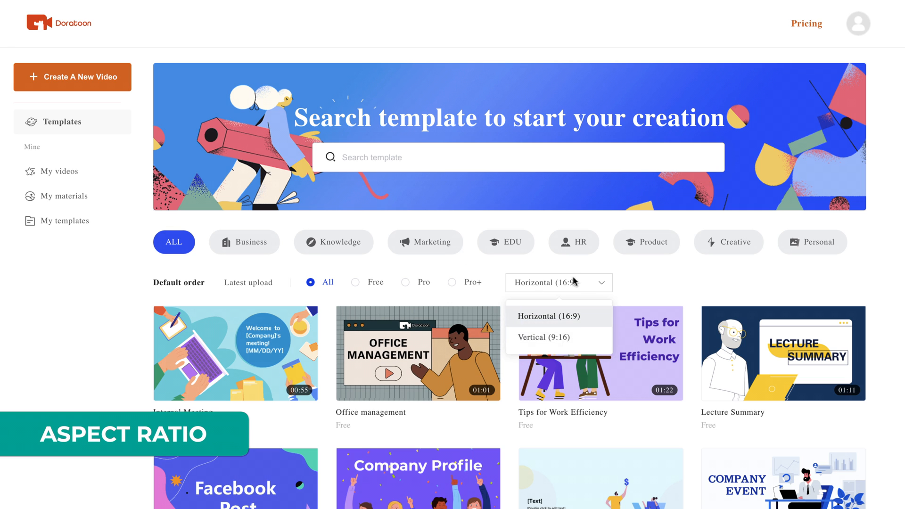
{"action": "mouse_move", "coordinate": [573, 283]}
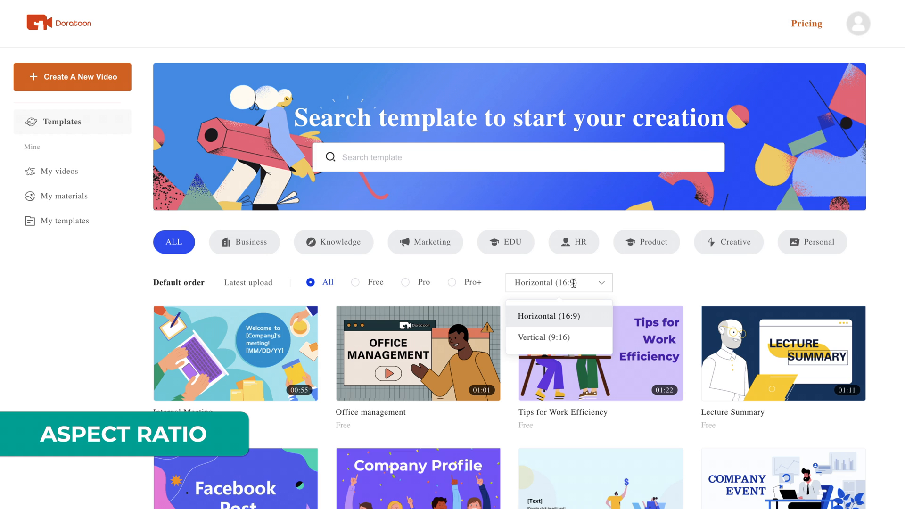
{"action": "mouse_move", "coordinate": [544, 319]}
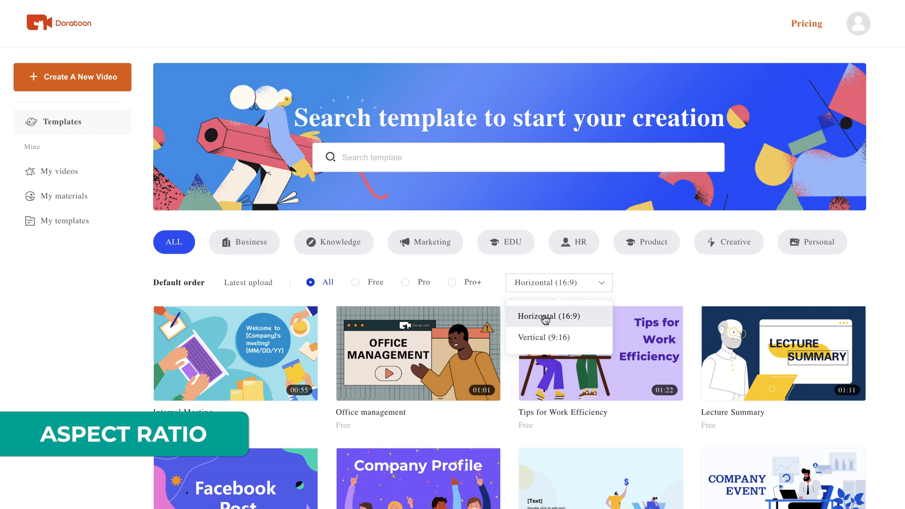
{"action": "mouse_move", "coordinate": [572, 316]}
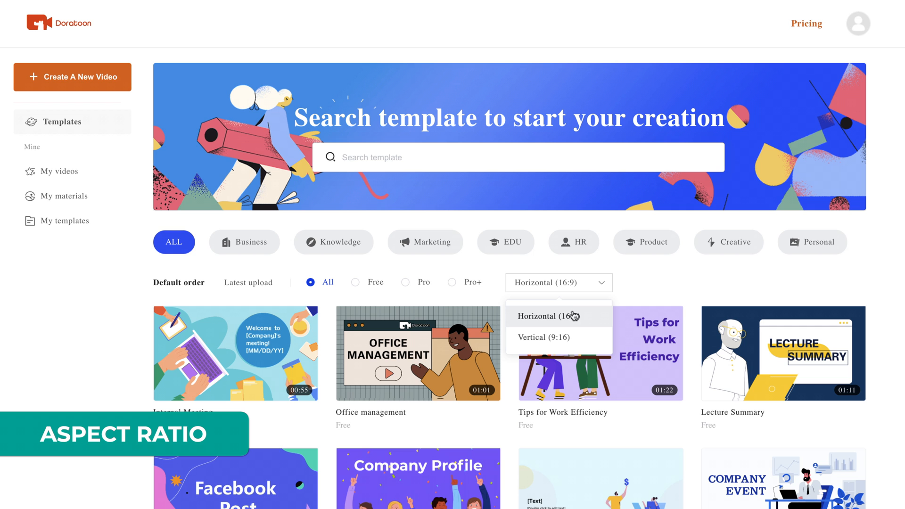
{"action": "left_click", "coordinate": [543, 337]}
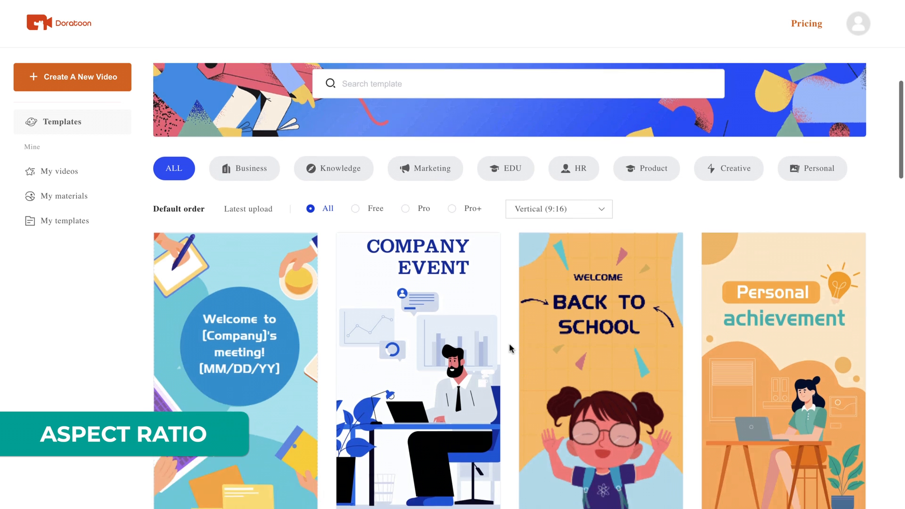
{"action": "scroll", "scroll_direction": "down", "scroll_amount": 3}
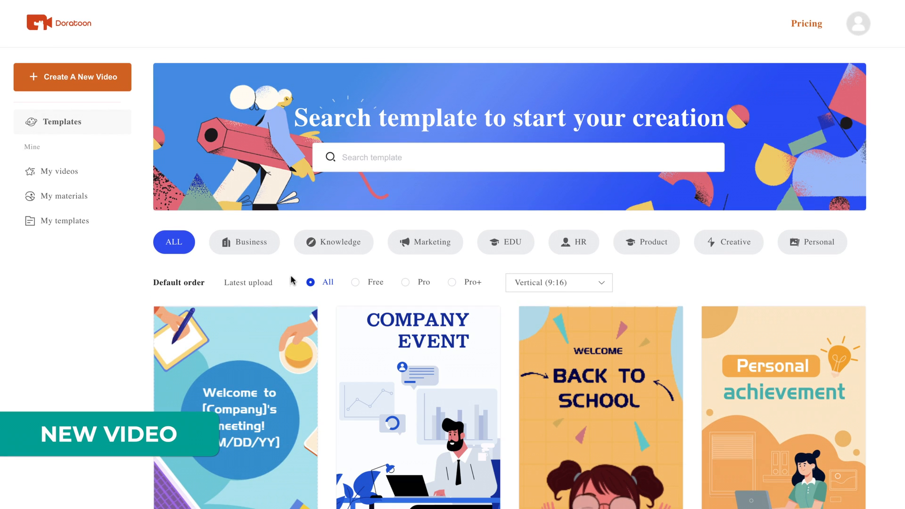
{"action": "mouse_move", "coordinate": [61, 84]}
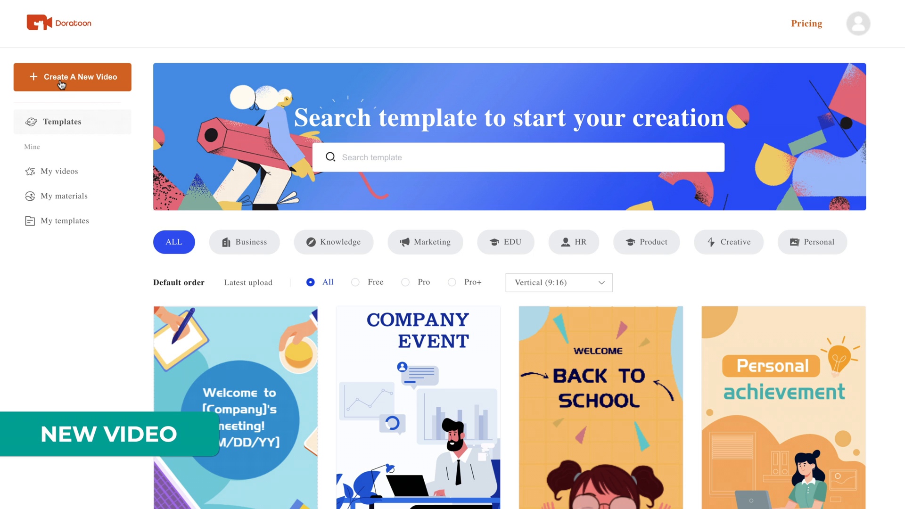
Create a new blank Horizontal 16:9 video project, Unnamed-03.
{"action": "left_click", "coordinate": [72, 77]}
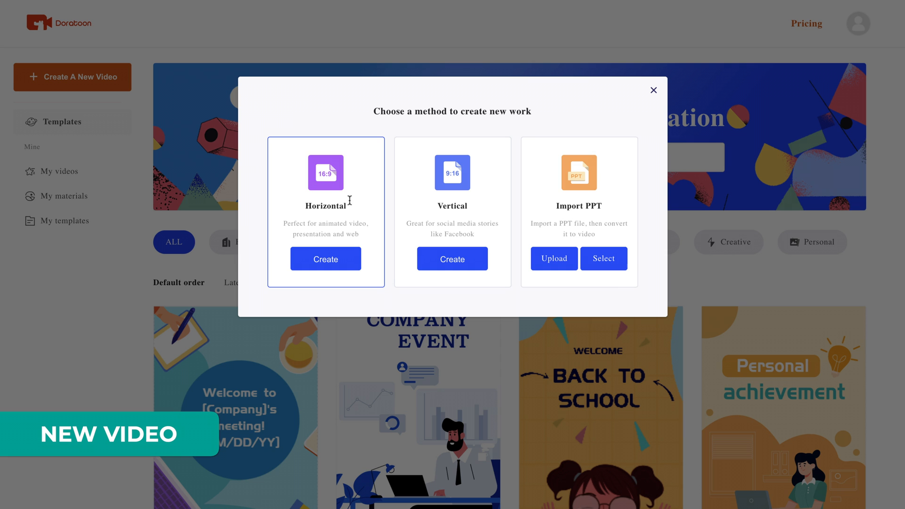
{"action": "left_click", "coordinate": [325, 259]}
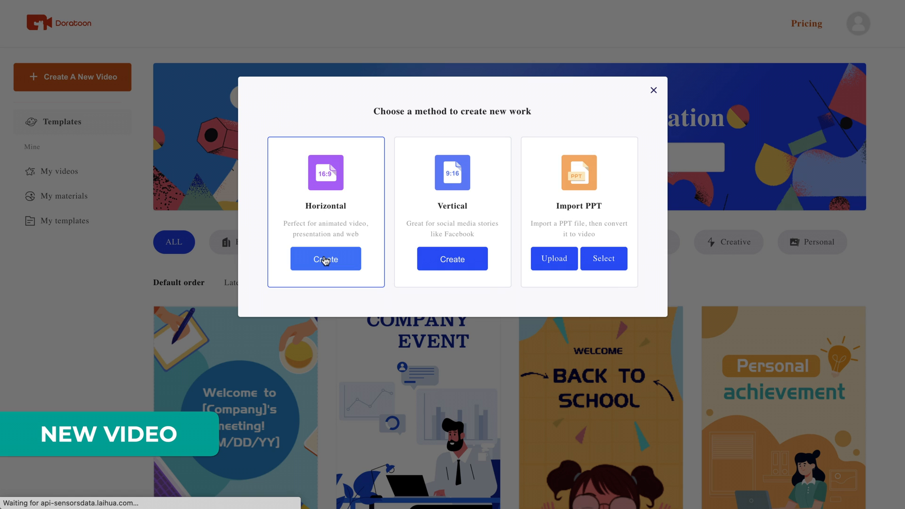
{"action": "left_click", "coordinate": [325, 259]}
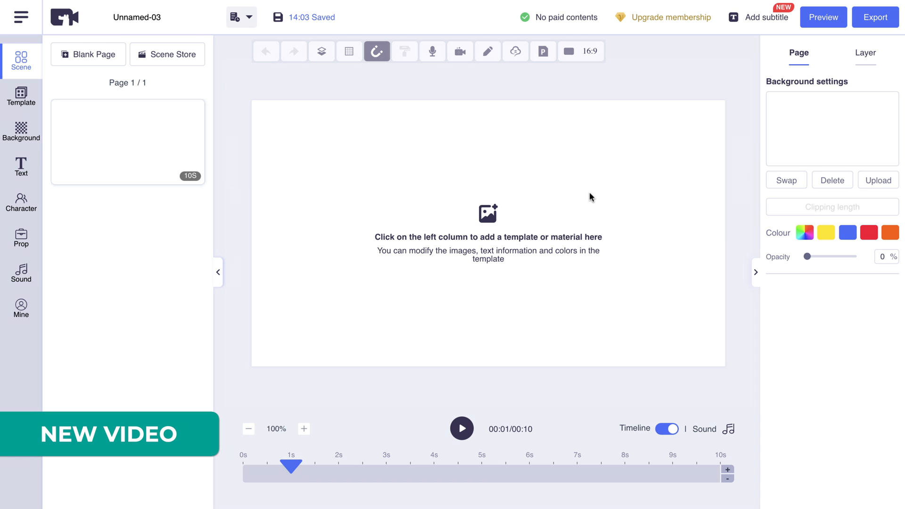
{"action": "mouse_move", "coordinate": [486, 304]}
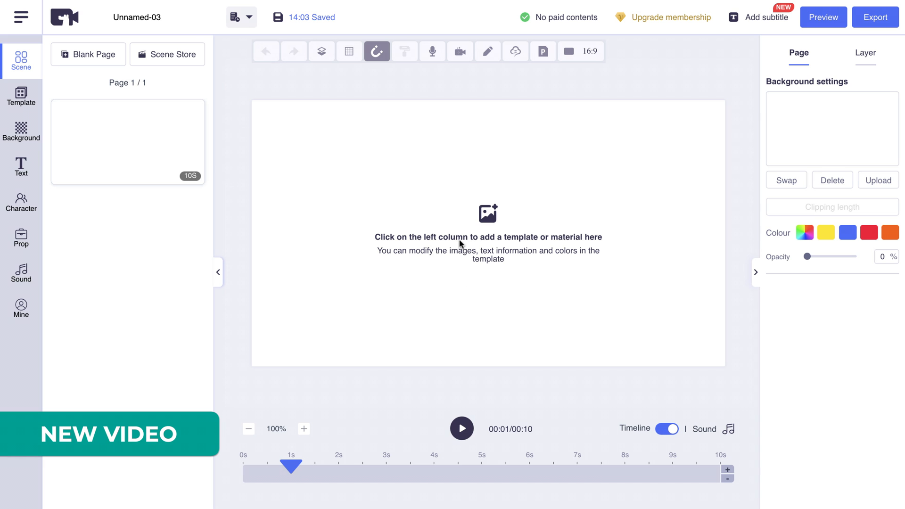
{"action": "left_click", "coordinate": [136, 17]}
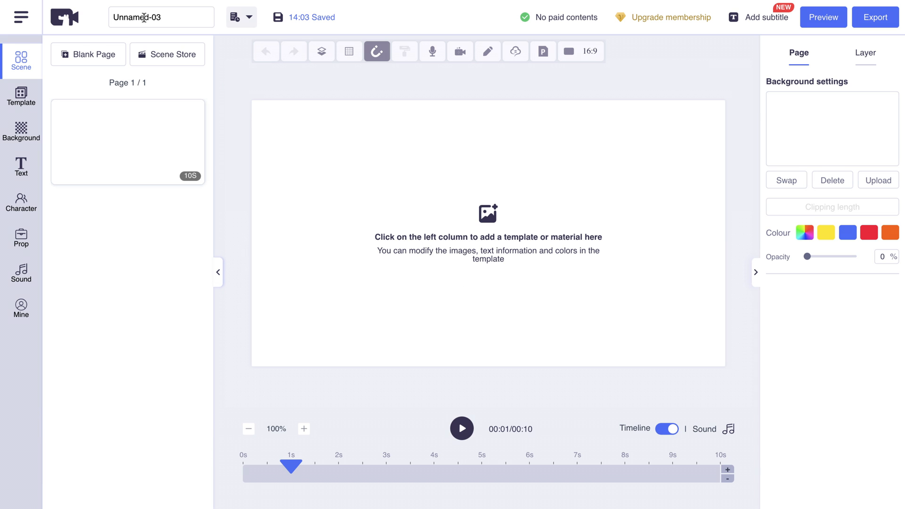
{"action": "type", "text": "V"}
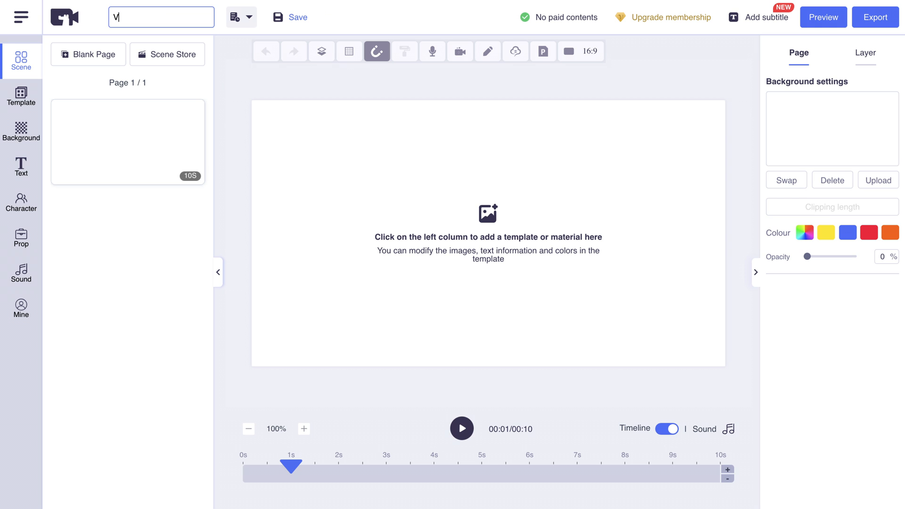
{"action": "type", "text": "Visit Tokyo"}
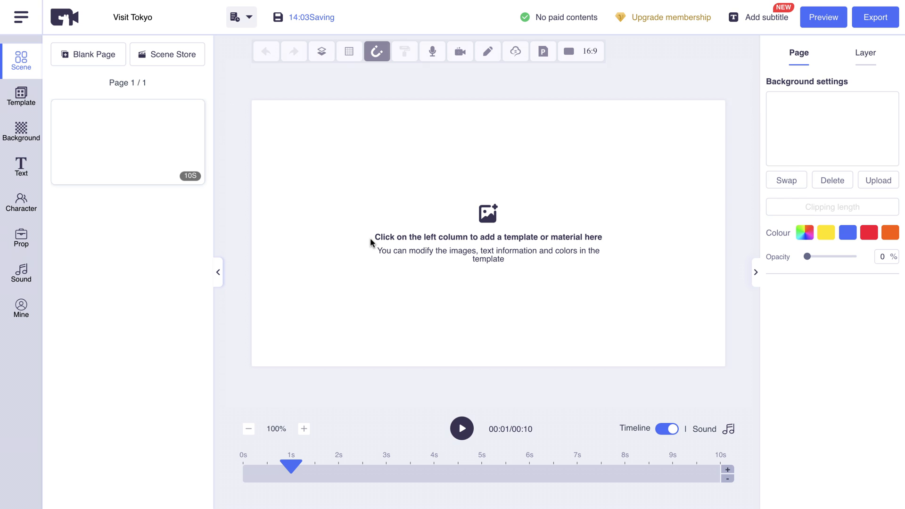
{"action": "mouse_move", "coordinate": [478, 229]}
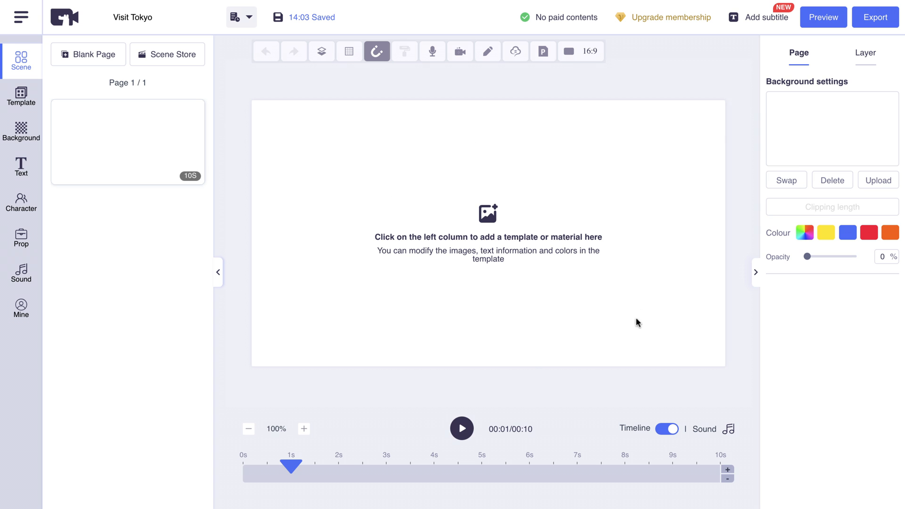
{"action": "mouse_move", "coordinate": [415, 292]}
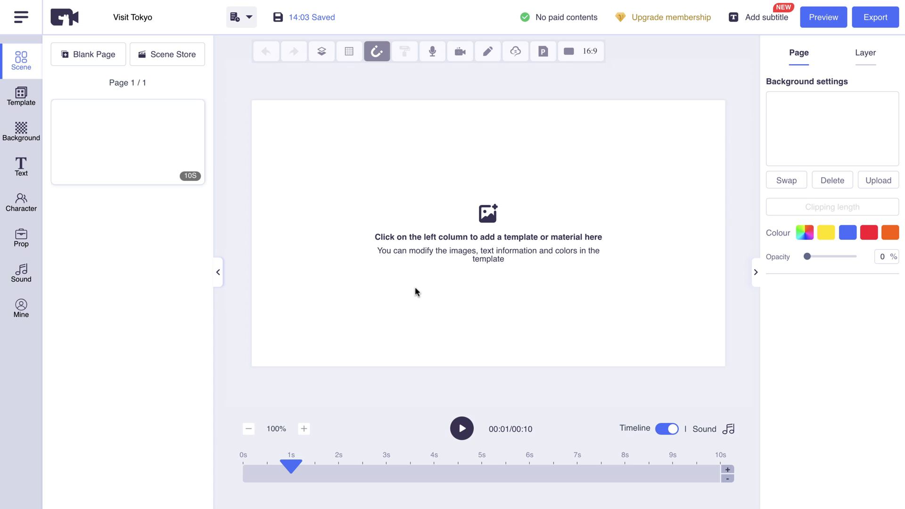
{"action": "mouse_move", "coordinate": [280, 193]}
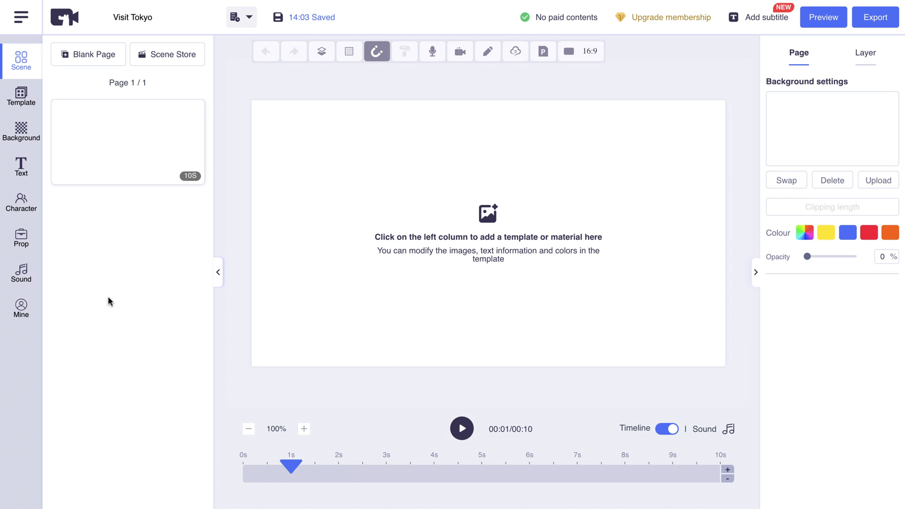
{"action": "mouse_move", "coordinate": [110, 258]}
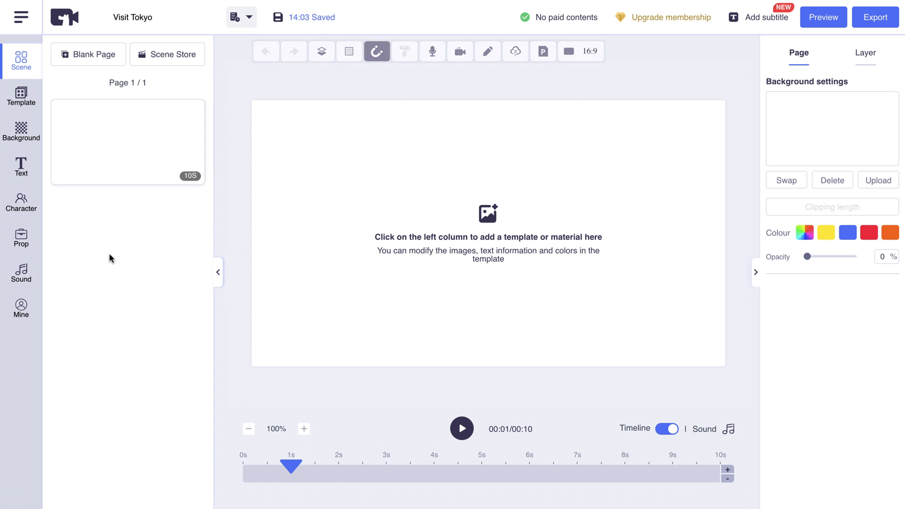
Apply a grassy field background found by searching the background library for 'grass'.
{"action": "left_click", "coordinate": [20, 131]}
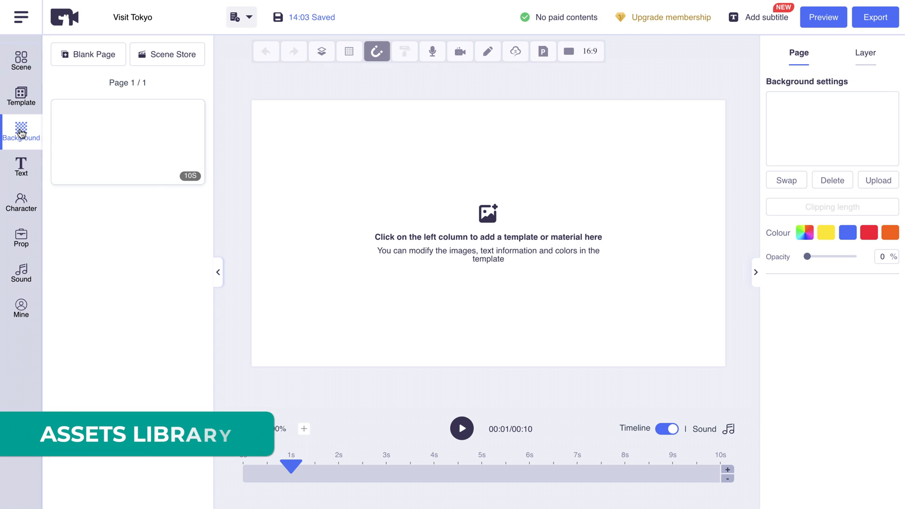
{"action": "left_click", "coordinate": [21, 130]}
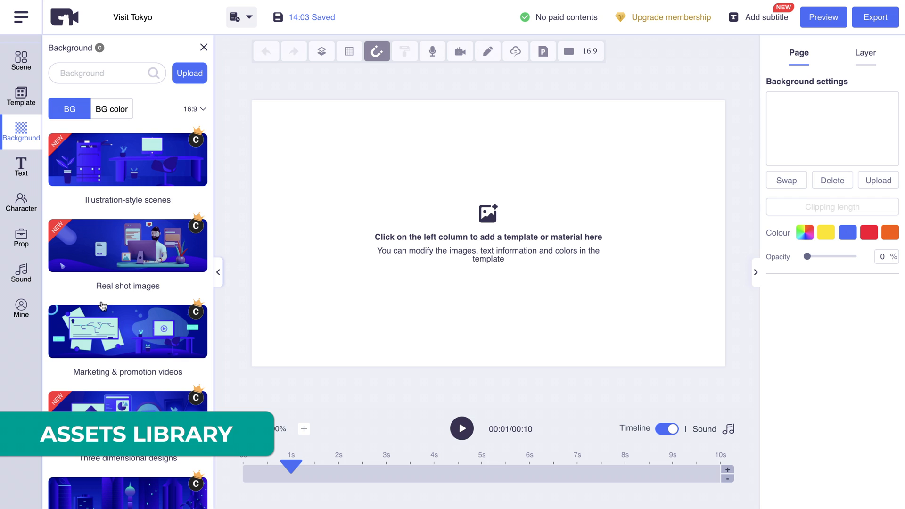
{"action": "scroll", "scroll_direction": "down", "scroll_amount": 3}
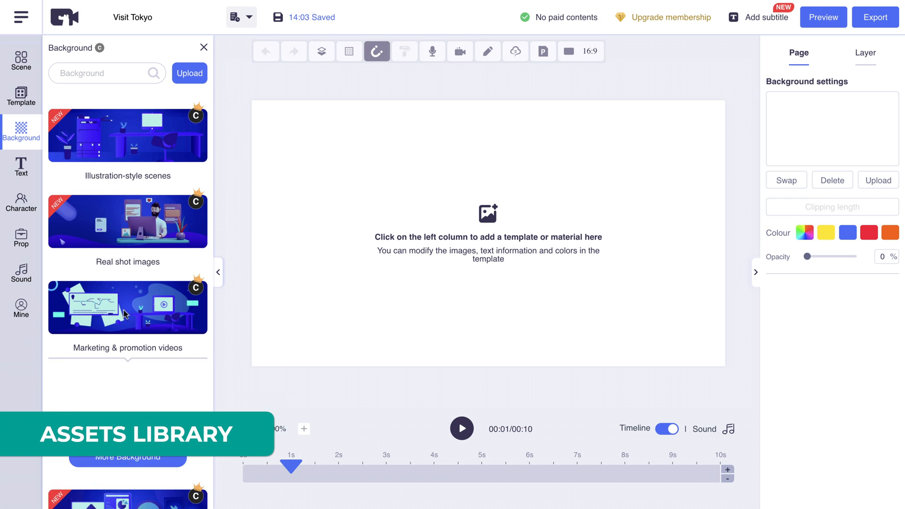
{"action": "left_click", "coordinate": [127, 308]}
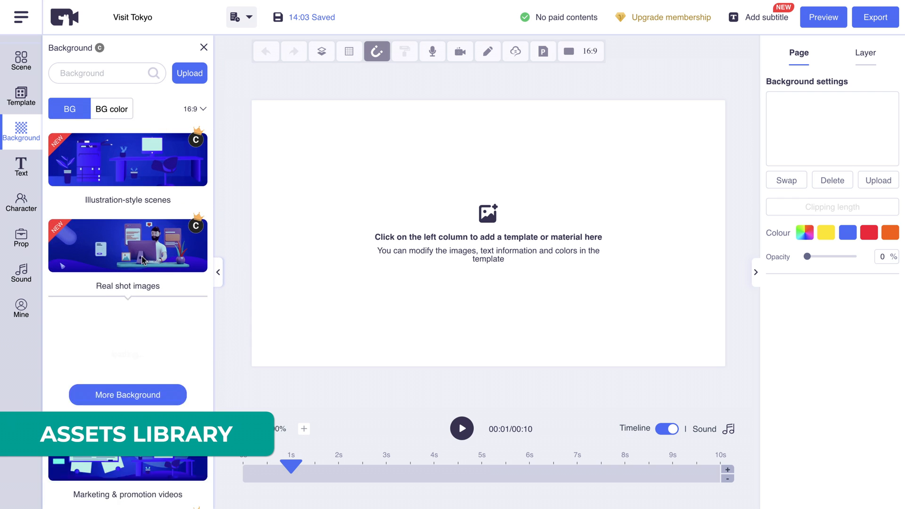
{"action": "left_click", "coordinate": [169, 264]}
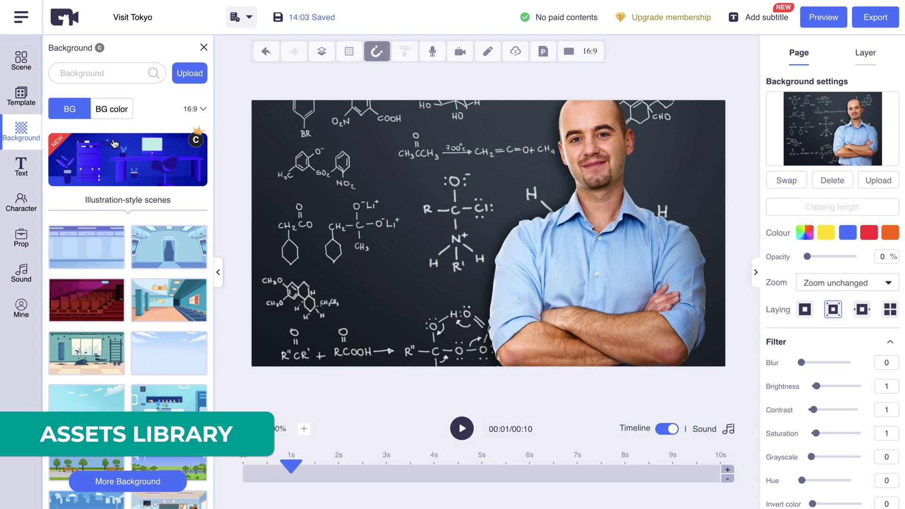
{"action": "type", "text": "g"}
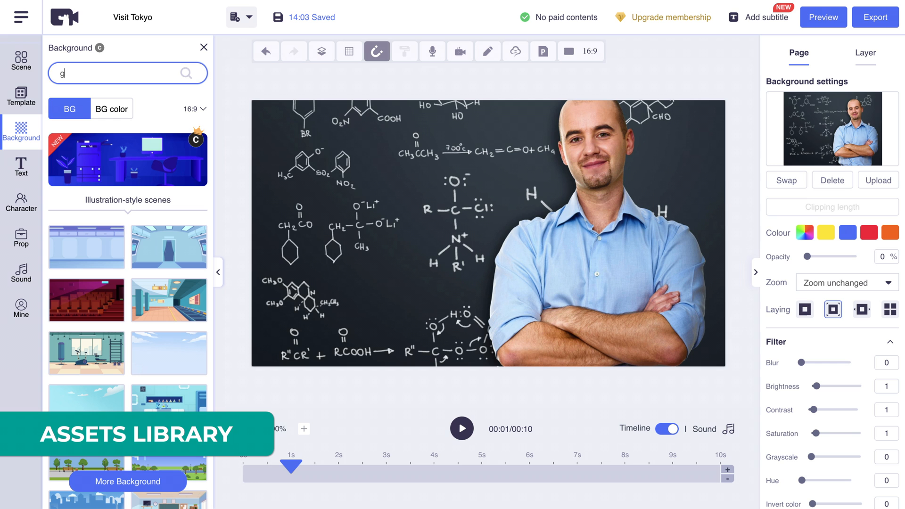
{"action": "type", "text": "grass"}
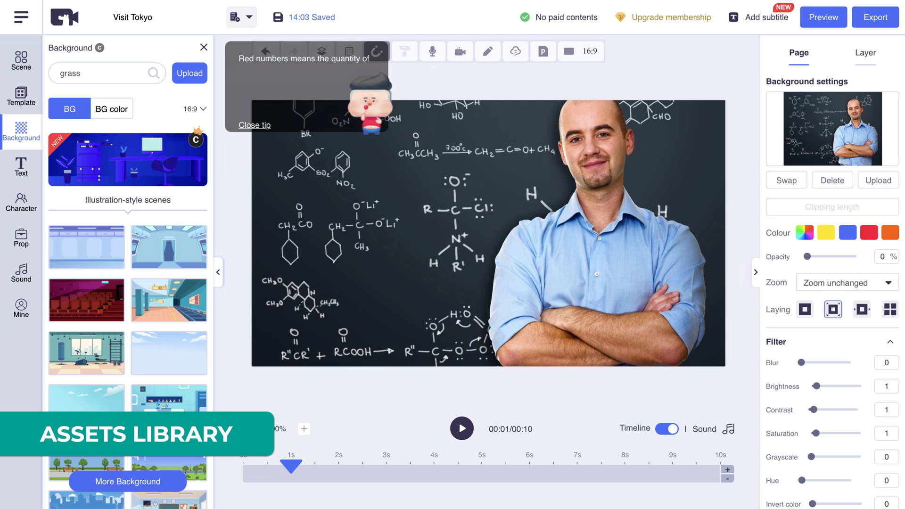
{"action": "left_click", "coordinate": [154, 74]}
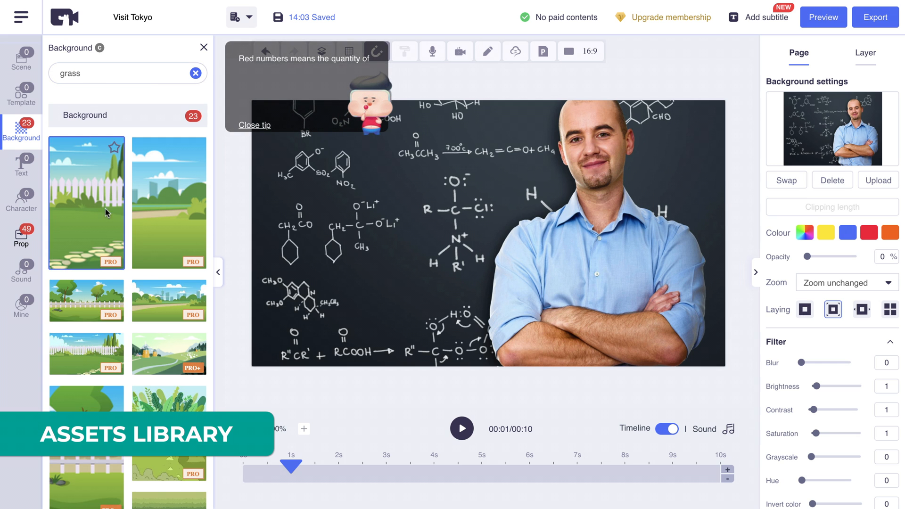
{"action": "scroll", "scroll_direction": "down", "scroll_amount": 3}
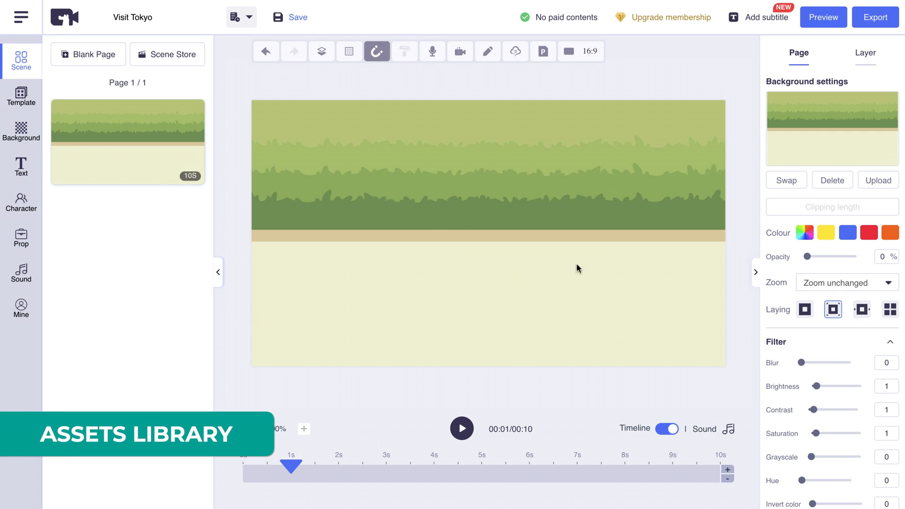
{"action": "mouse_move", "coordinate": [490, 160]}
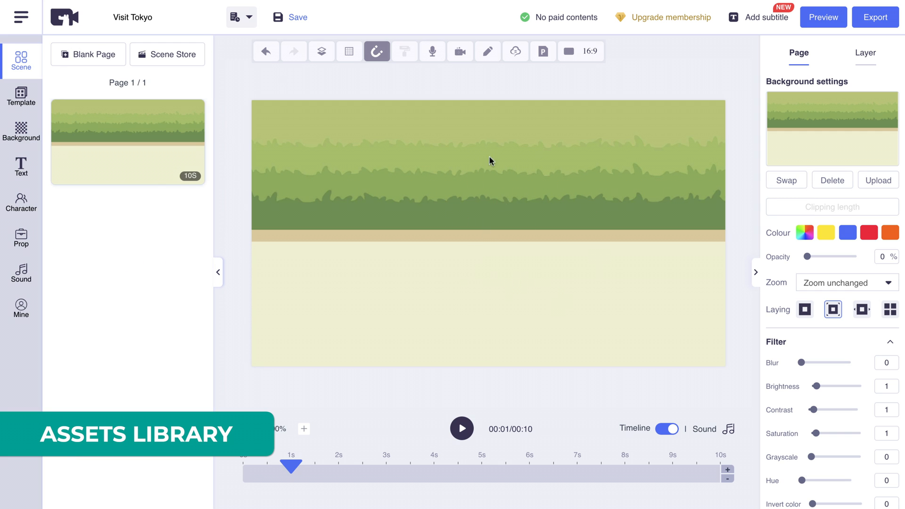
{"action": "mouse_move", "coordinate": [561, 219]}
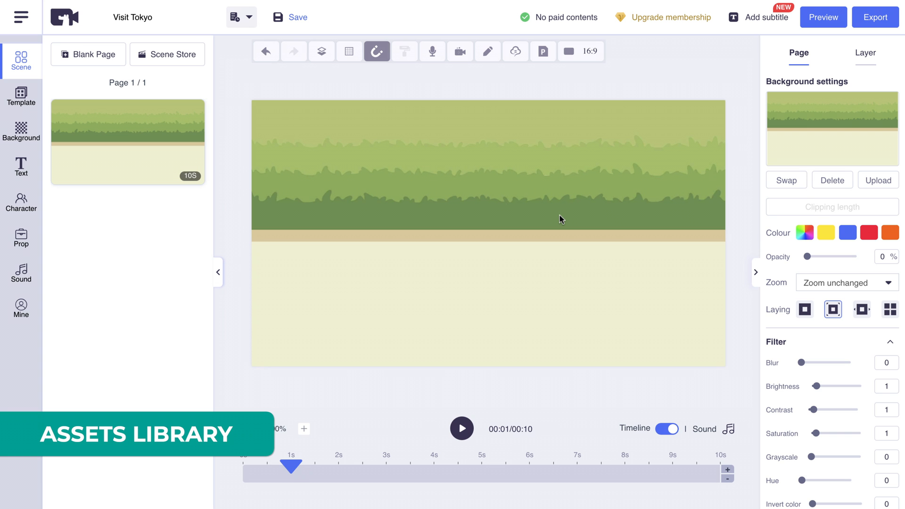
{"action": "mouse_move", "coordinate": [22, 238]}
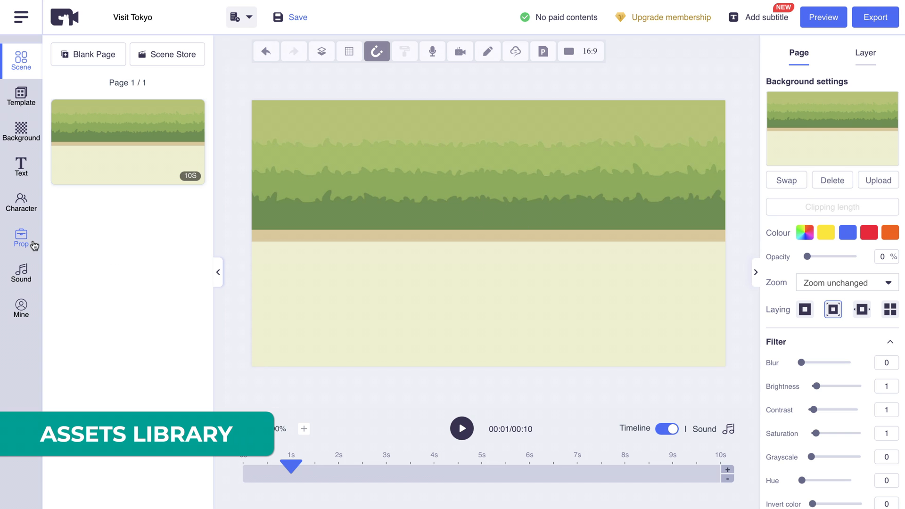
{"action": "mouse_move", "coordinate": [24, 237]}
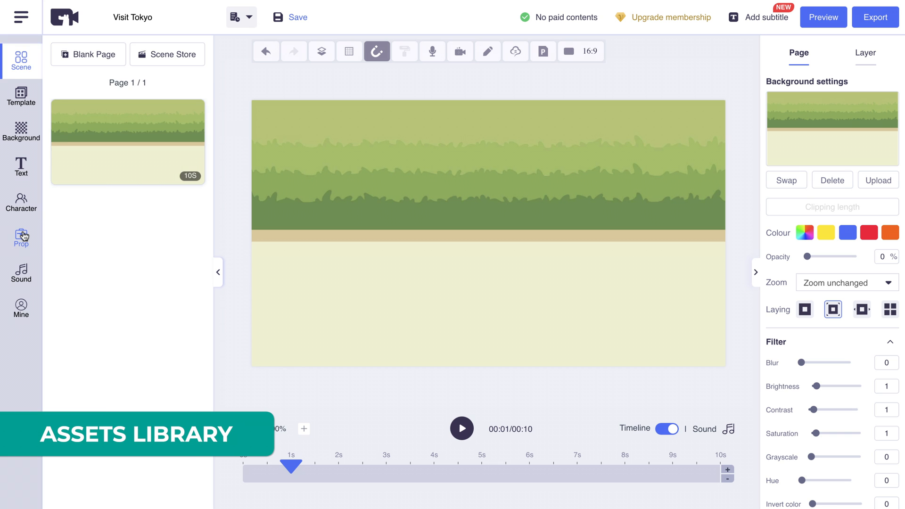
Add a 'japan' temple prop on the horizon and move a kimono figure in front.
{"action": "left_click", "coordinate": [21, 237]}
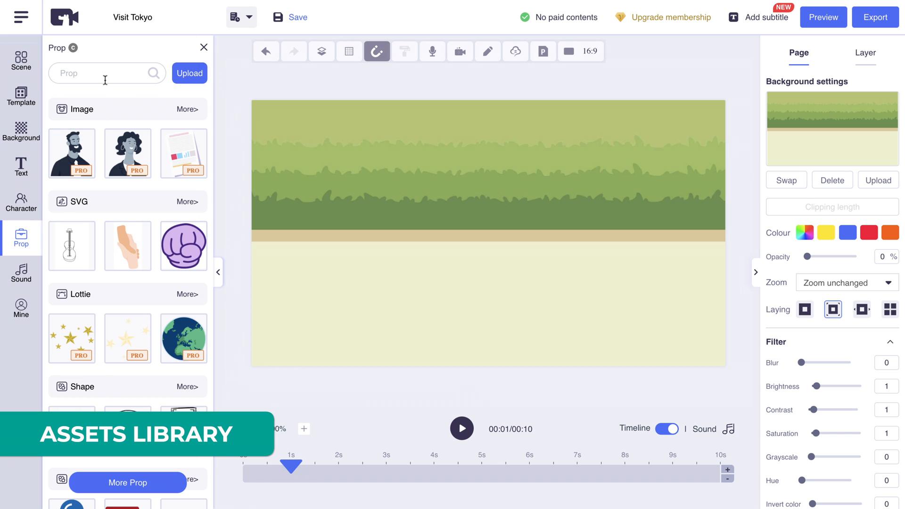
{"action": "type", "text": "japan"}
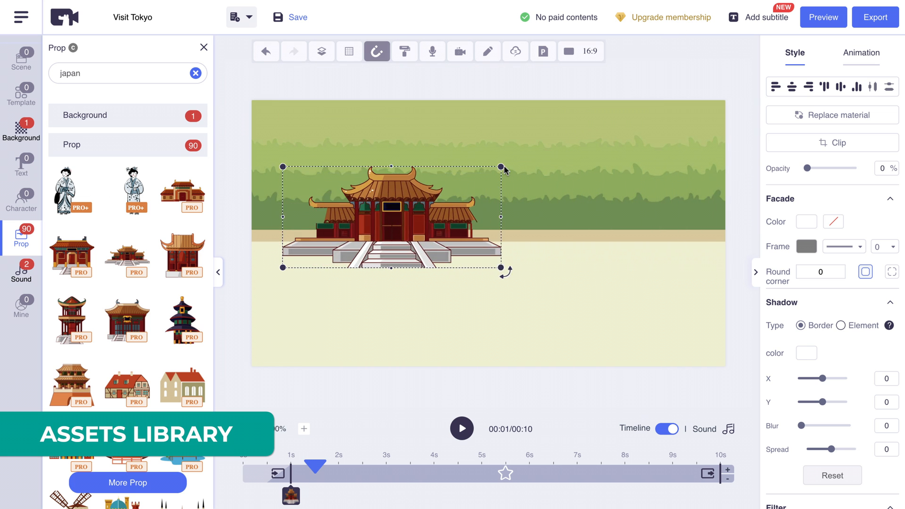
{"action": "left_click_drag", "start_coordinate": [501, 166], "coordinate": [482, 190]}
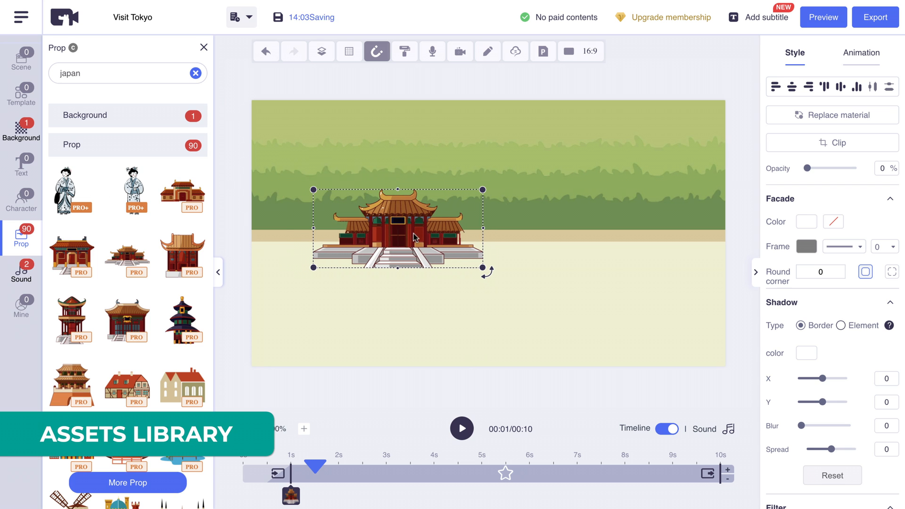
{"action": "left_click", "coordinate": [126, 190]}
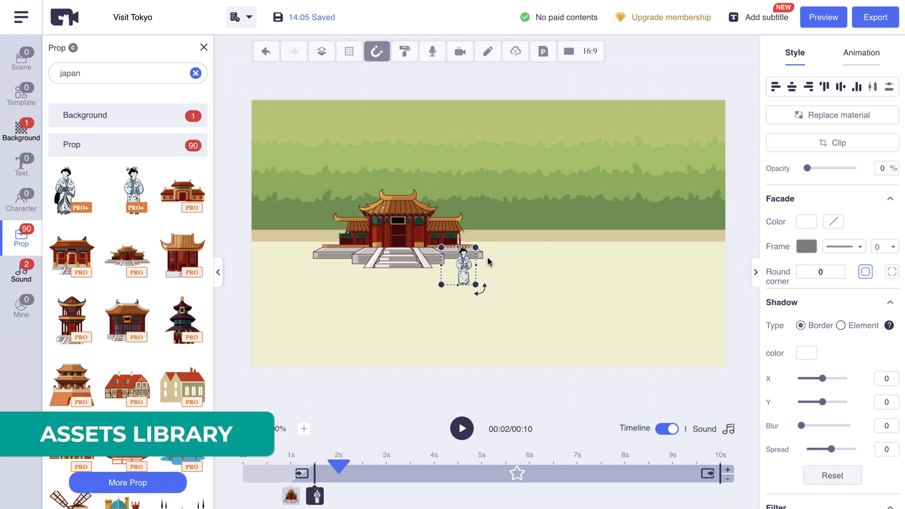
{"action": "left_click_drag", "start_coordinate": [458, 265], "coordinate": [349, 254]}
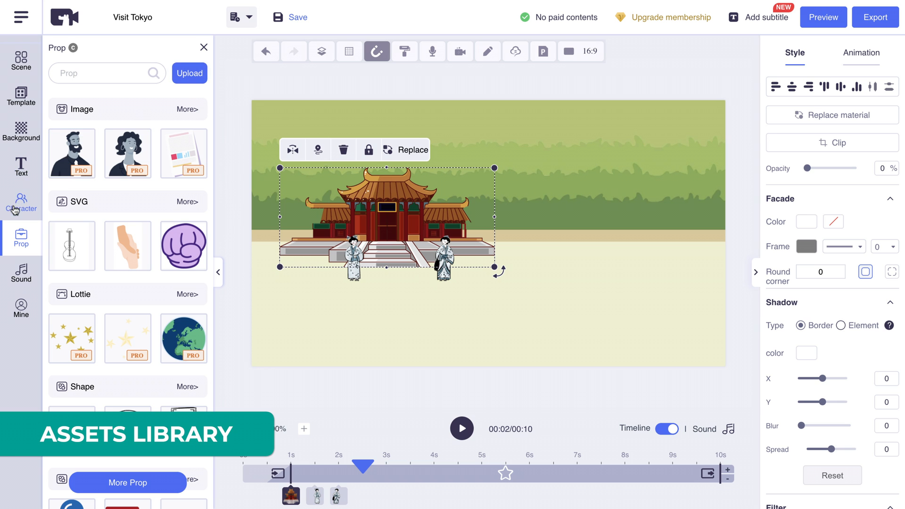
Add the lounging Holiday pig in sunglasses, with its say hello action, from the animal characters.
{"action": "left_click", "coordinate": [21, 203]}
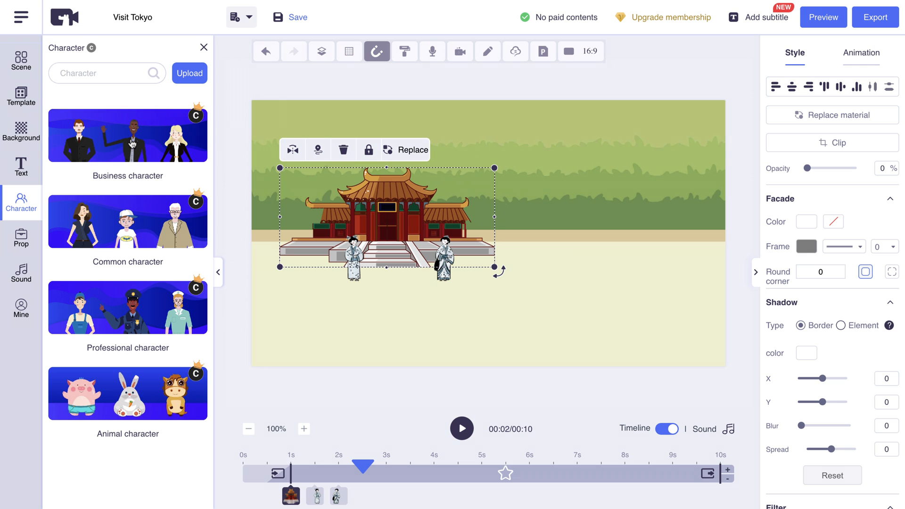
{"action": "mouse_move", "coordinate": [131, 243]}
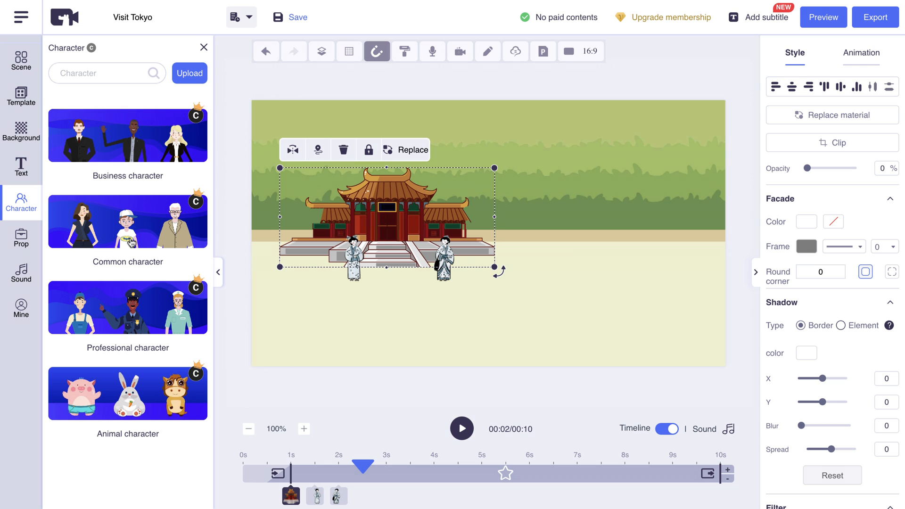
{"action": "mouse_move", "coordinate": [118, 255]}
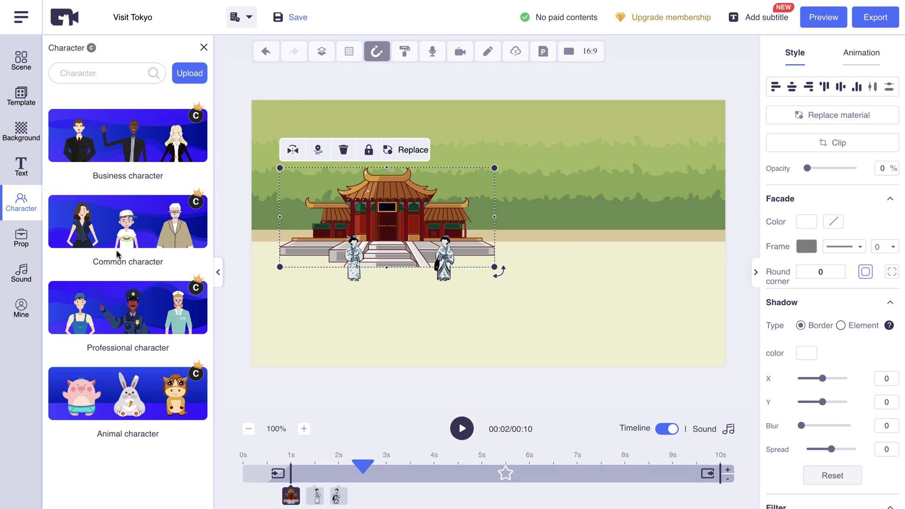
{"action": "left_click", "coordinate": [126, 307]}
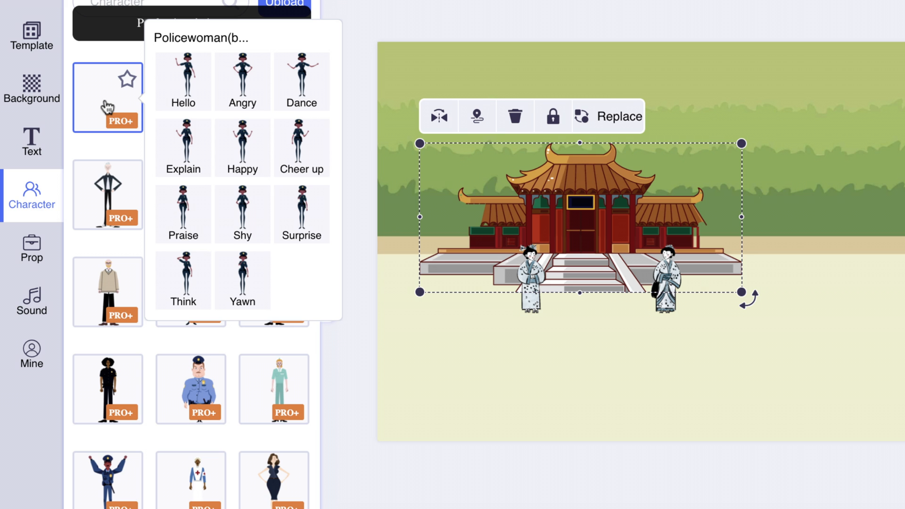
{"action": "left_click", "coordinate": [182, 81]}
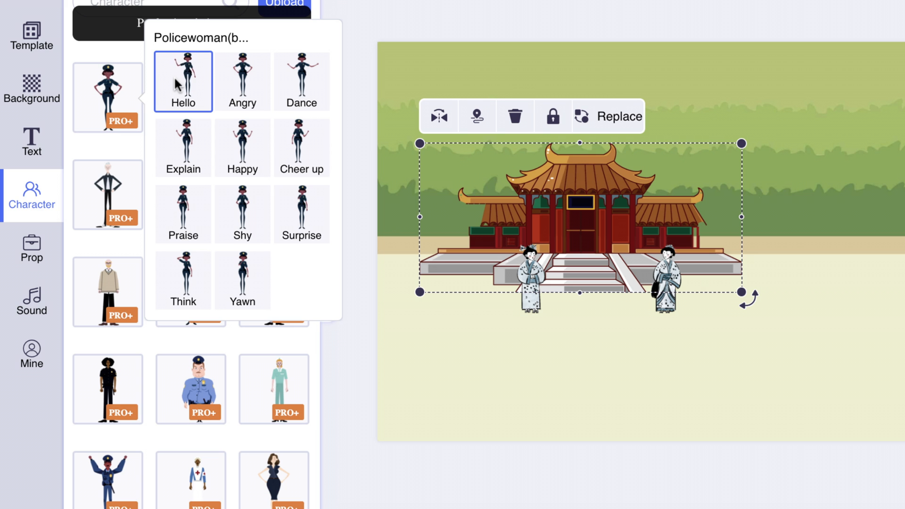
{"action": "left_click", "coordinate": [301, 80]}
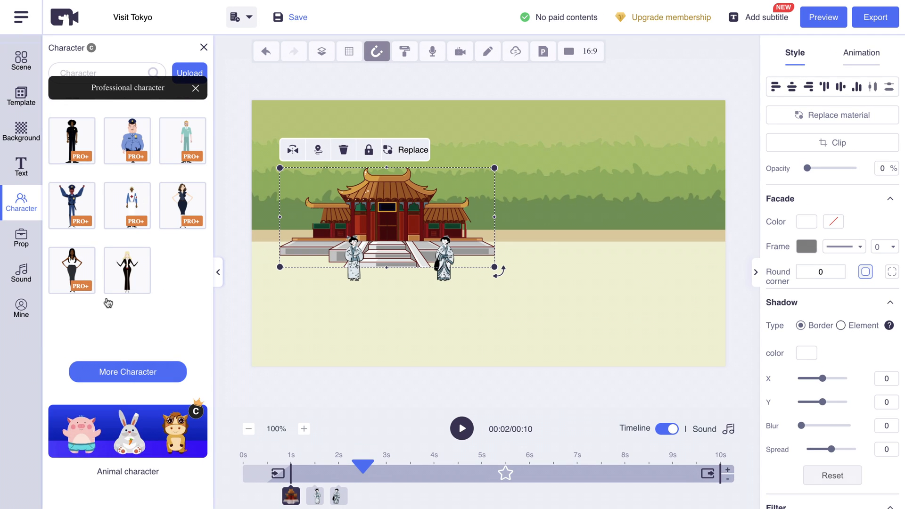
{"action": "left_click", "coordinate": [128, 429]}
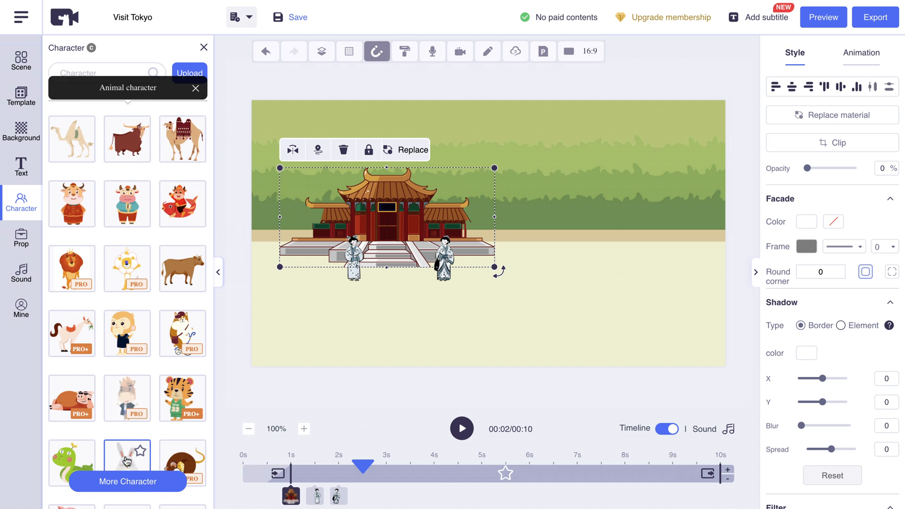
{"action": "scroll", "scroll_direction": "down", "scroll_amount": 3}
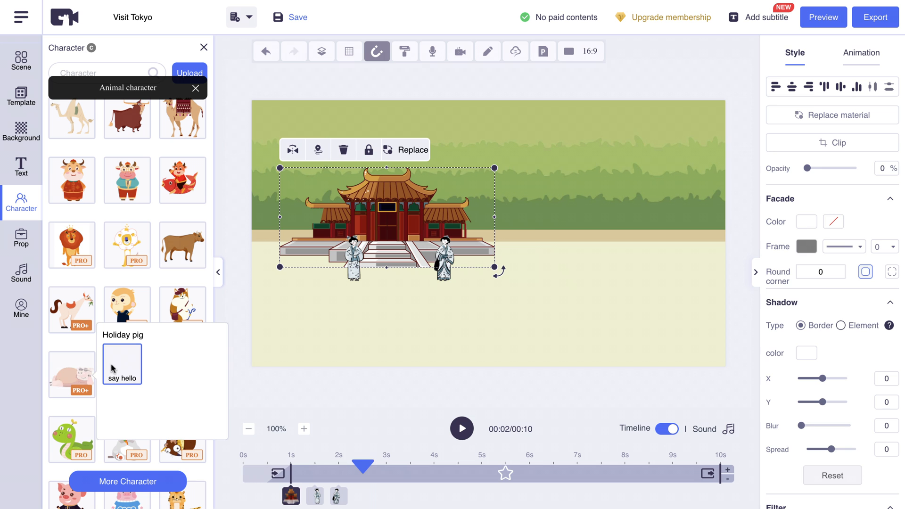
{"action": "left_click", "coordinate": [122, 365]}
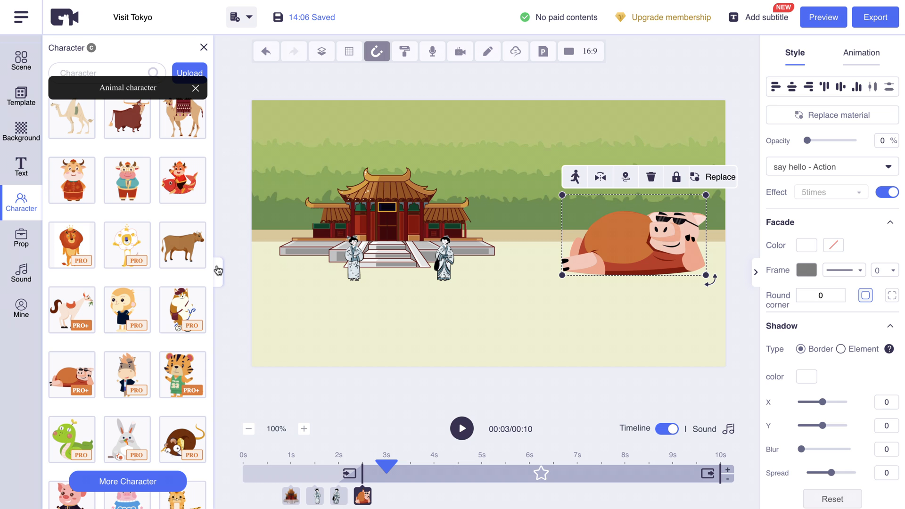
{"action": "scroll", "scroll_direction": "down", "scroll_amount": 3}
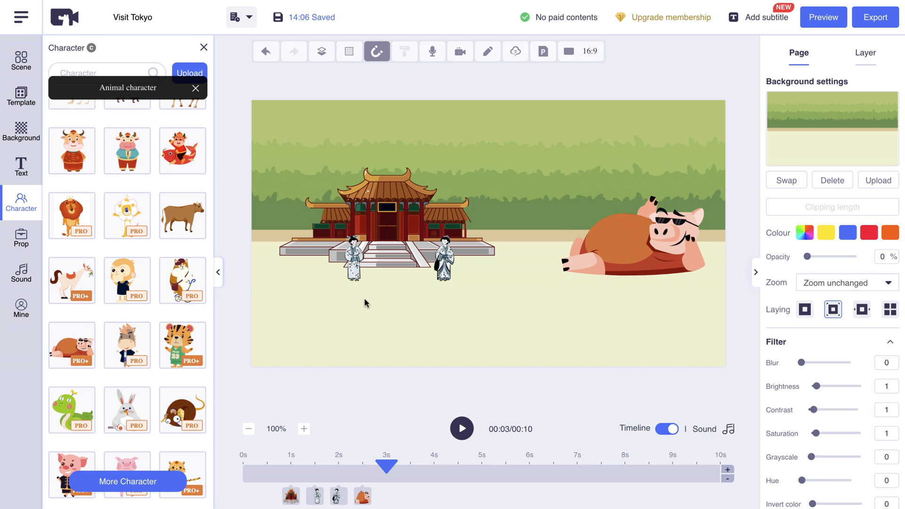
Place the Two dogs bicycle-riding cat, in its happy pose, at the lower left.
{"action": "left_click", "coordinate": [385, 219]}
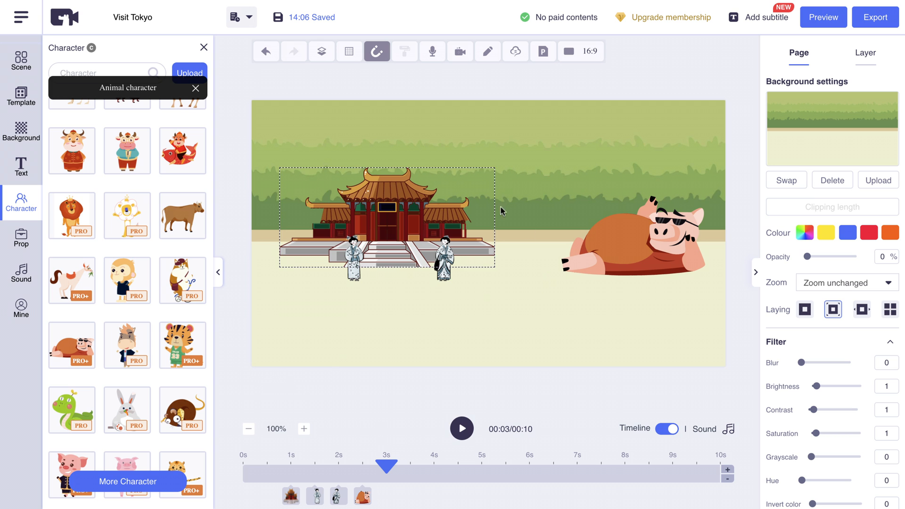
{"action": "left_click", "coordinate": [291, 320]}
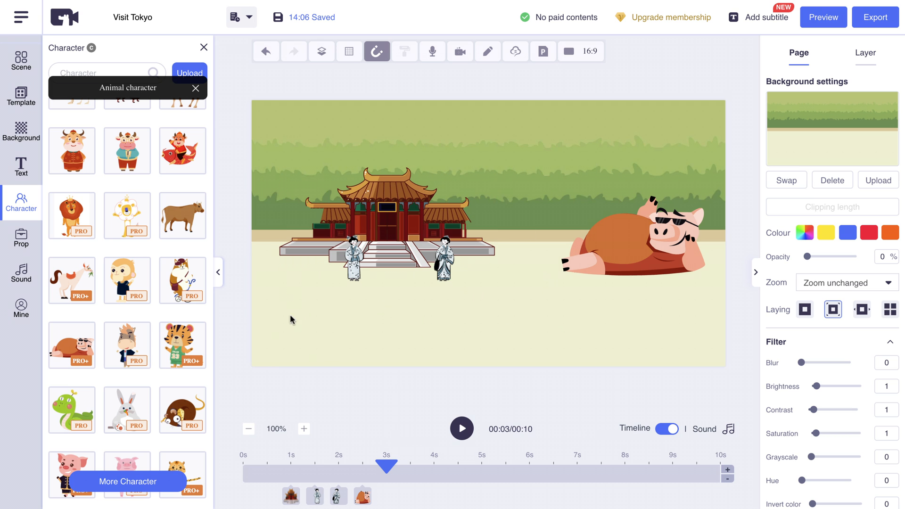
{"action": "left_click", "coordinate": [182, 280]}
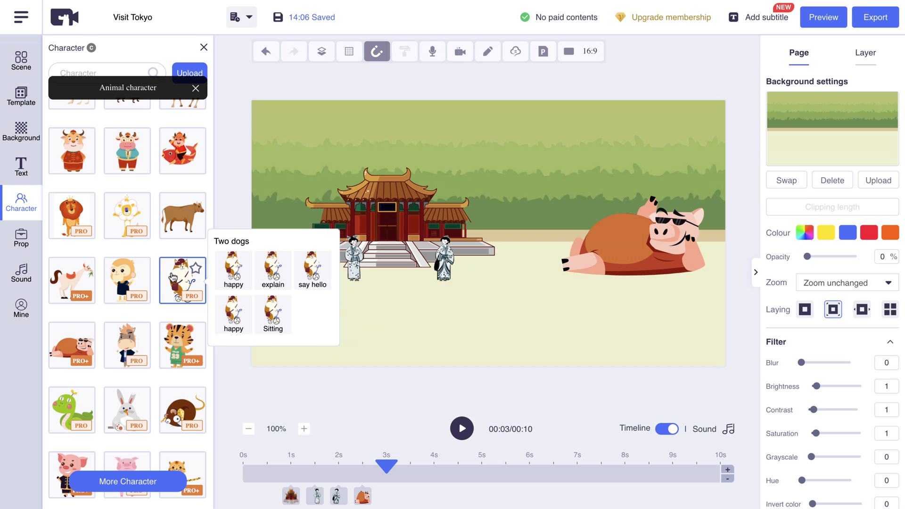
{"action": "left_click", "coordinate": [233, 270]}
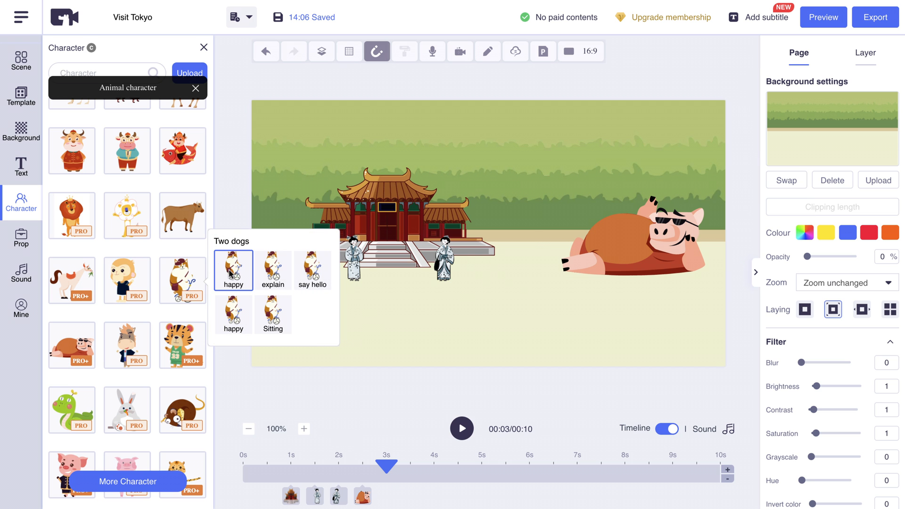
{"action": "left_click", "coordinate": [234, 266]}
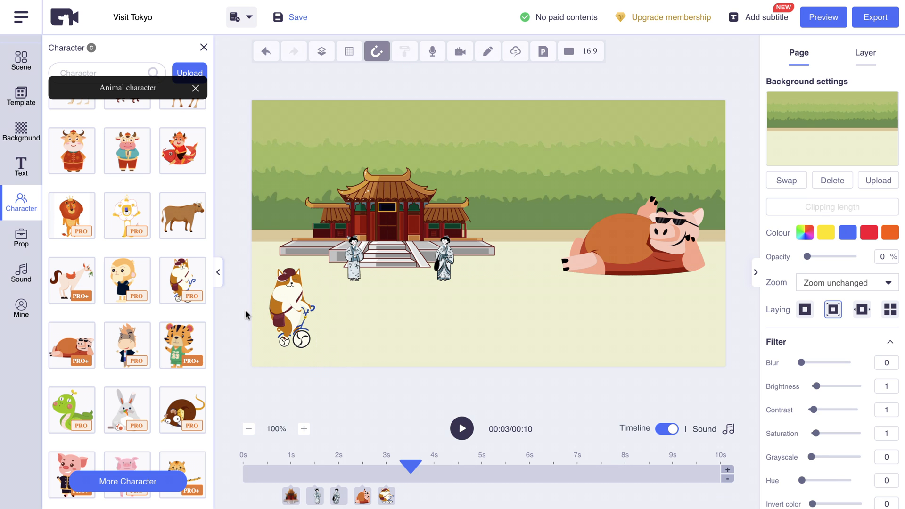
{"action": "left_click", "coordinate": [291, 309]}
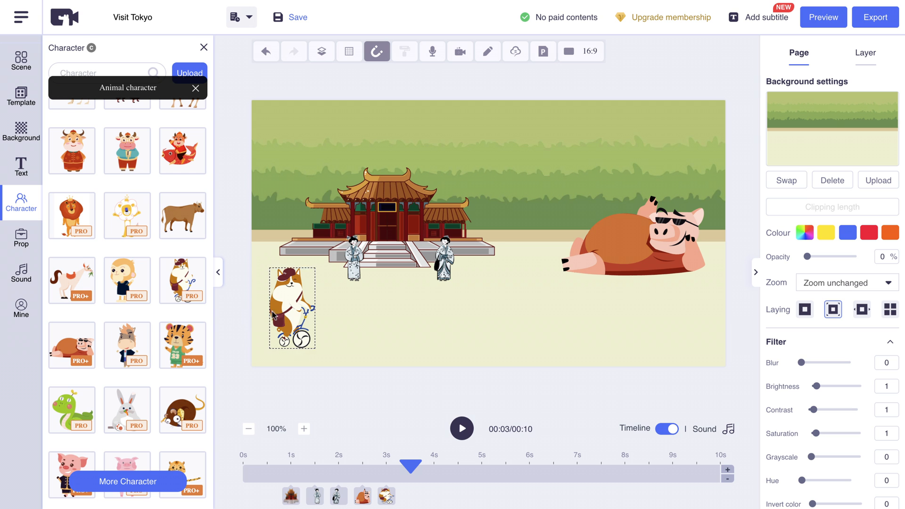
{"action": "left_click", "coordinate": [525, 310]}
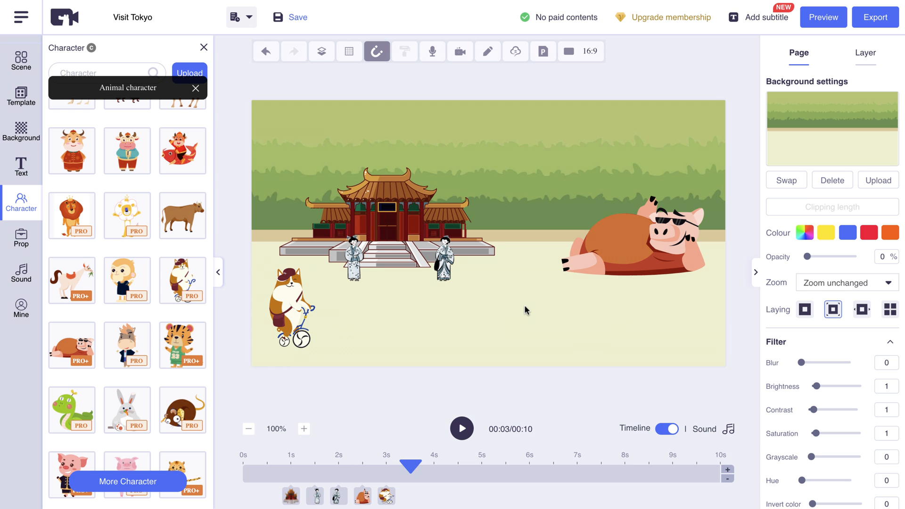
{"action": "left_click", "coordinate": [386, 219]}
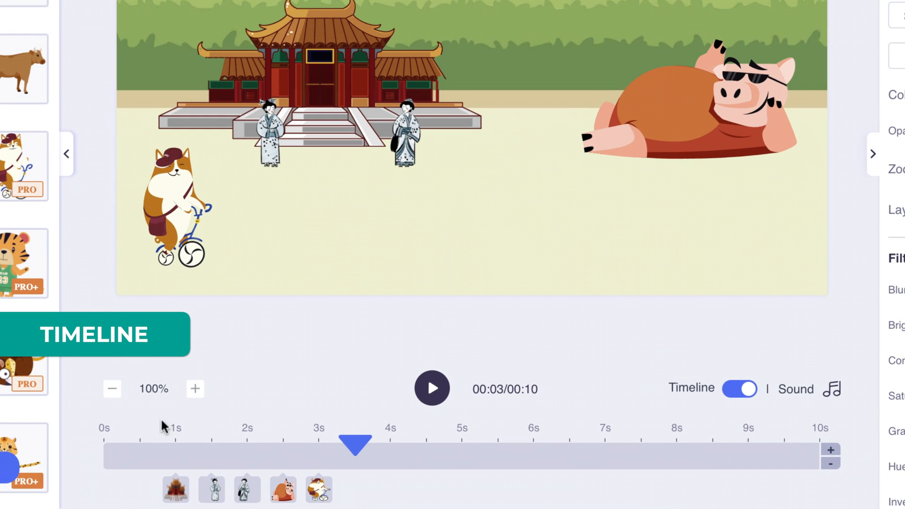
{"action": "mouse_move", "coordinate": [369, 431]}
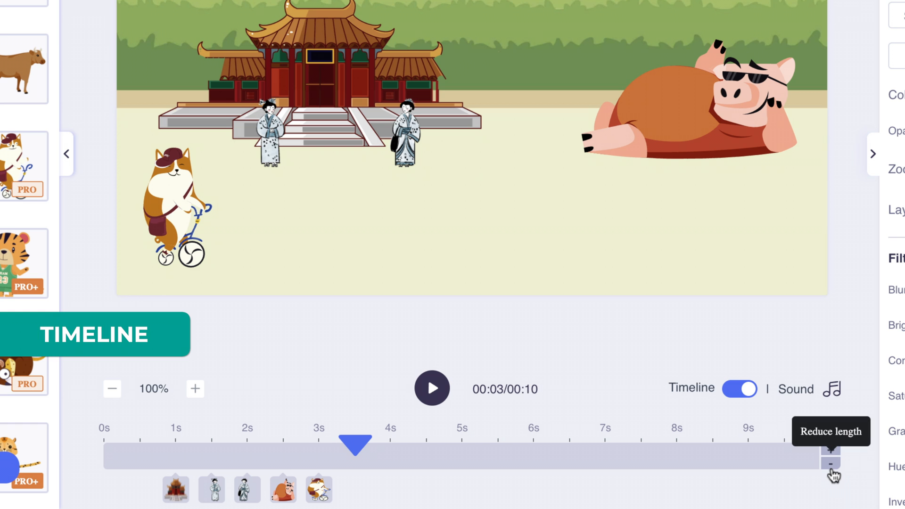
Shorten the page to 00:07, scrub around three seconds, and play it back.
{"action": "left_click", "coordinate": [828, 460]}
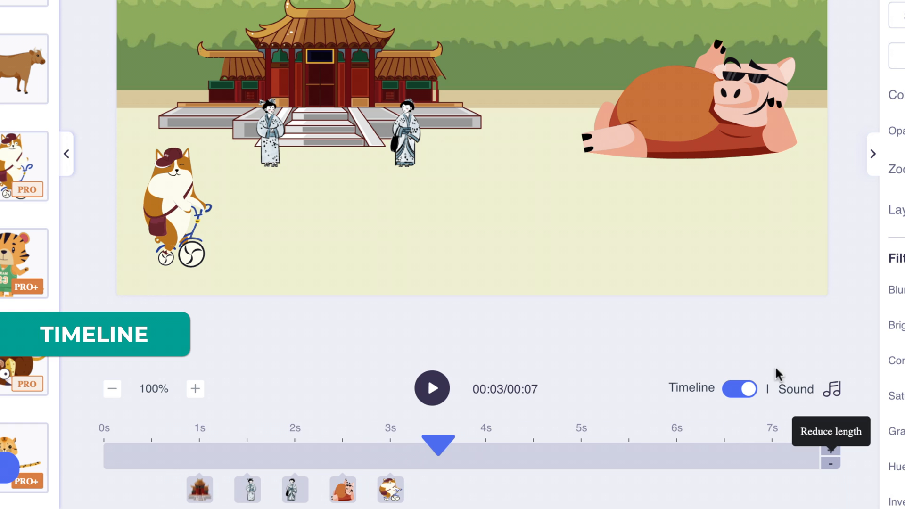
{"action": "mouse_move", "coordinate": [799, 450]}
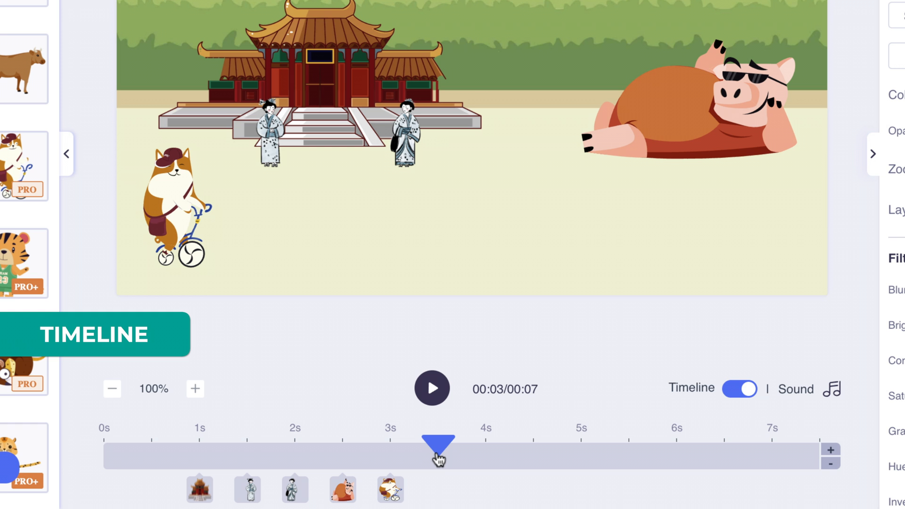
{"action": "left_click_drag", "start_coordinate": [437, 440], "coordinate": [361, 440]}
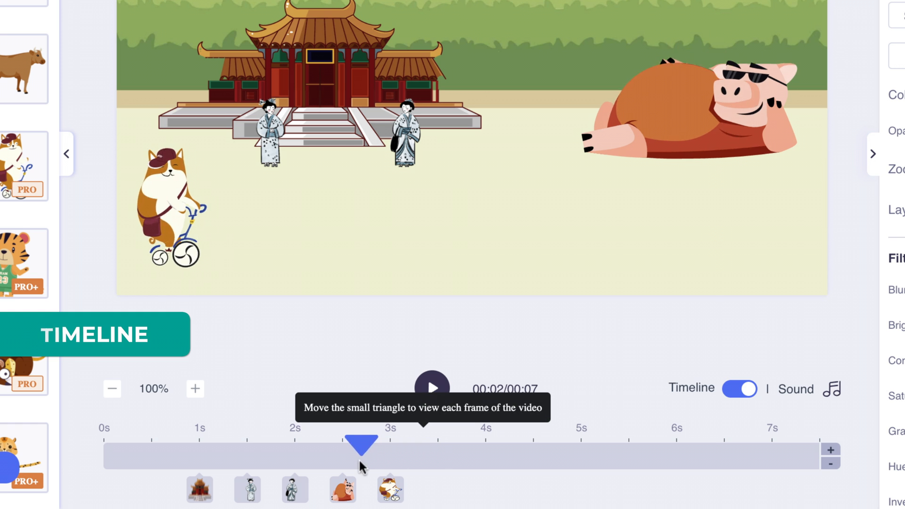
{"action": "left_click_drag", "start_coordinate": [361, 444], "coordinate": [432, 444]}
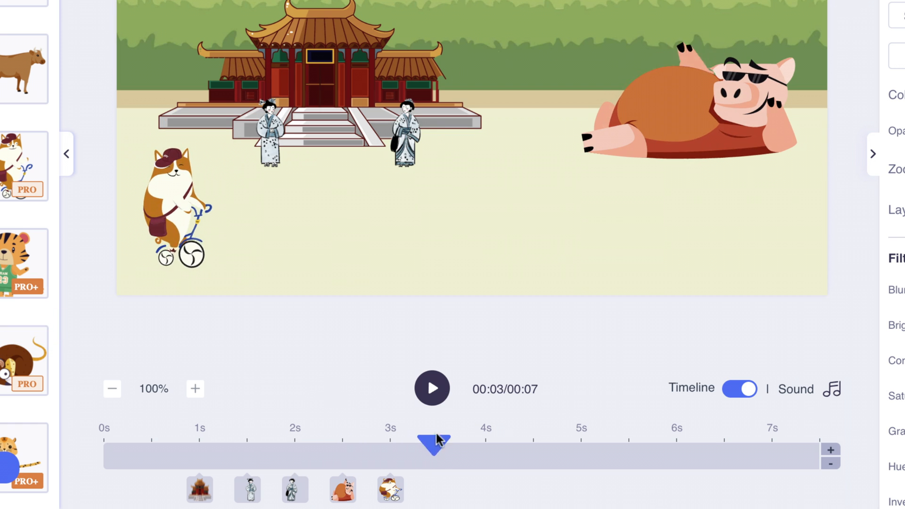
{"action": "left_click_drag", "start_coordinate": [433, 439], "coordinate": [224, 439]}
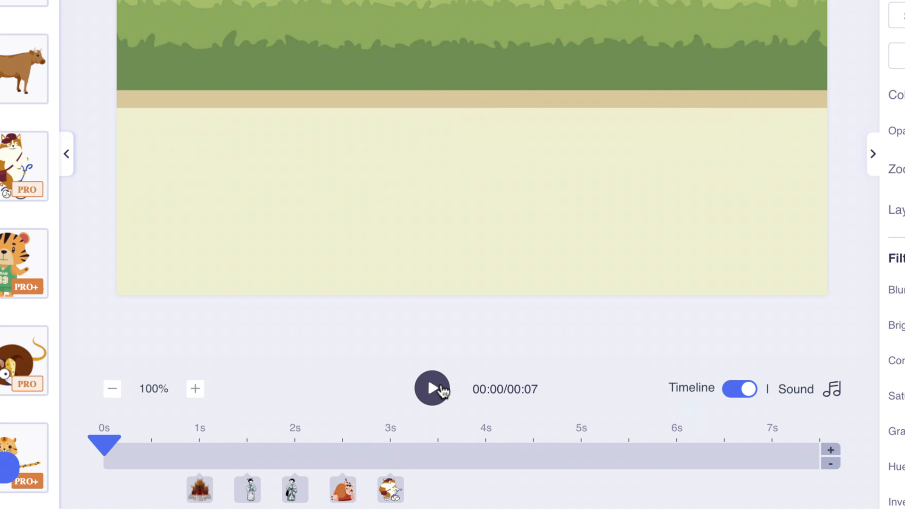
{"action": "left_click", "coordinate": [432, 388]}
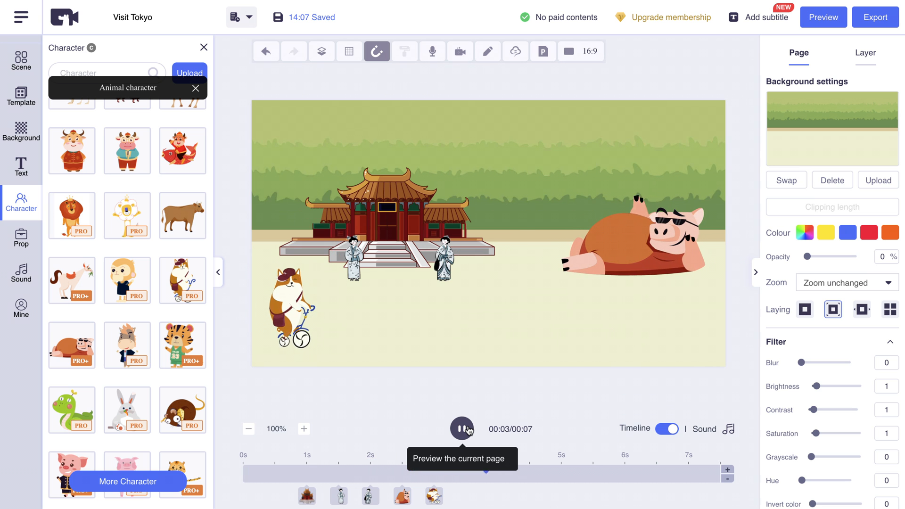
{"action": "left_click", "coordinate": [461, 429]}
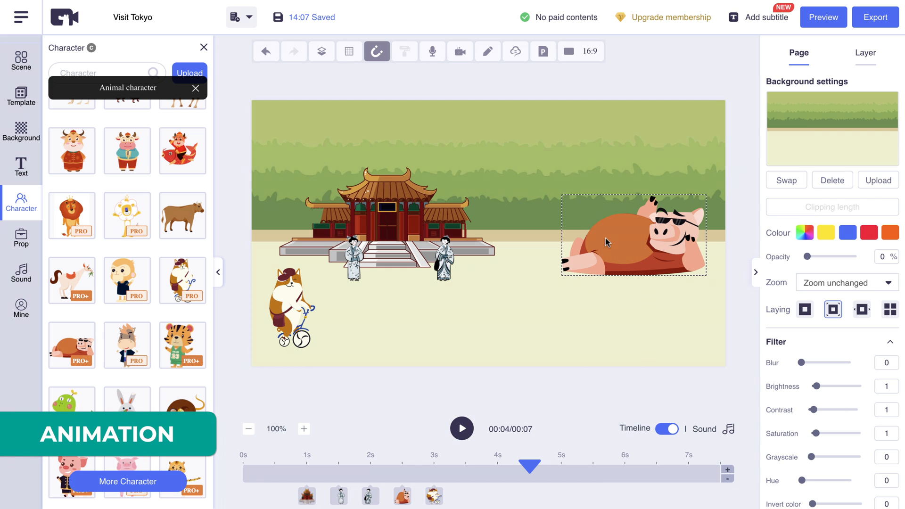
Give the lounging pig and the temple Slide entry animations.
{"action": "left_click", "coordinate": [632, 234]}
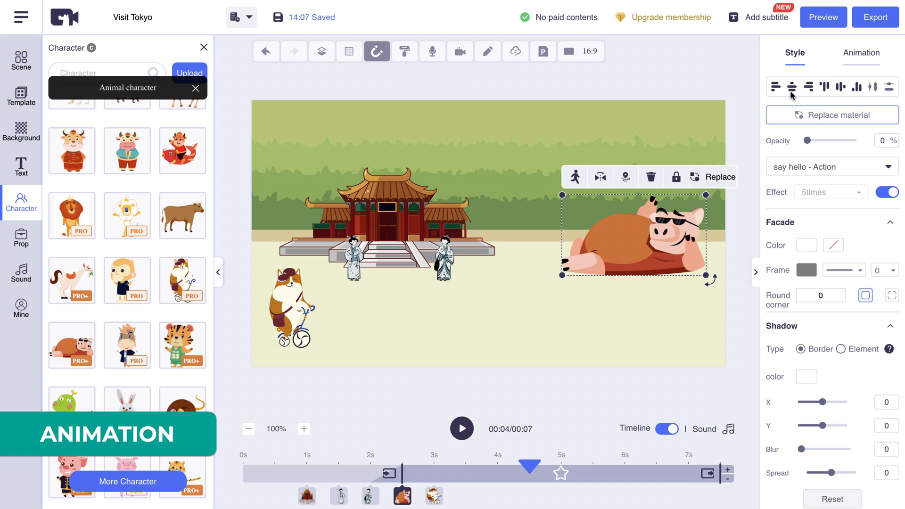
{"action": "left_click", "coordinate": [860, 53]}
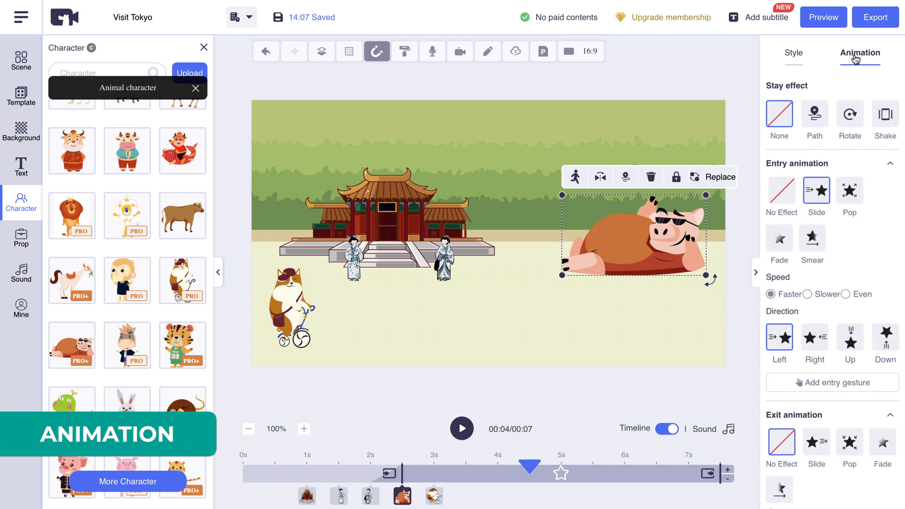
{"action": "mouse_move", "coordinate": [815, 191]}
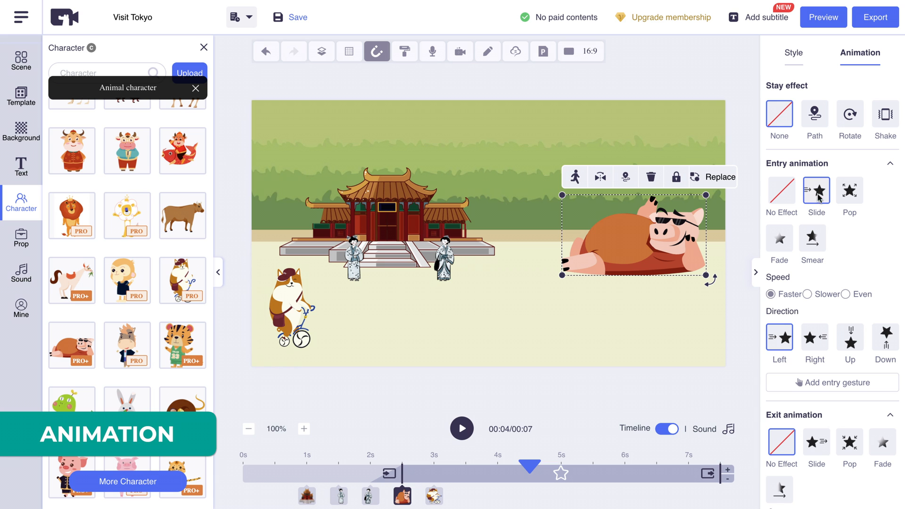
{"action": "left_click", "coordinate": [848, 337]}
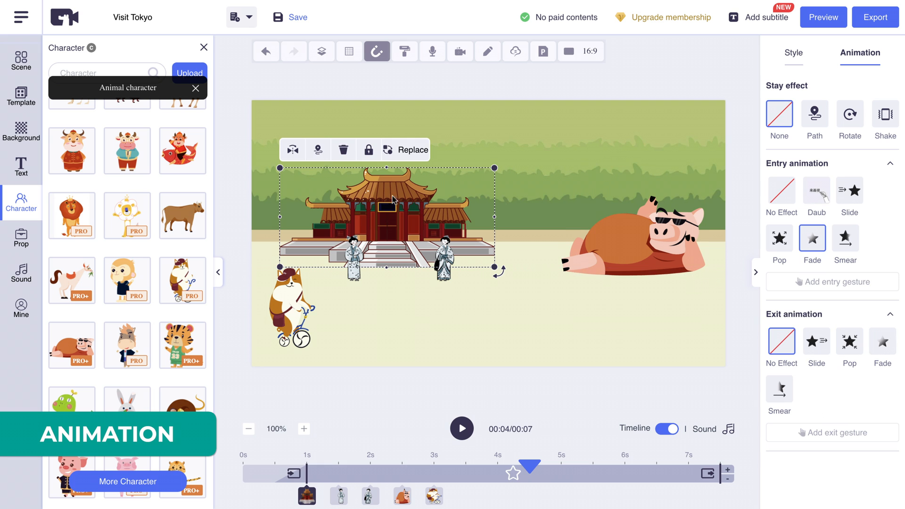
{"action": "left_click", "coordinate": [849, 190]}
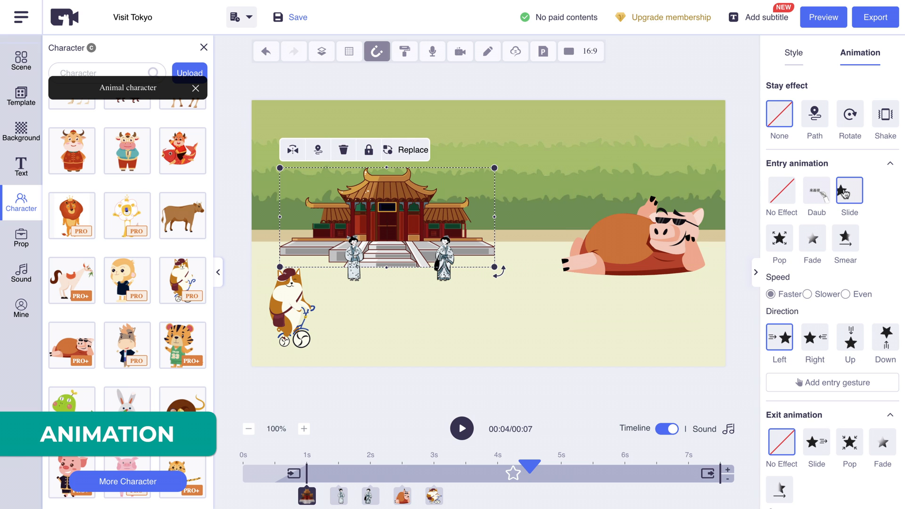
{"action": "left_click", "coordinate": [848, 340]}
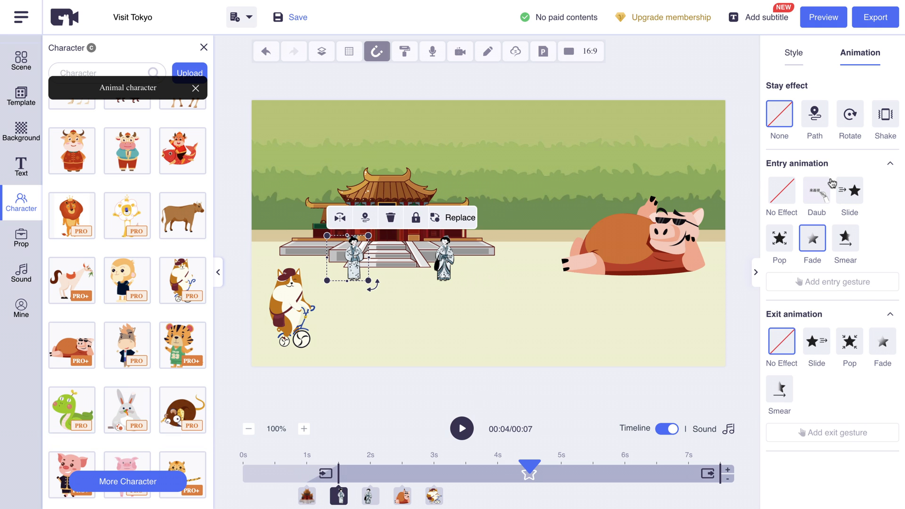
Give the right-hand woman a Slide entry animation and replay the scene.
{"action": "left_click", "coordinate": [849, 190]}
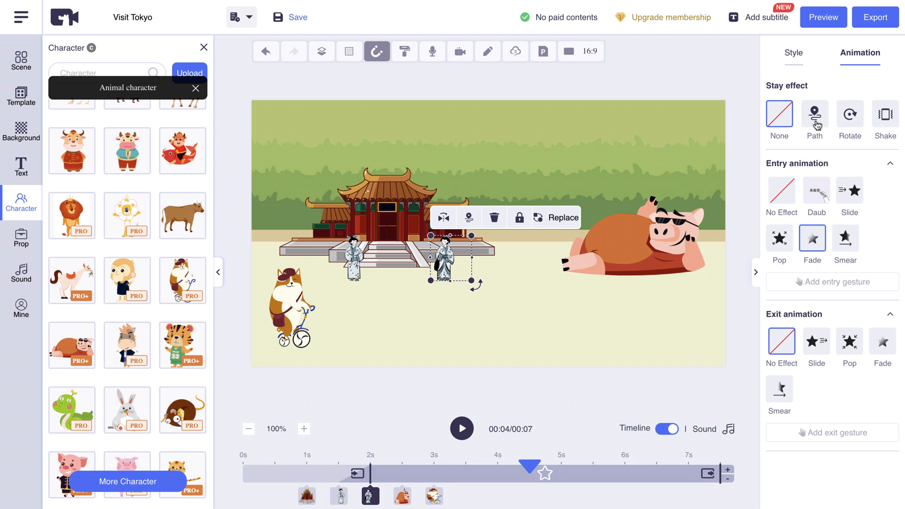
{"action": "left_click", "coordinate": [849, 190]}
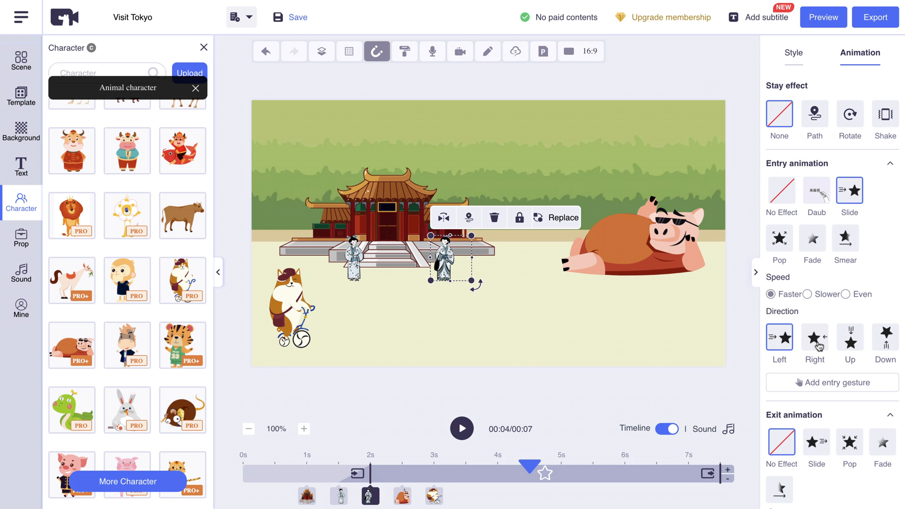
{"action": "left_click", "coordinate": [814, 336]}
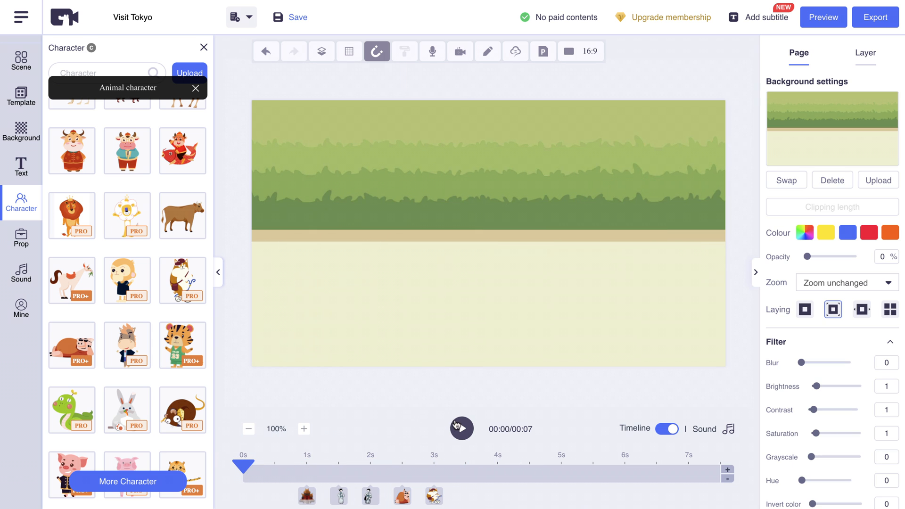
{"action": "left_click", "coordinate": [461, 429]}
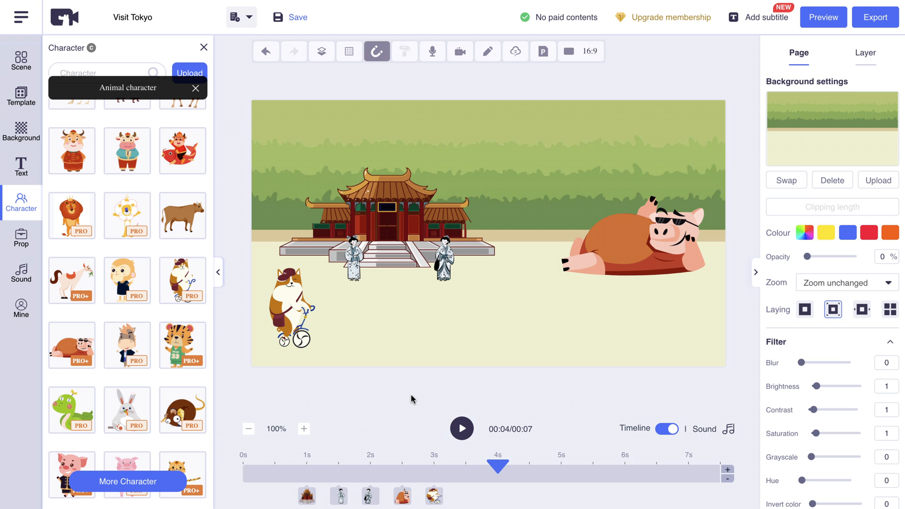
{"action": "mouse_move", "coordinate": [362, 324]}
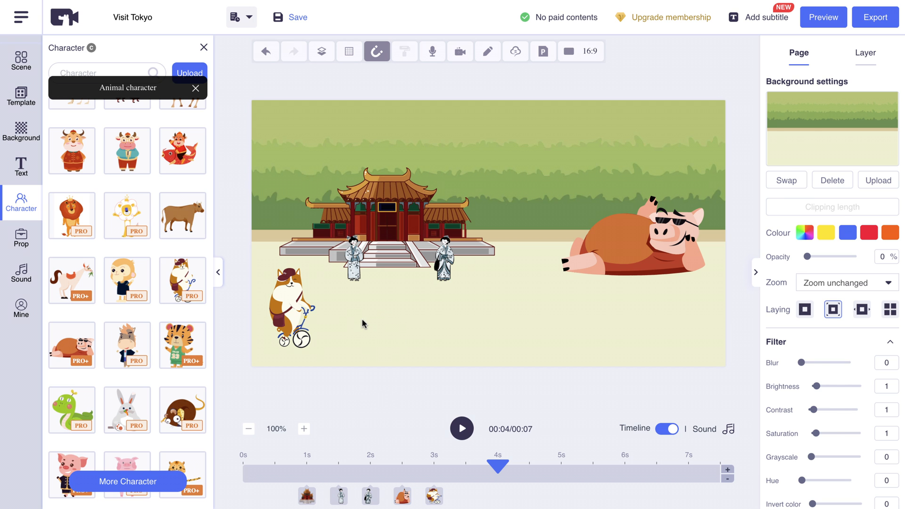
Give the cycling cat a Path effect extended to the right edge, retiming its bar.
{"action": "left_click", "coordinate": [291, 305]}
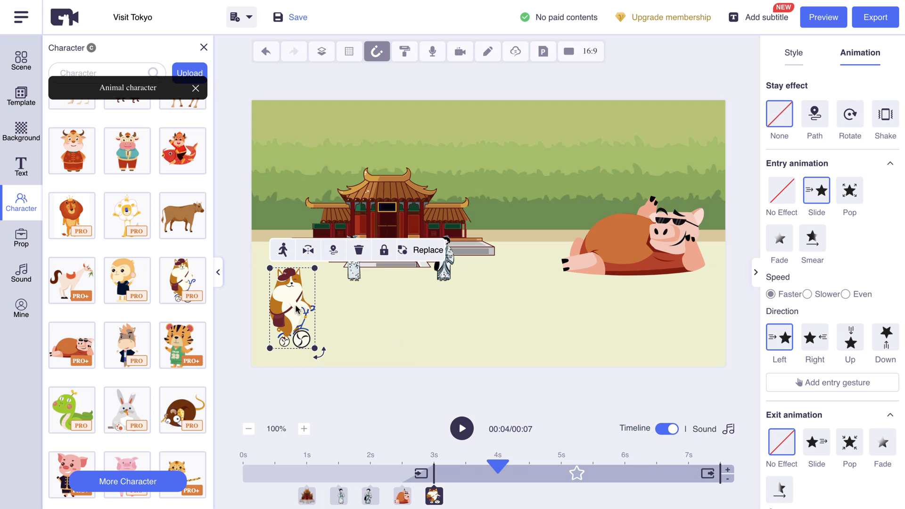
{"action": "left_click", "coordinate": [332, 250]}
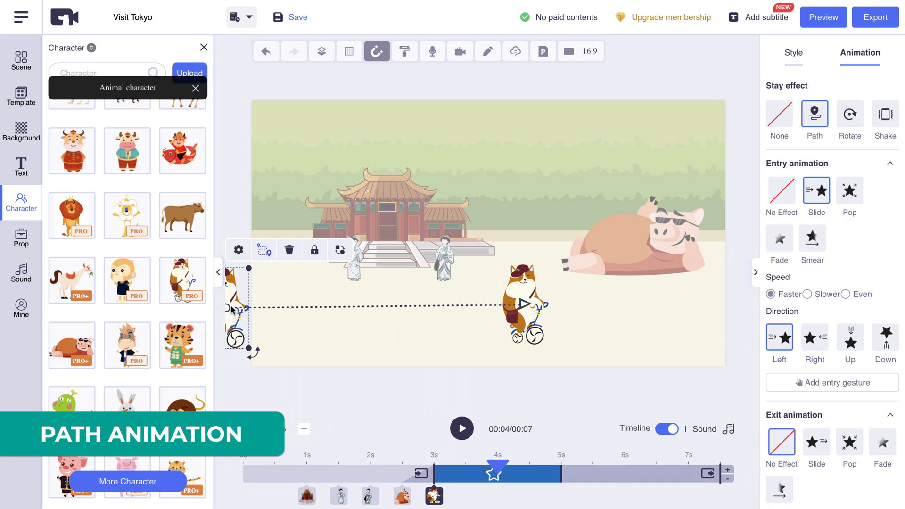
{"action": "left_click_drag", "start_coordinate": [516, 306], "coordinate": [632, 314]}
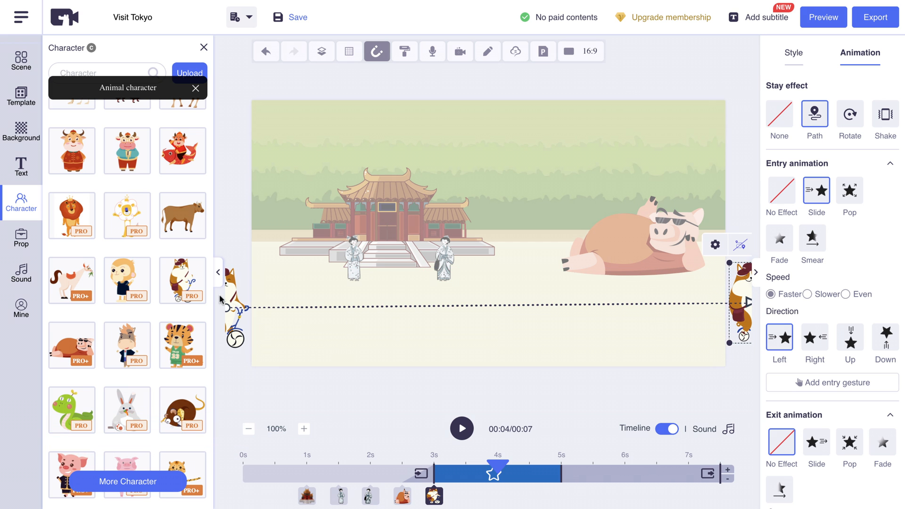
{"action": "mouse_move", "coordinate": [581, 305]}
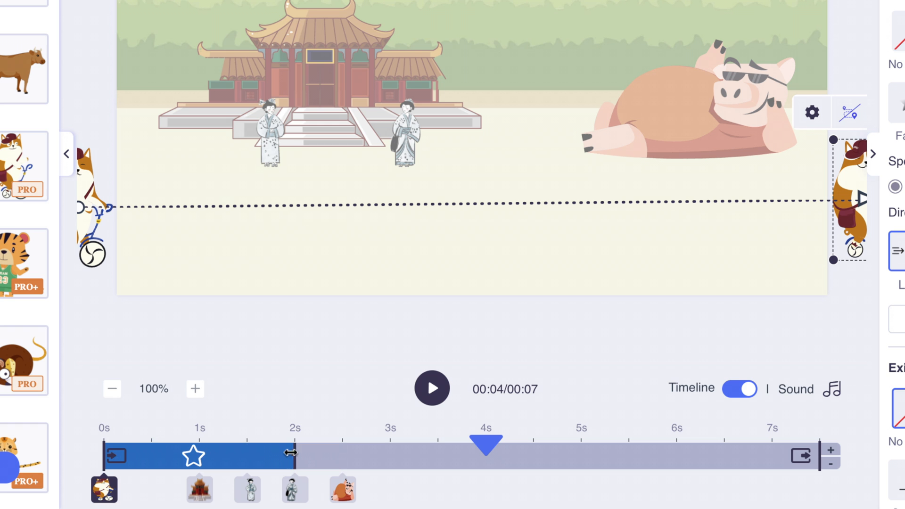
{"action": "left_click_drag", "start_coordinate": [283, 457], "coordinate": [732, 458]}
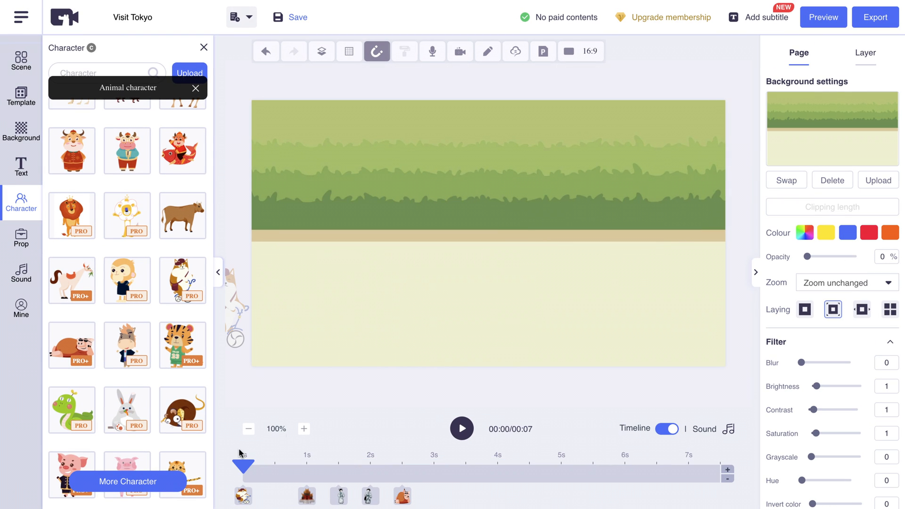
Play the scene to watch the cat's ride, then bring up the Text library.
{"action": "left_click", "coordinate": [461, 428]}
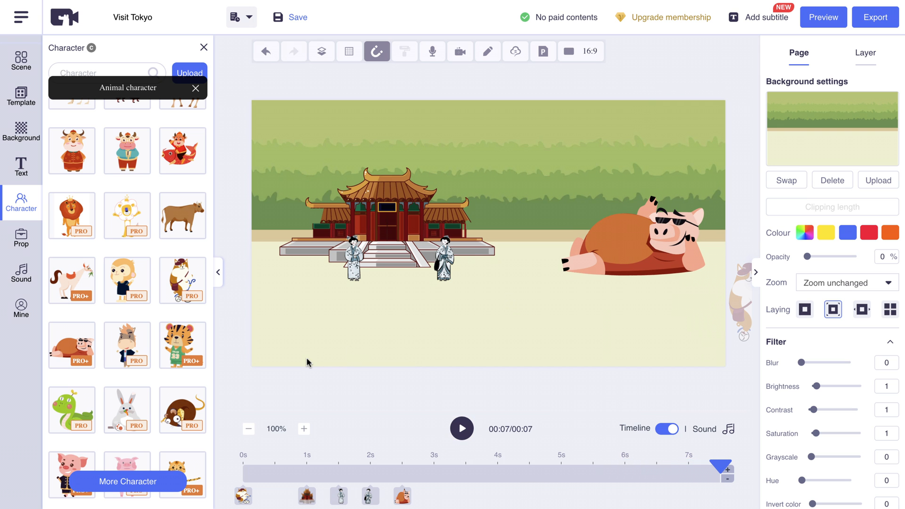
{"action": "left_click", "coordinate": [386, 219]}
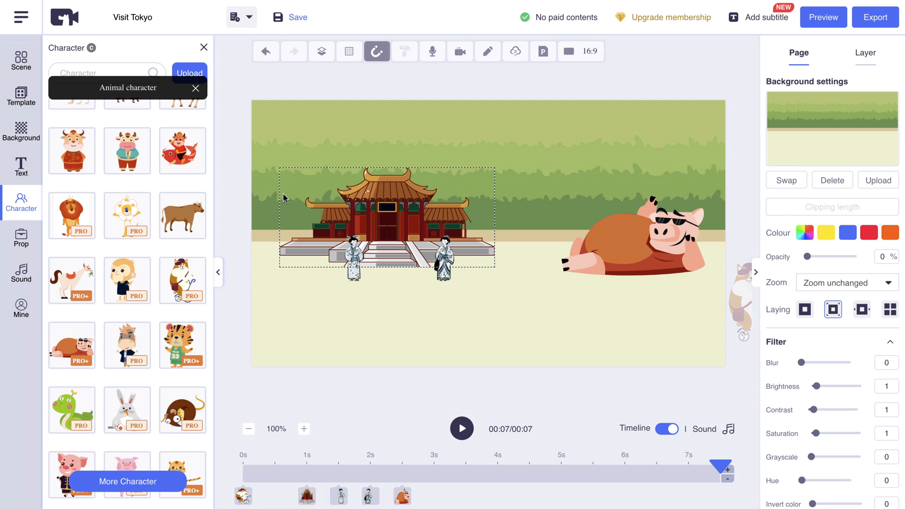
{"action": "left_click", "coordinate": [22, 167]}
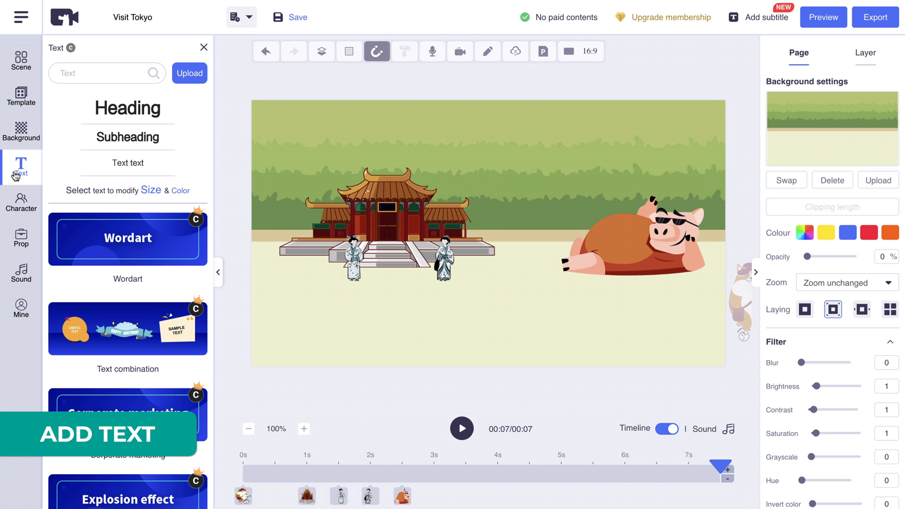
{"action": "mouse_move", "coordinate": [29, 161]}
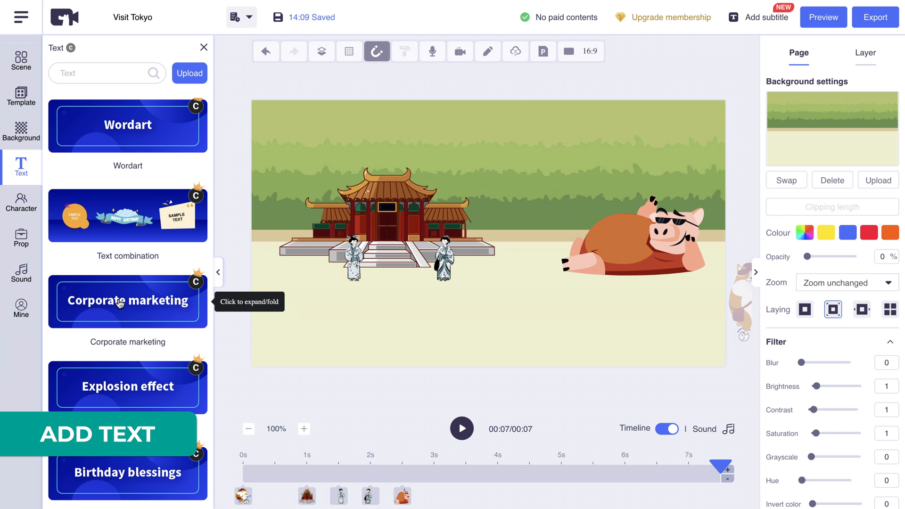
Add the orange circle text design from Corporate marketing, shrunk and placed upper right.
{"action": "left_click", "coordinate": [128, 300]}
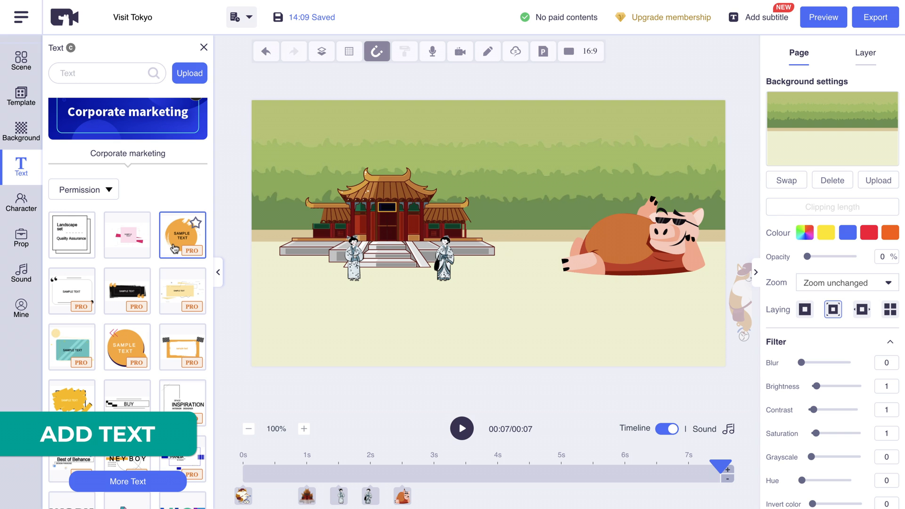
{"action": "left_click", "coordinate": [182, 235]}
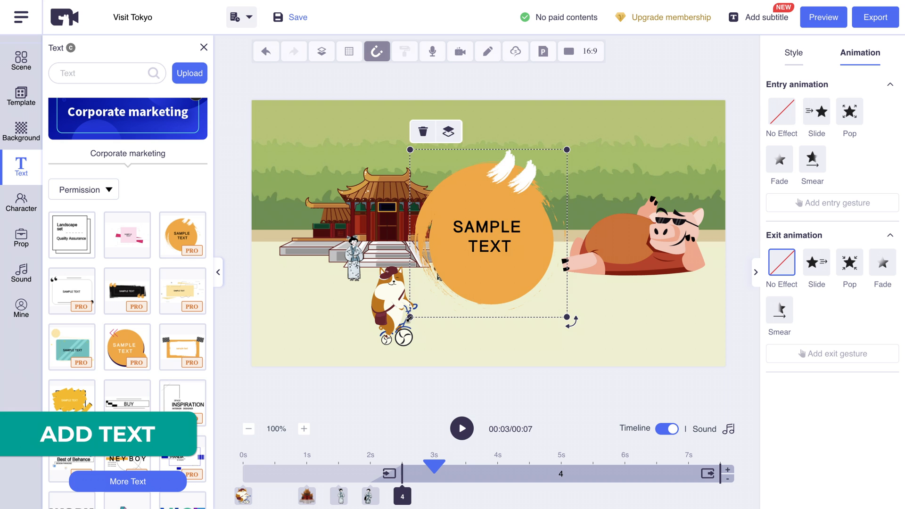
{"action": "left_click_drag", "start_coordinate": [488, 236], "coordinate": [513, 205]}
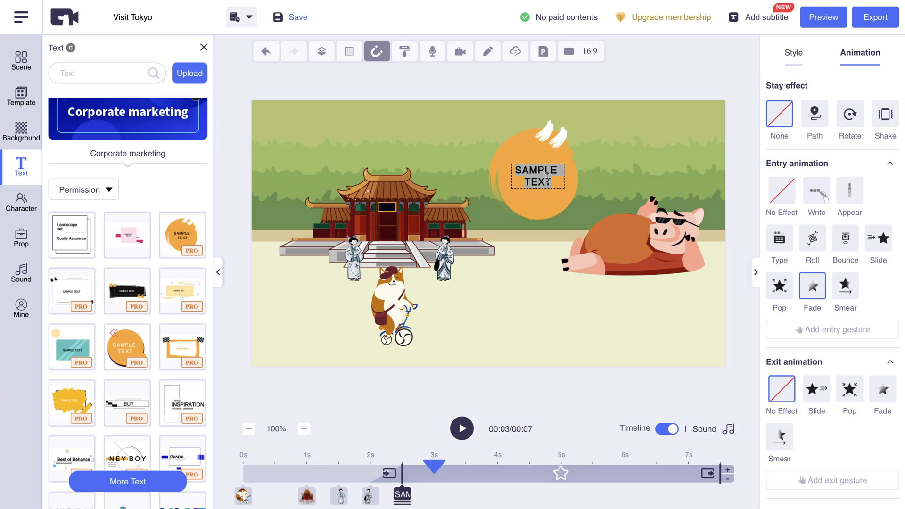
Type 'Visit Tokyo' into the badge and enlarge its white text.
{"action": "type", "text": "Visit Tokyo"}
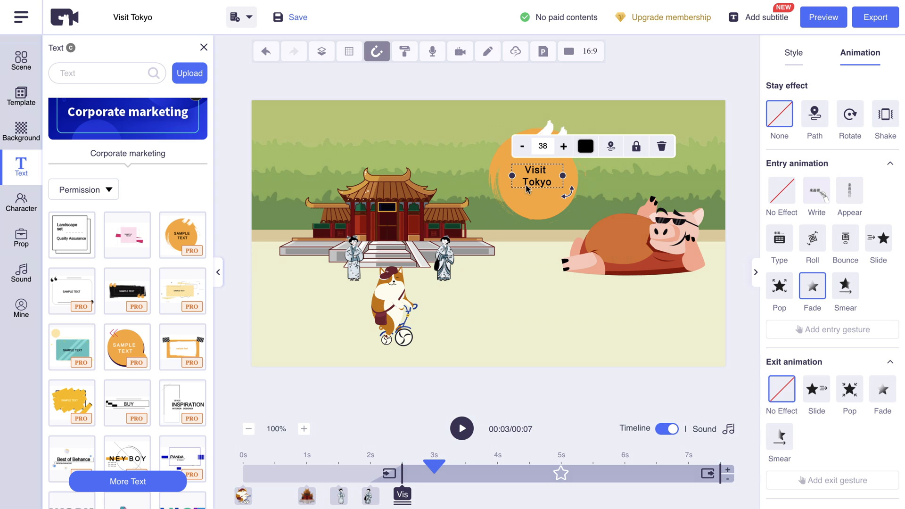
{"action": "left_click", "coordinate": [563, 145]}
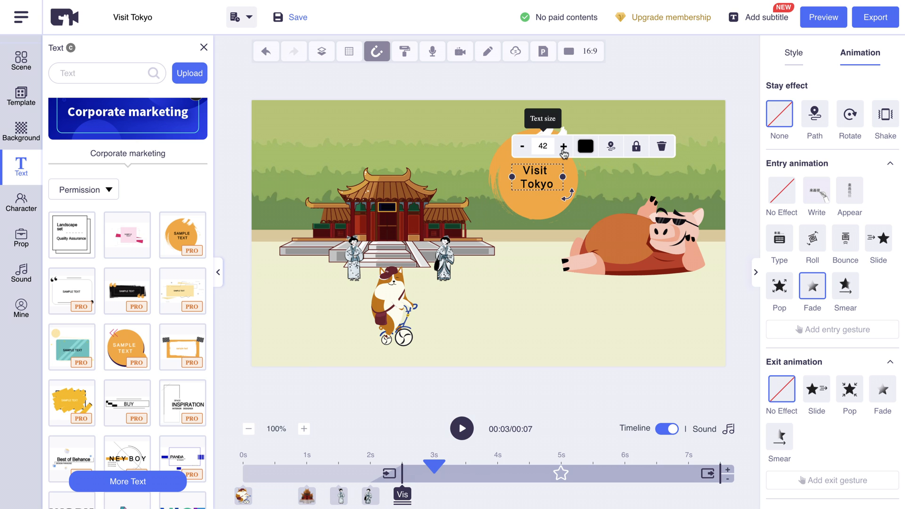
{"action": "left_click", "coordinate": [584, 146]}
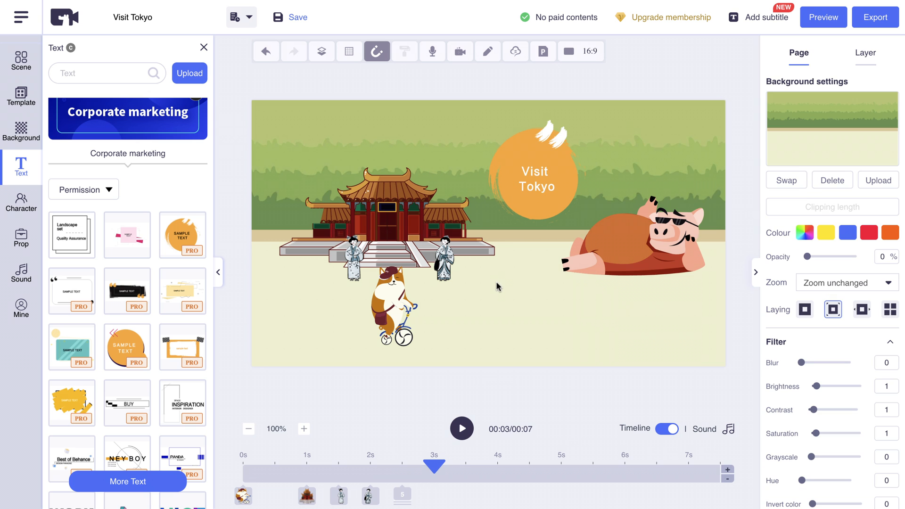
{"action": "mouse_move", "coordinate": [353, 323]}
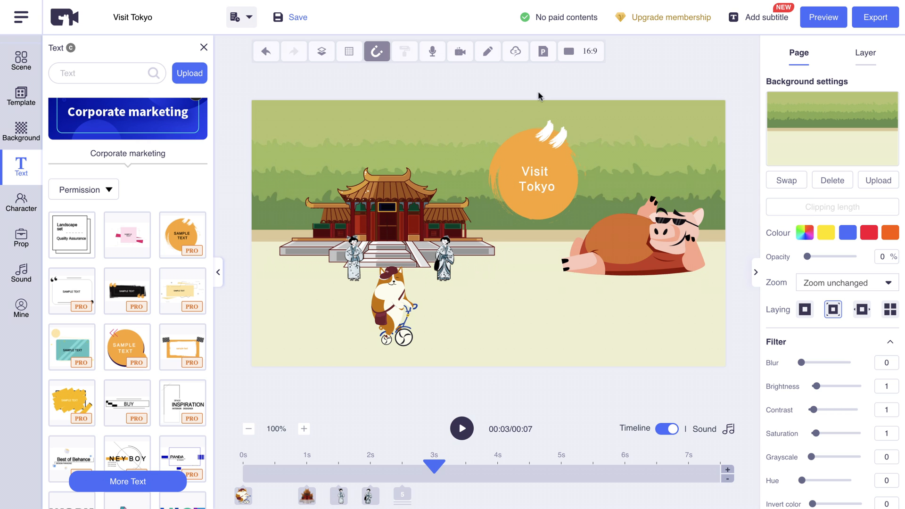
{"action": "left_click", "coordinate": [381, 213]}
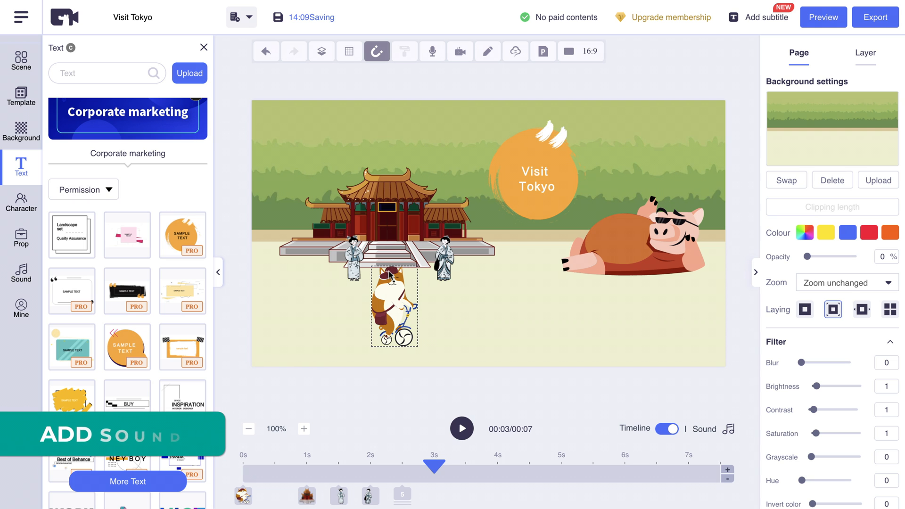
Set Happy Airlines as background music at volume 10, then play and stop a scene preview.
{"action": "left_click", "coordinate": [21, 273]}
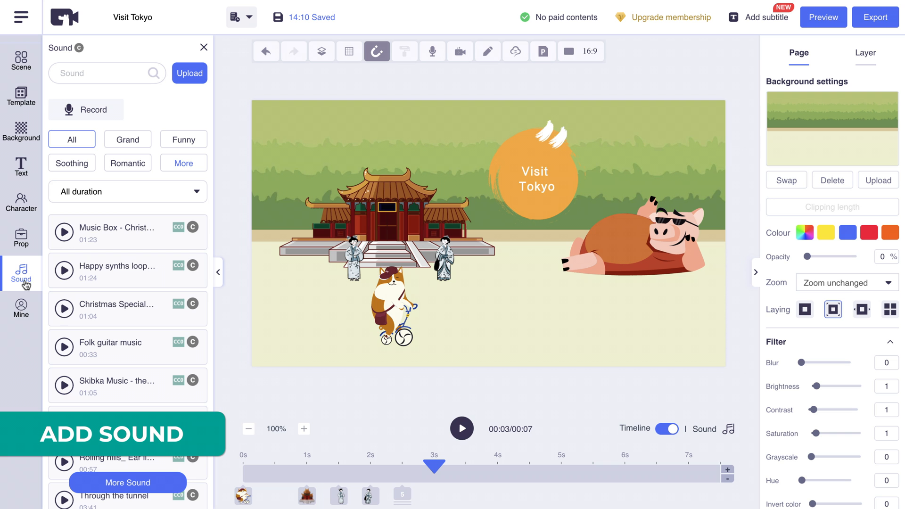
{"action": "mouse_move", "coordinate": [81, 183]}
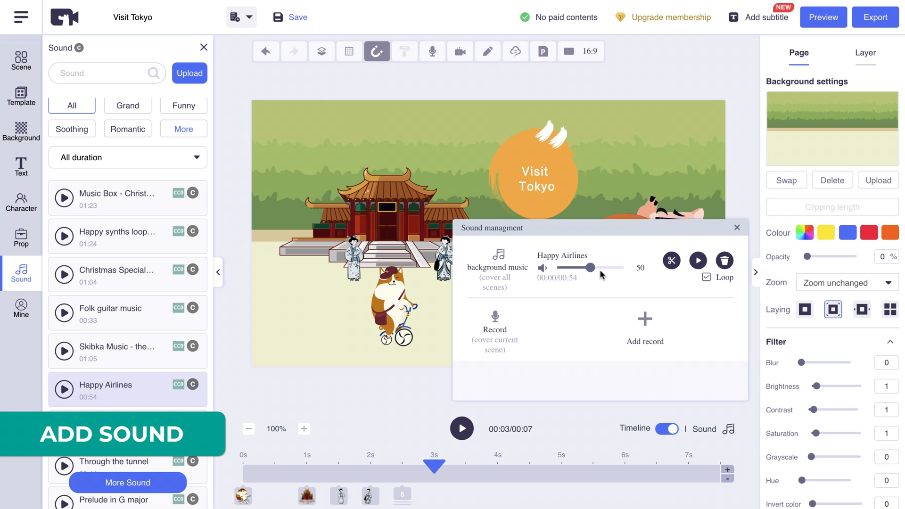
{"action": "left_click_drag", "start_coordinate": [589, 267], "coordinate": [567, 268]}
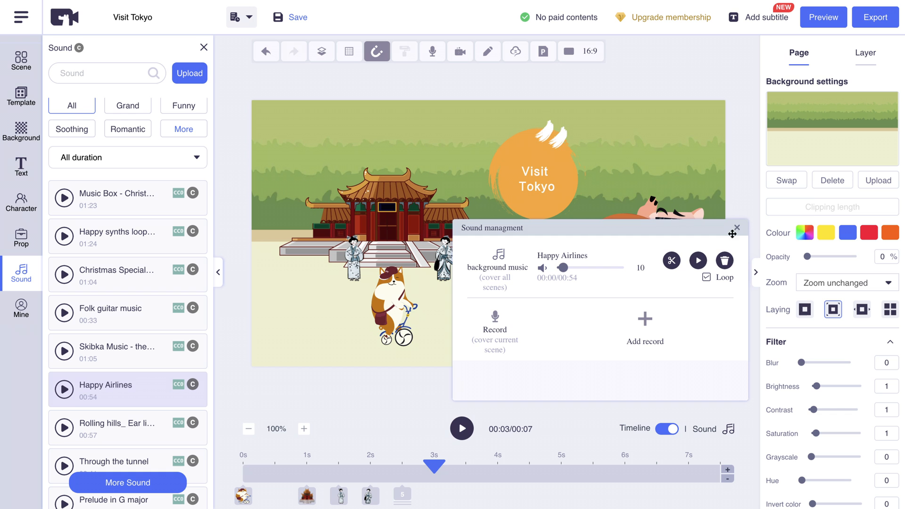
{"action": "left_click", "coordinate": [736, 226]}
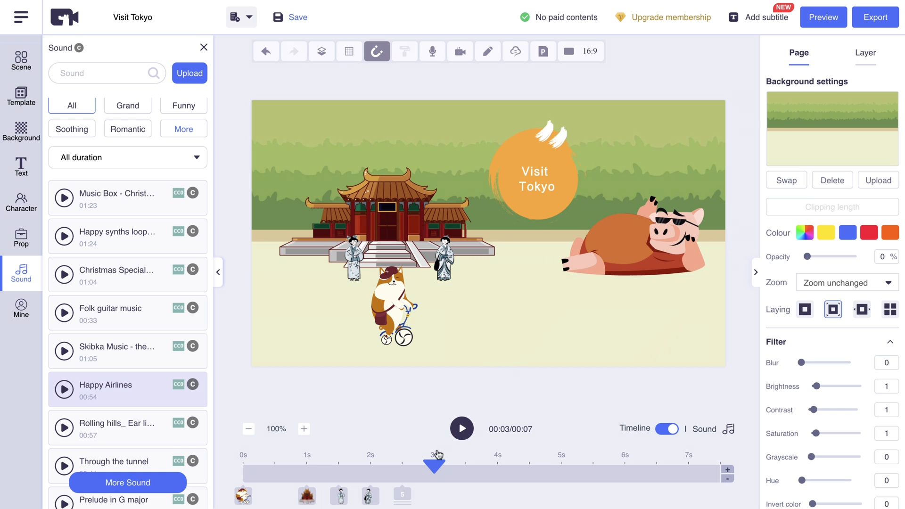
{"action": "left_click", "coordinate": [461, 428]}
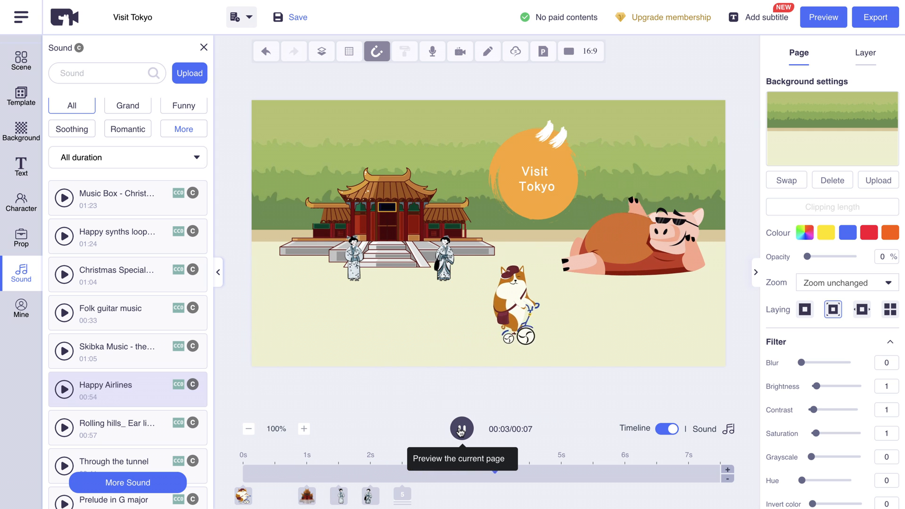
{"action": "left_click", "coordinate": [461, 429]}
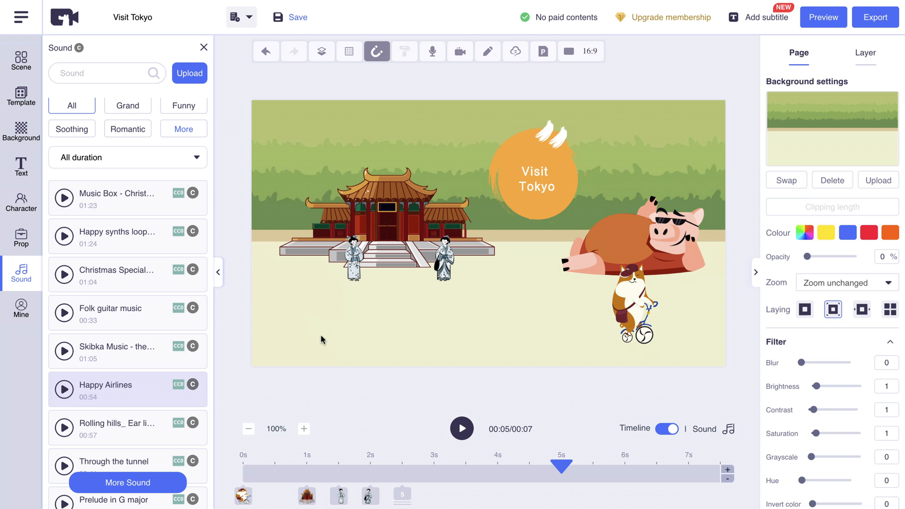
{"action": "mouse_move", "coordinate": [149, 171]}
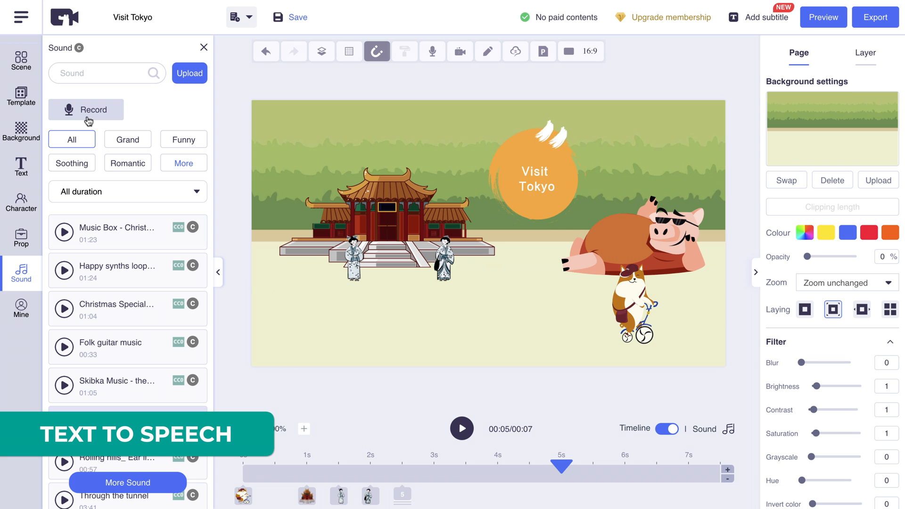
Choose AI synthesis as the voiceover method, applied to the current page only.
{"action": "left_click", "coordinate": [86, 110]}
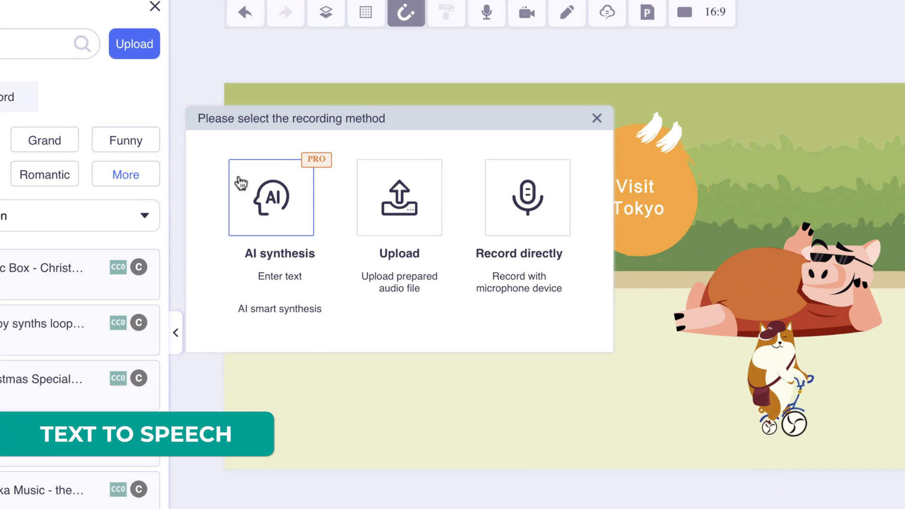
{"action": "left_click", "coordinate": [527, 199]}
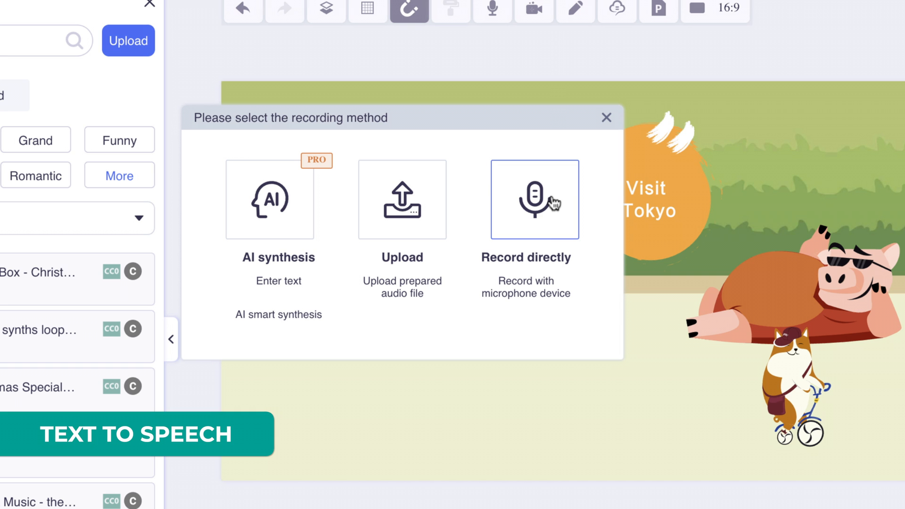
{"action": "mouse_move", "coordinate": [555, 193]}
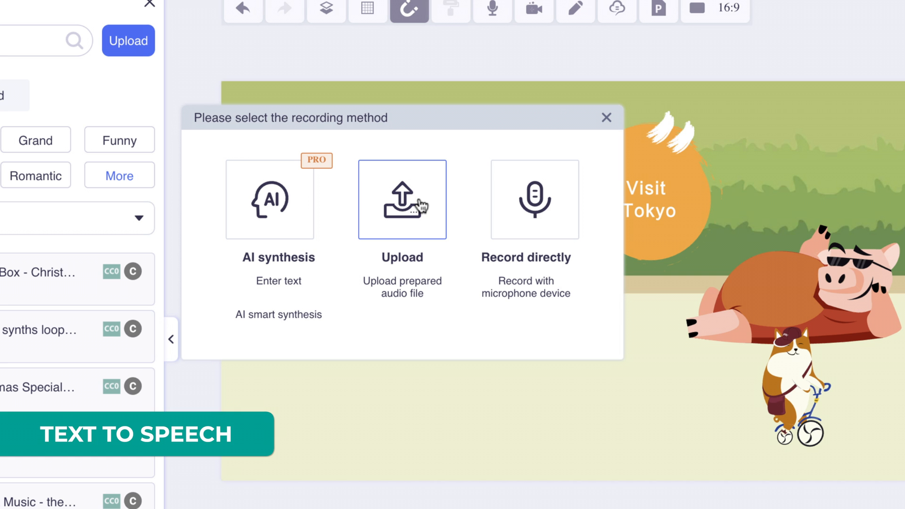
{"action": "mouse_move", "coordinate": [404, 216]}
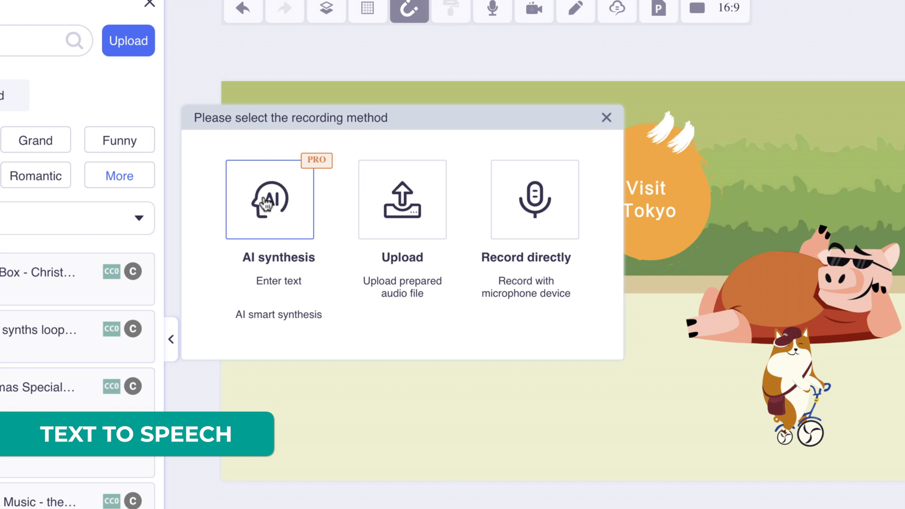
{"action": "left_click", "coordinate": [270, 199]}
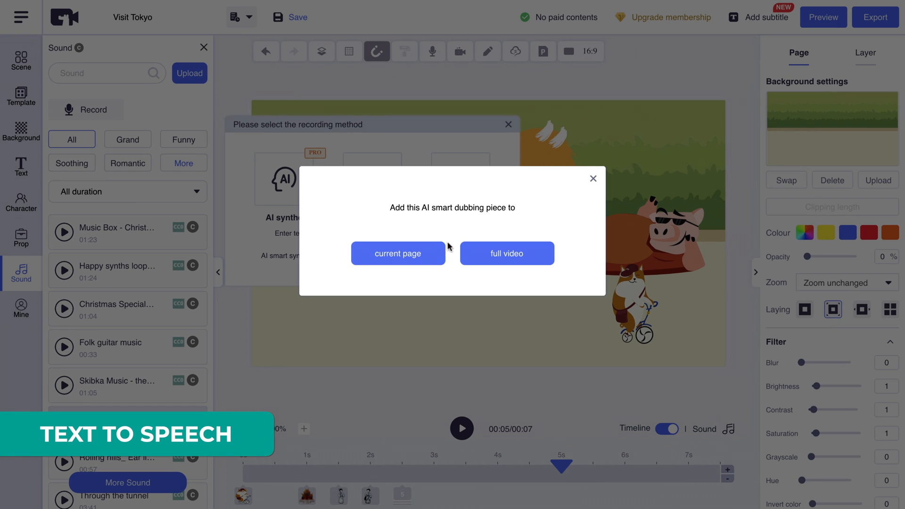
{"action": "left_click", "coordinate": [398, 254]}
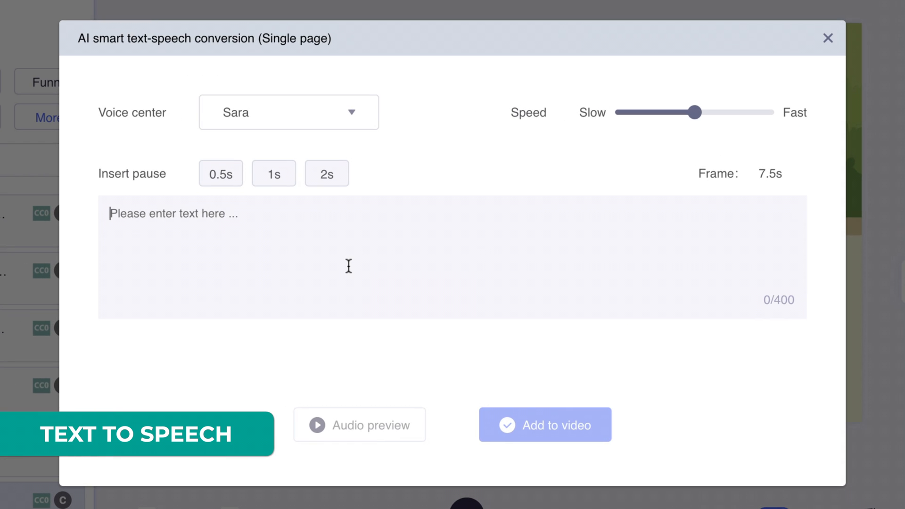
Enter the script 'Visit Tokyo for an amazing experience!' with slightly slower speed and voice Catherine.
{"action": "type", "text": "V"}
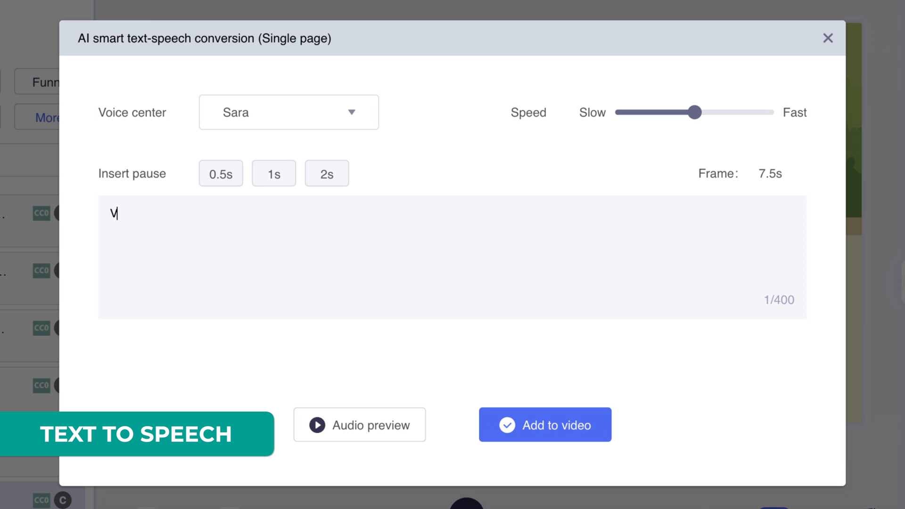
{"action": "type", "text": "isit Tokyo"}
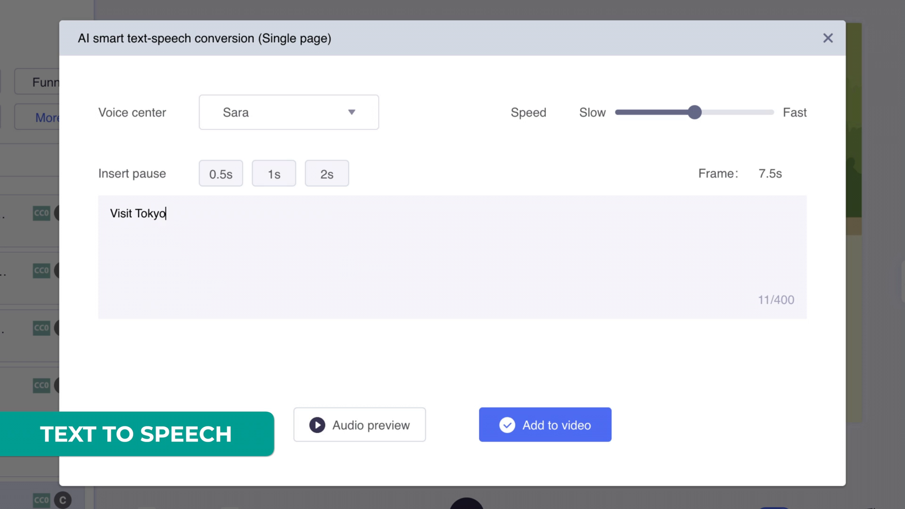
{"action": "type", "text": "for an amazing"}
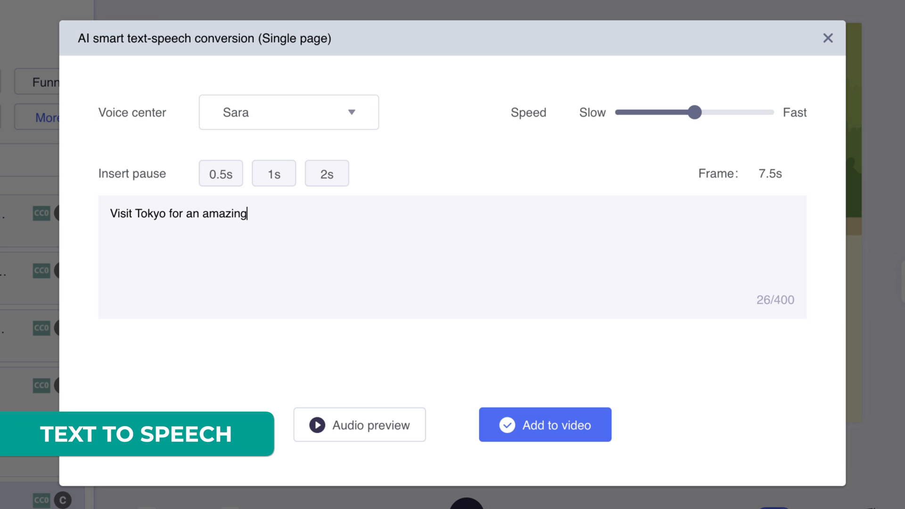
{"action": "type", "text": "experience!"}
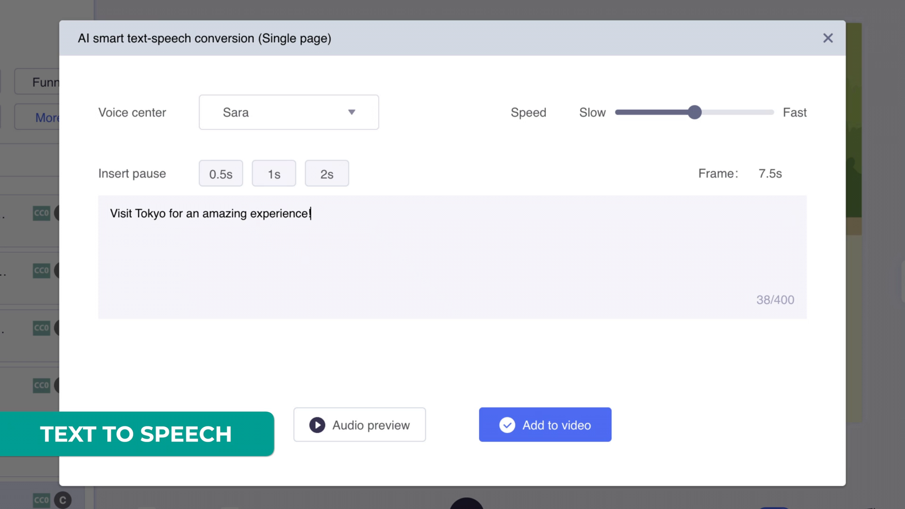
{"action": "left_click_drag", "start_coordinate": [697, 113], "coordinate": [684, 112]}
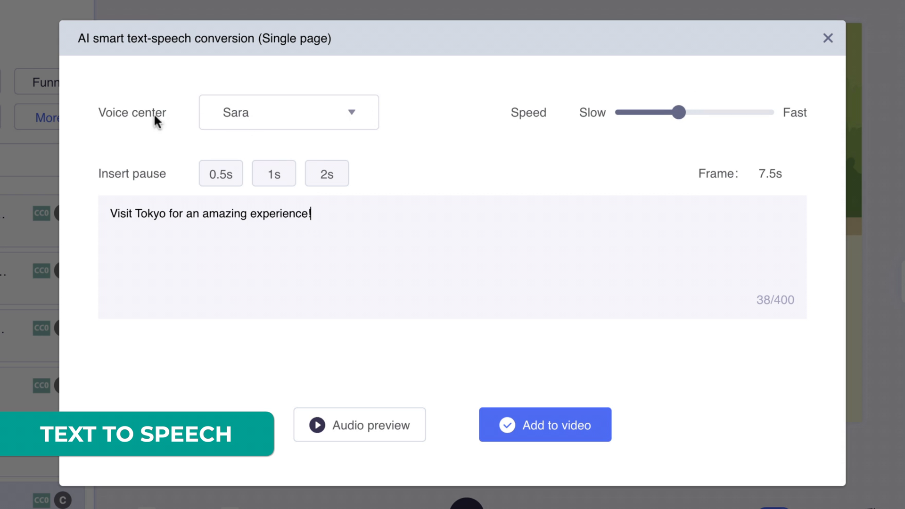
{"action": "left_click", "coordinate": [288, 112]}
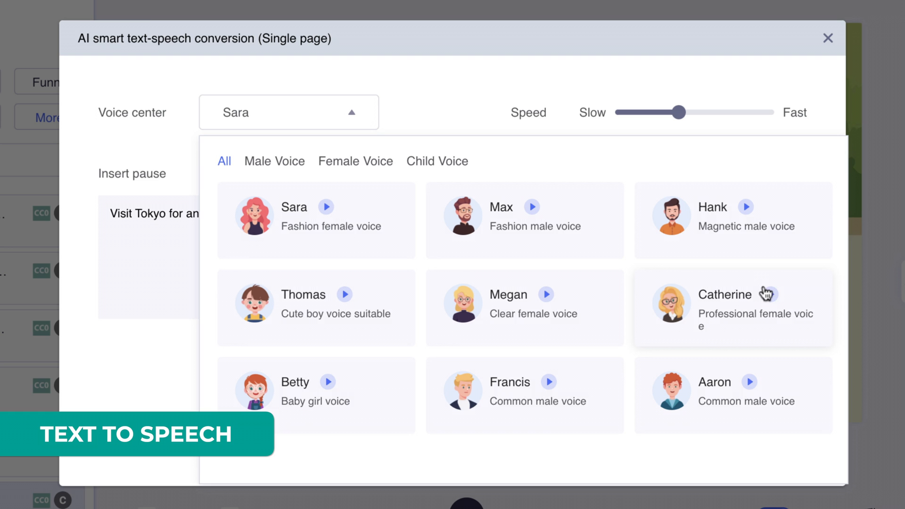
{"action": "mouse_move", "coordinate": [770, 303]}
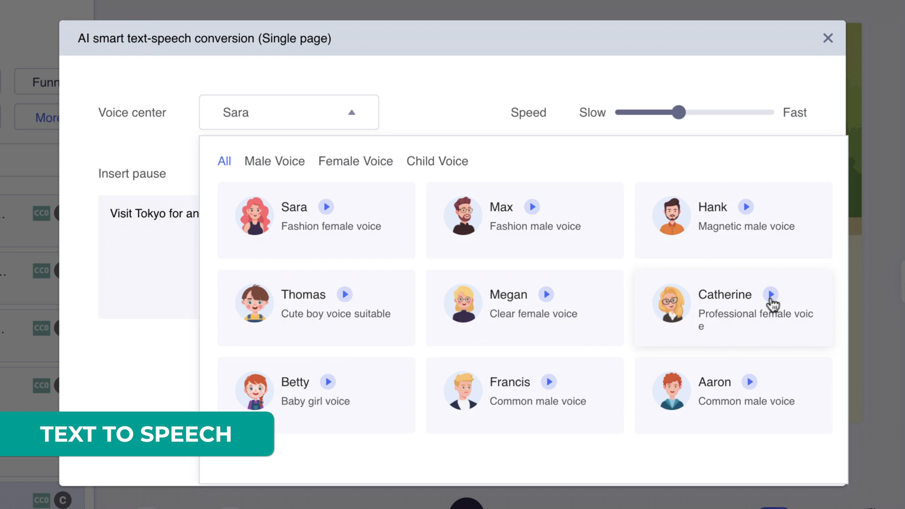
{"action": "mouse_move", "coordinate": [737, 322]}
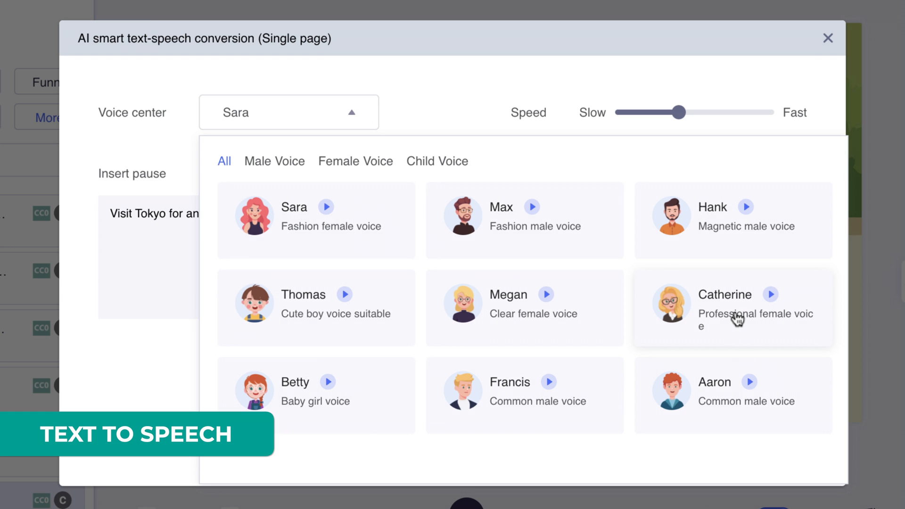
{"action": "left_click", "coordinate": [733, 307]}
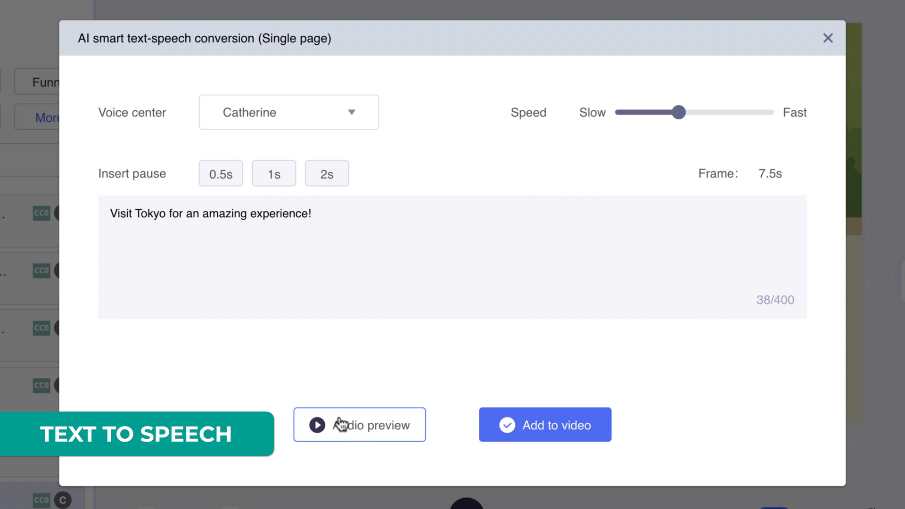
Generate and play an audio preview of the Catherine voiceover.
{"action": "left_click", "coordinate": [359, 424]}
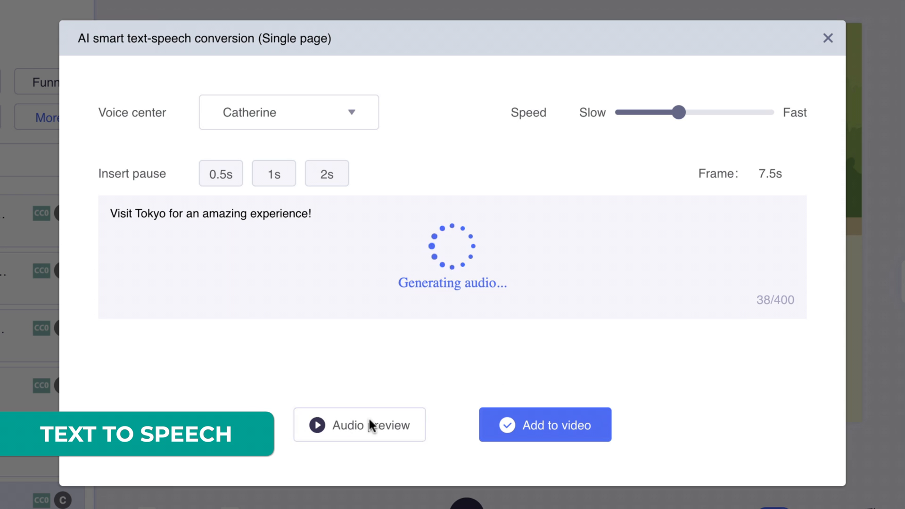
{"action": "left_click", "coordinate": [545, 425]}
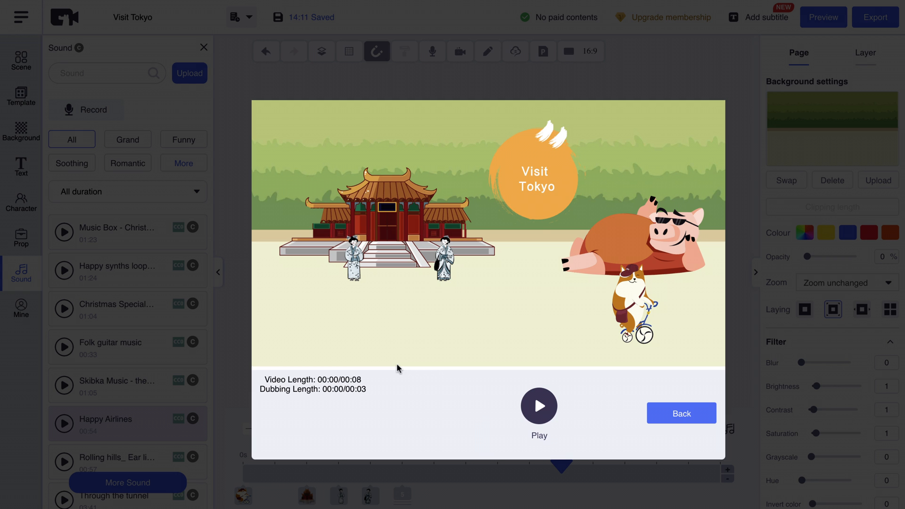
{"action": "left_click", "coordinate": [537, 405]}
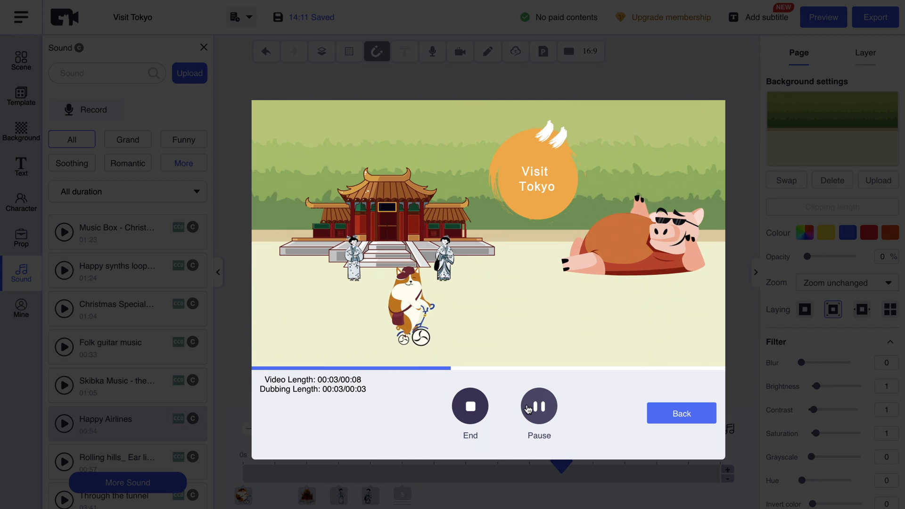
{"action": "left_click", "coordinate": [537, 404]}
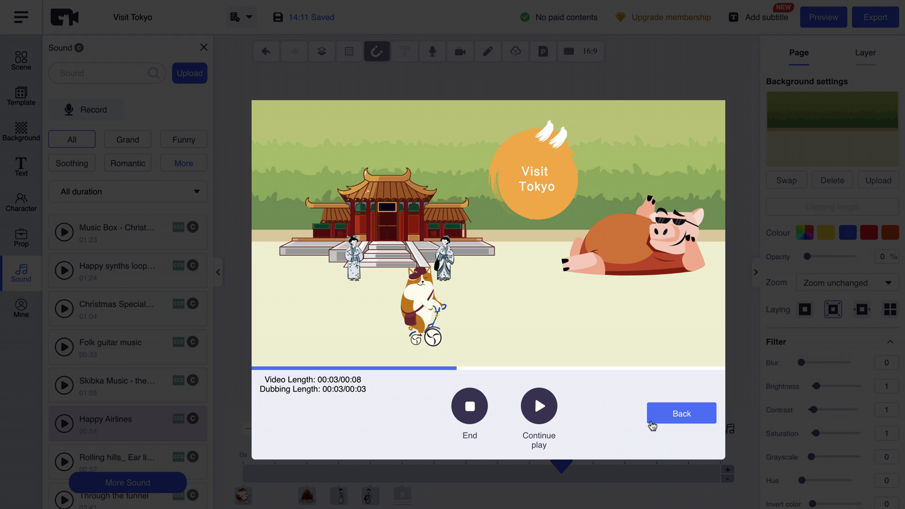
{"action": "left_click", "coordinate": [680, 413]}
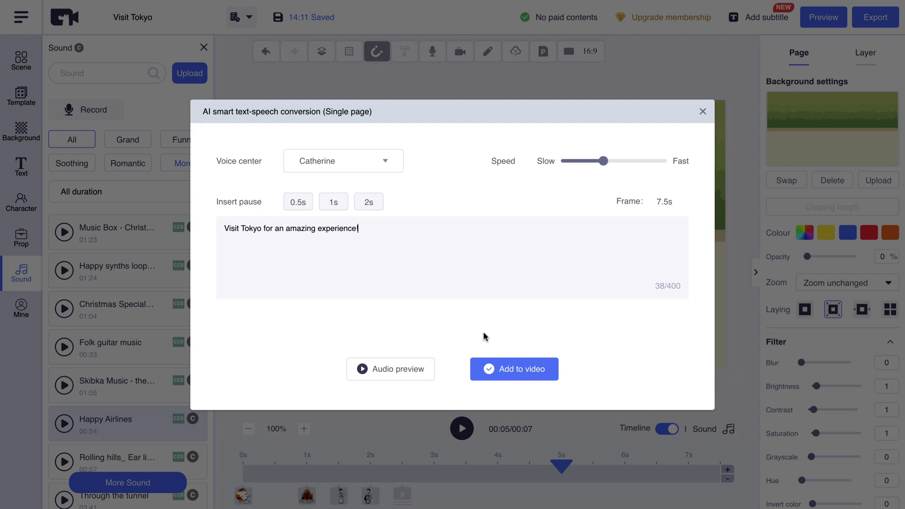
Add the voiceover to the video as the recording 'Scene 1 VO'.
{"action": "left_click", "coordinate": [514, 369]}
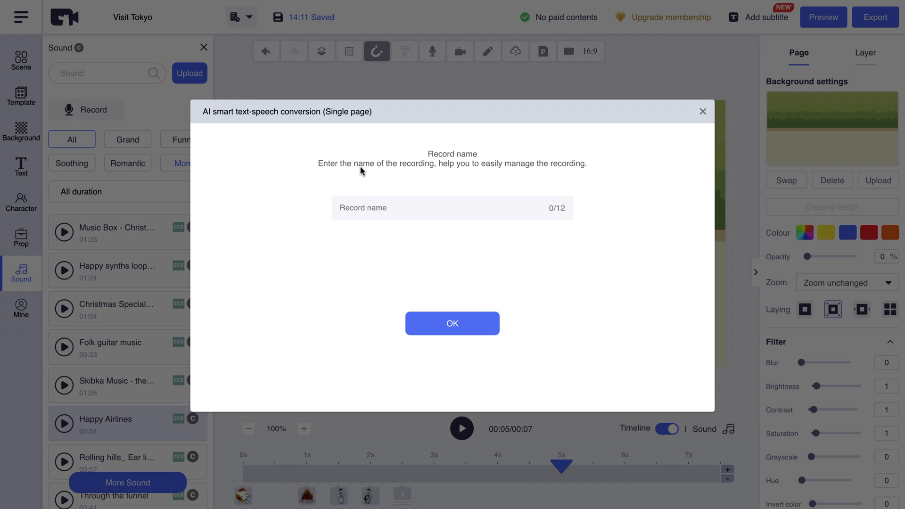
{"action": "type", "text": "Scene 1"}
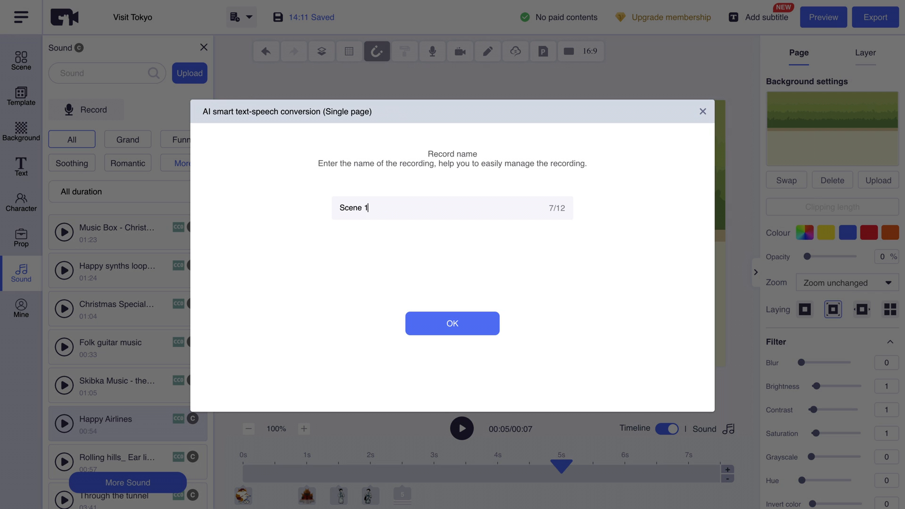
{"action": "left_click", "coordinate": [452, 323]}
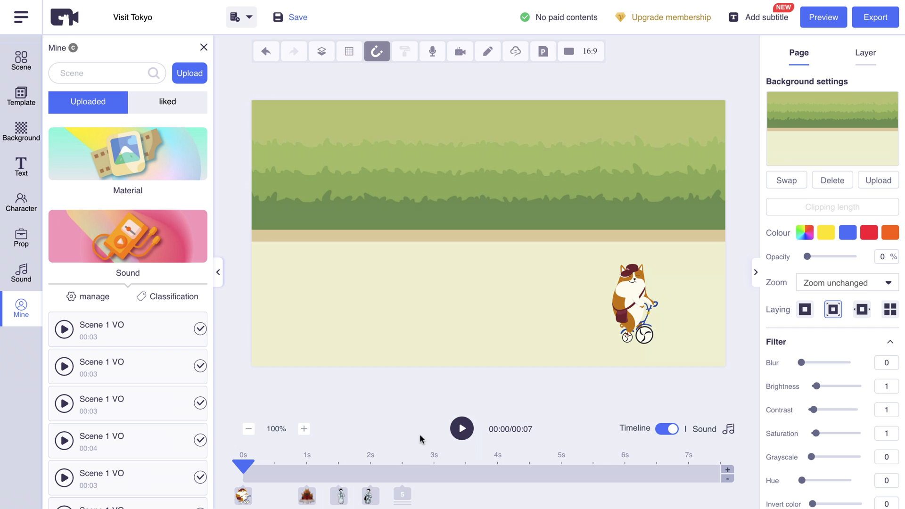
Play the 7-second Visit Tokyo page with its voiceover, then show the scene pages list.
{"action": "left_click", "coordinate": [461, 428]}
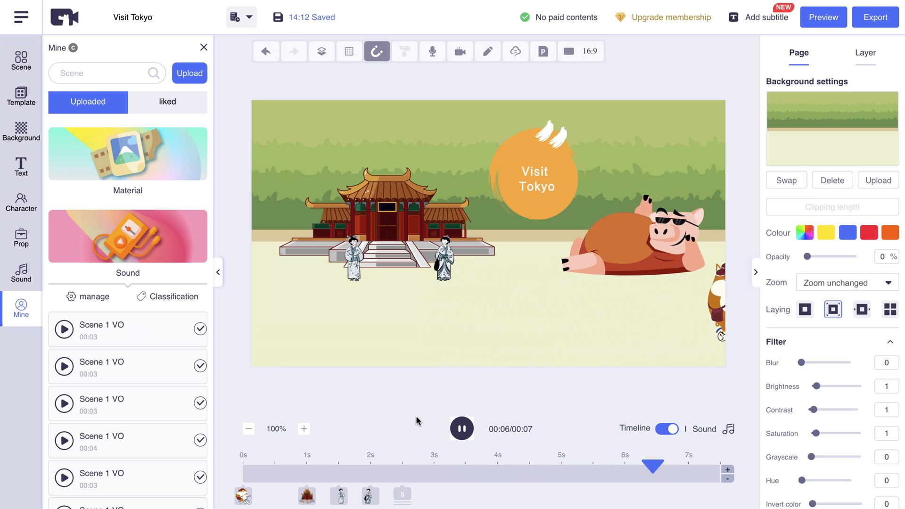
{"action": "left_click", "coordinate": [462, 428]}
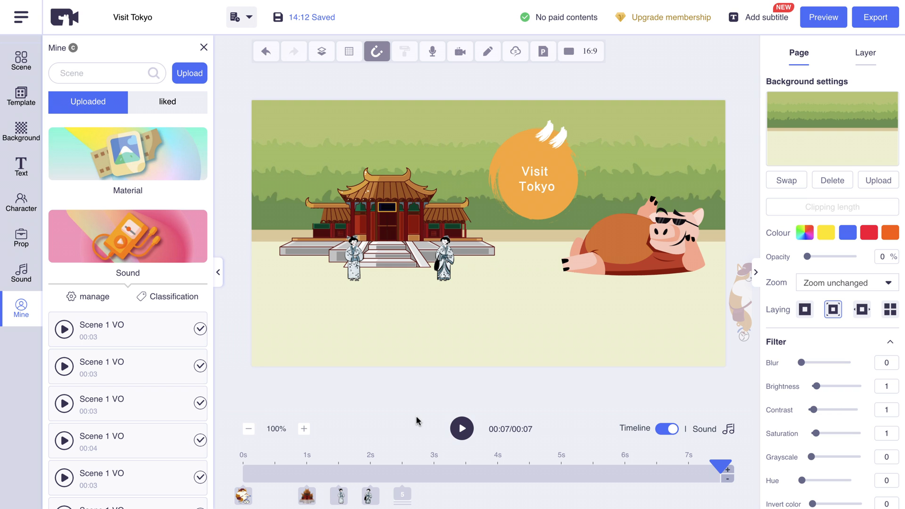
{"action": "mouse_move", "coordinate": [448, 373]}
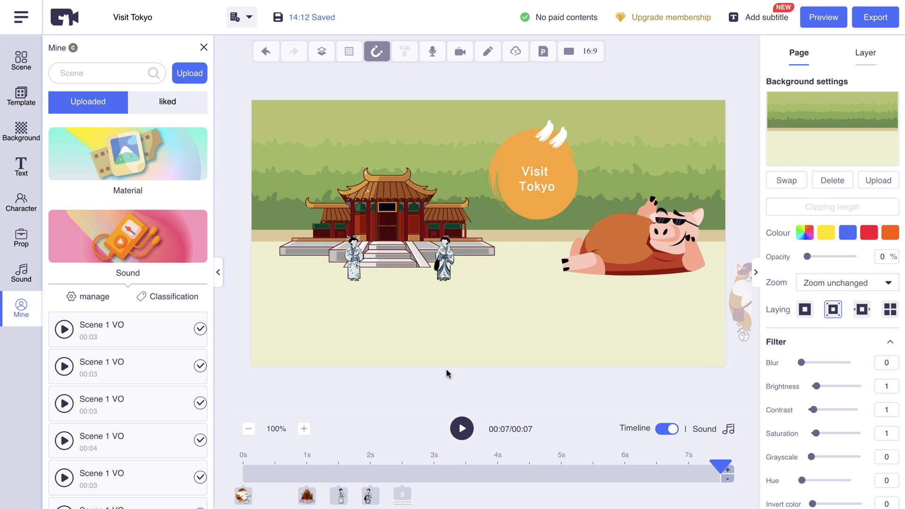
{"action": "mouse_move", "coordinate": [514, 276]}
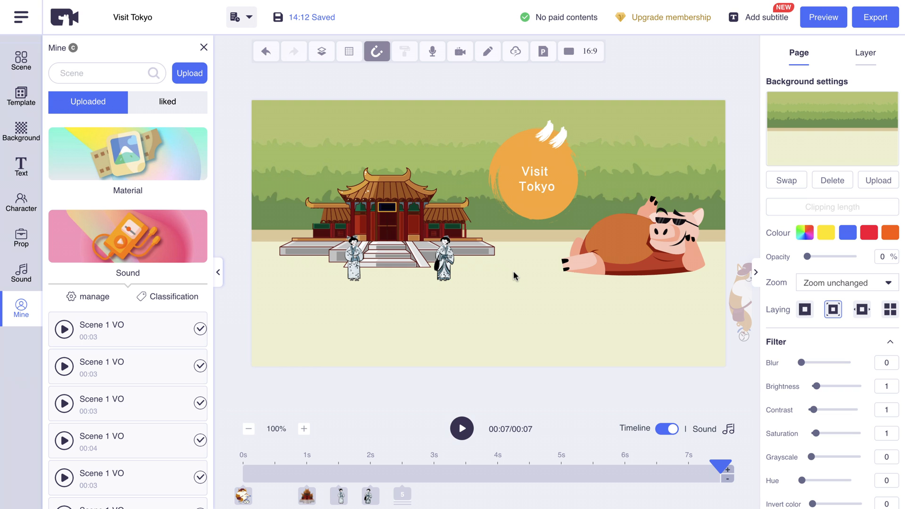
{"action": "mouse_move", "coordinate": [442, 308]}
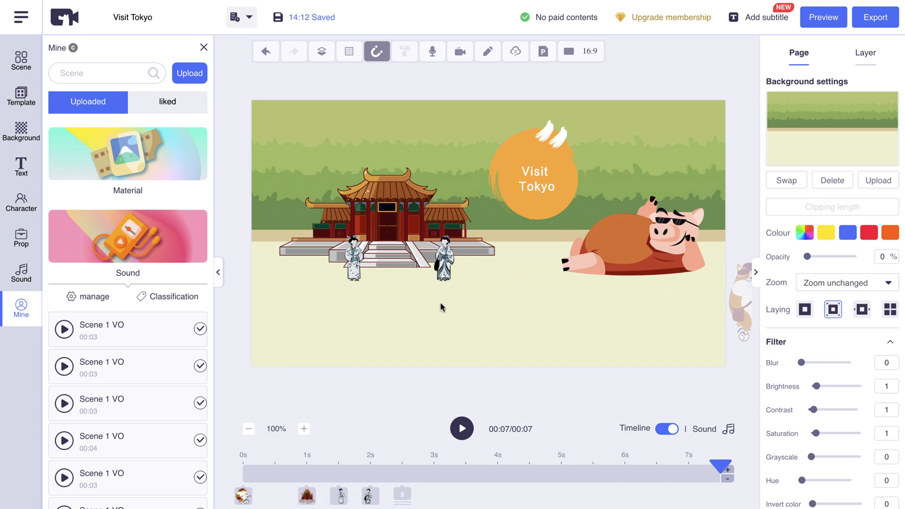
{"action": "mouse_move", "coordinate": [153, 69]}
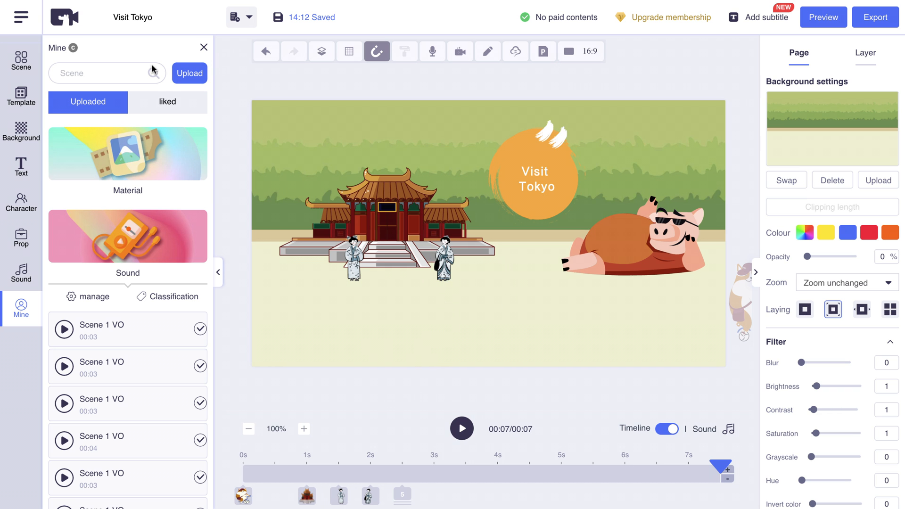
{"action": "left_click", "coordinate": [20, 61]}
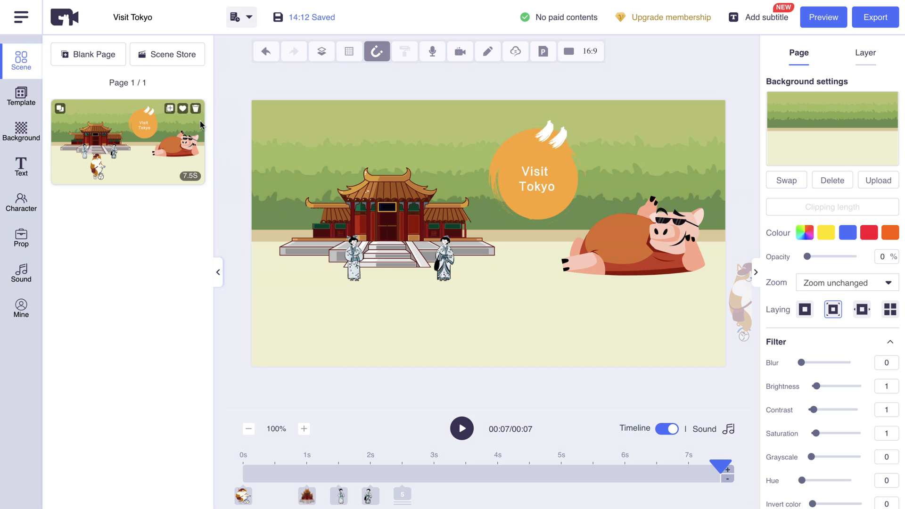
{"action": "mouse_move", "coordinate": [194, 221]}
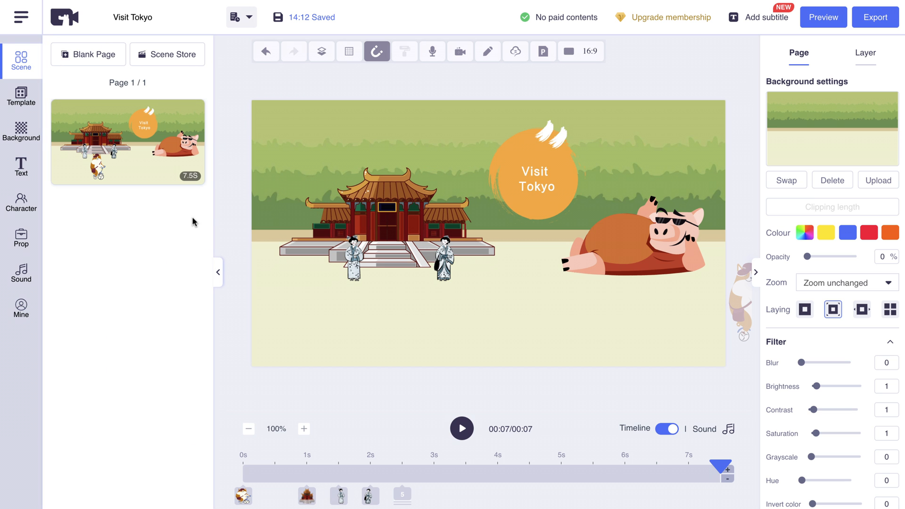
{"action": "mouse_move", "coordinate": [169, 258]}
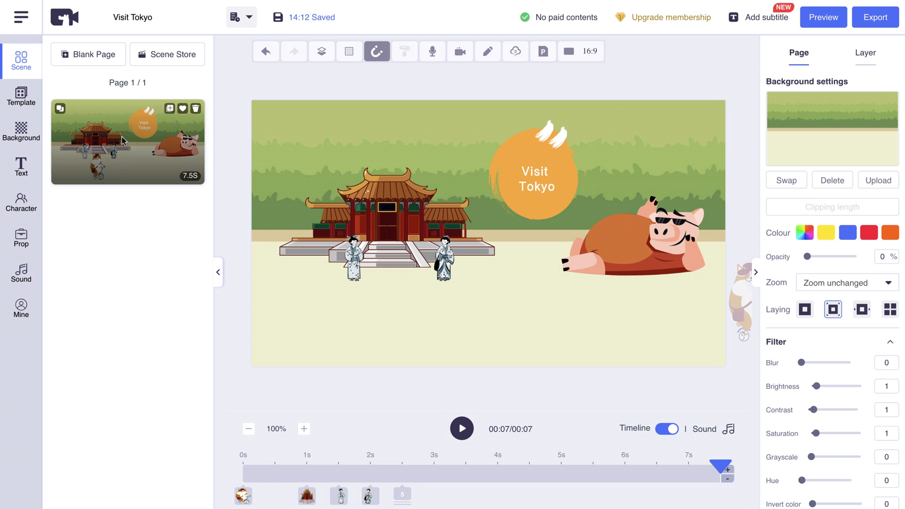
{"action": "mouse_move", "coordinate": [125, 143]}
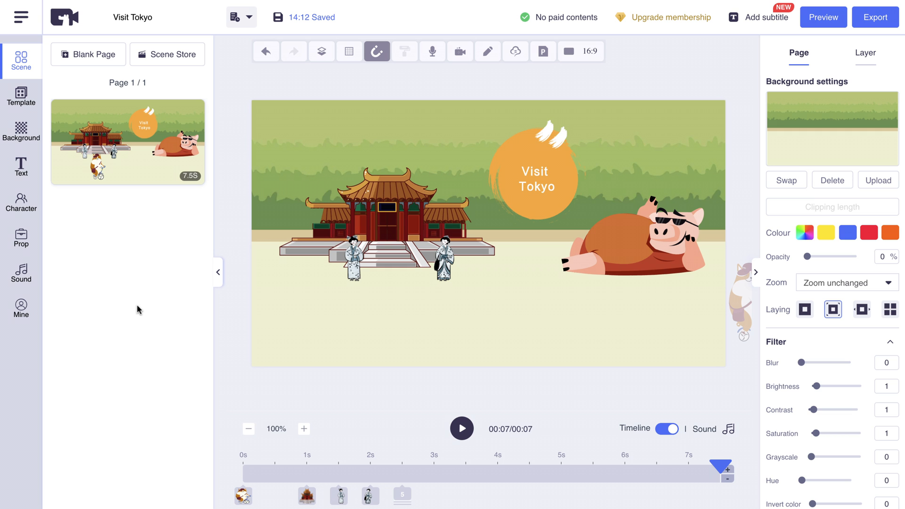
{"action": "mouse_move", "coordinate": [137, 309]}
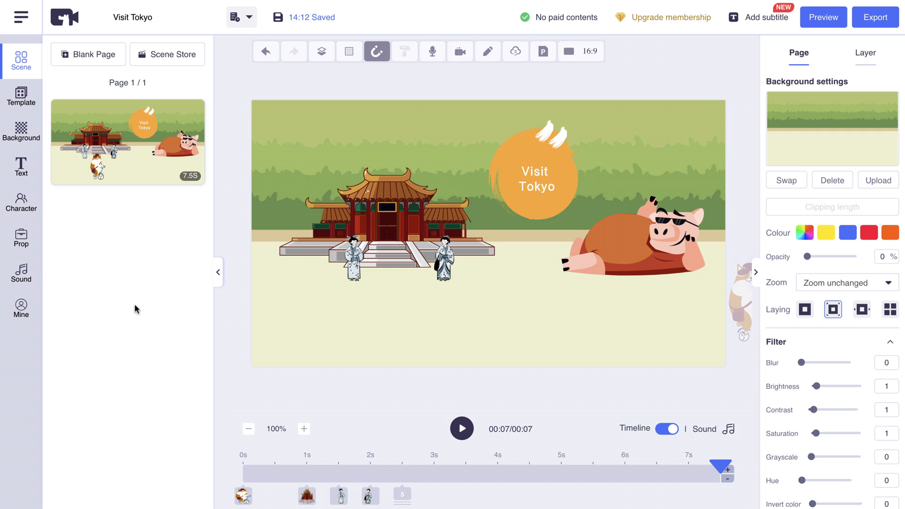
{"action": "mouse_move", "coordinate": [155, 306]}
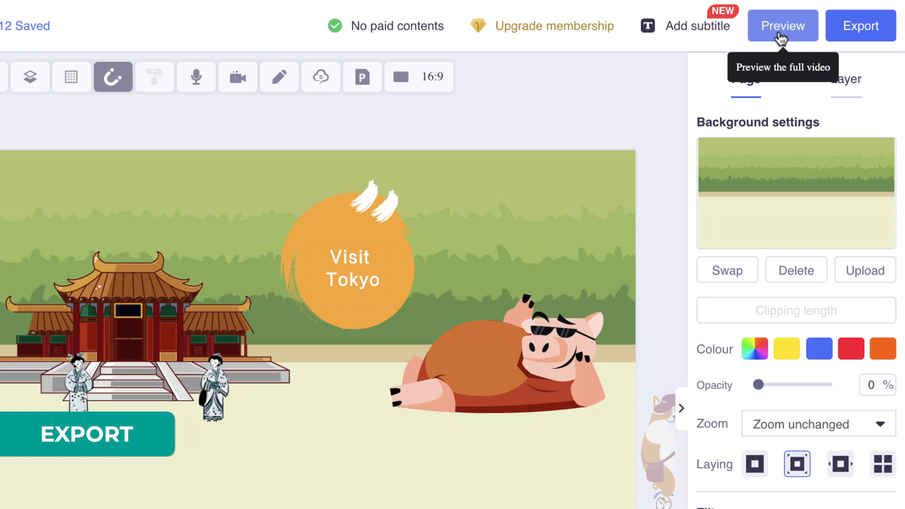
{"action": "mouse_move", "coordinate": [570, 237]}
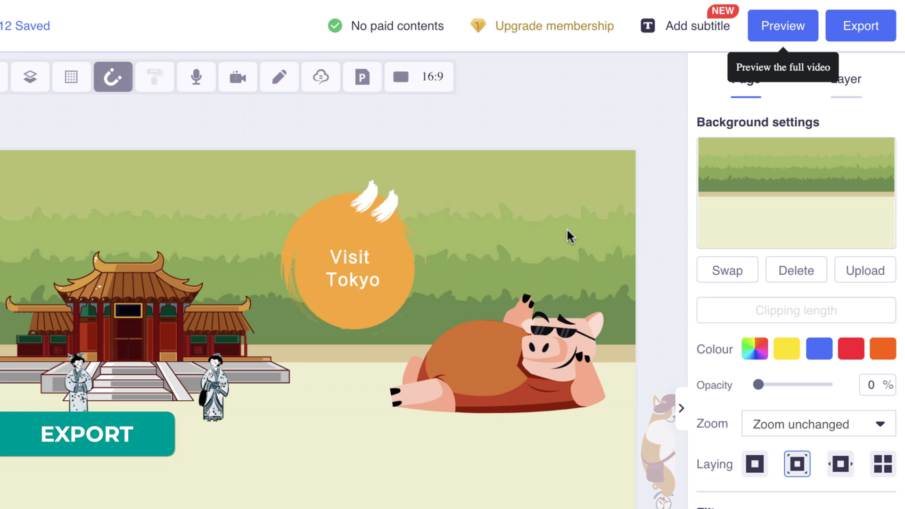
Open the Set export information dialog for the Visit Tokyo video.
{"action": "left_click", "coordinate": [499, 352]}
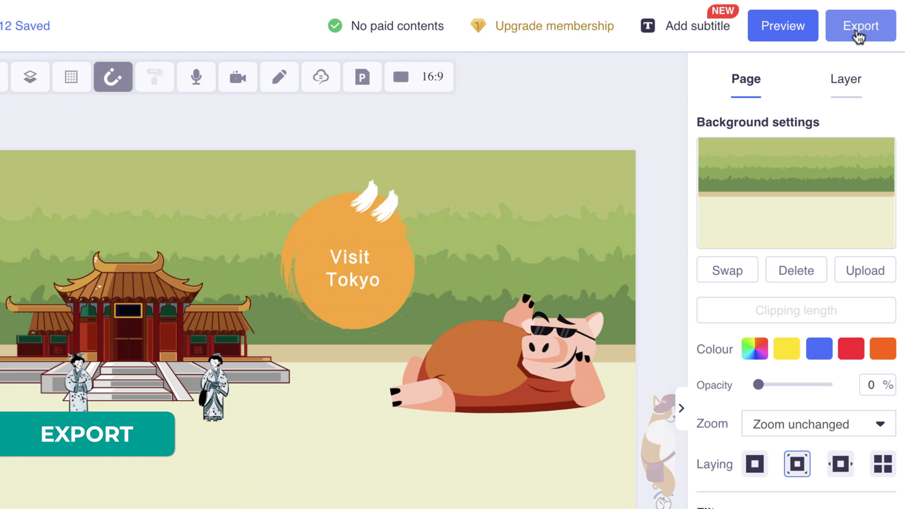
{"action": "left_click", "coordinate": [860, 25]}
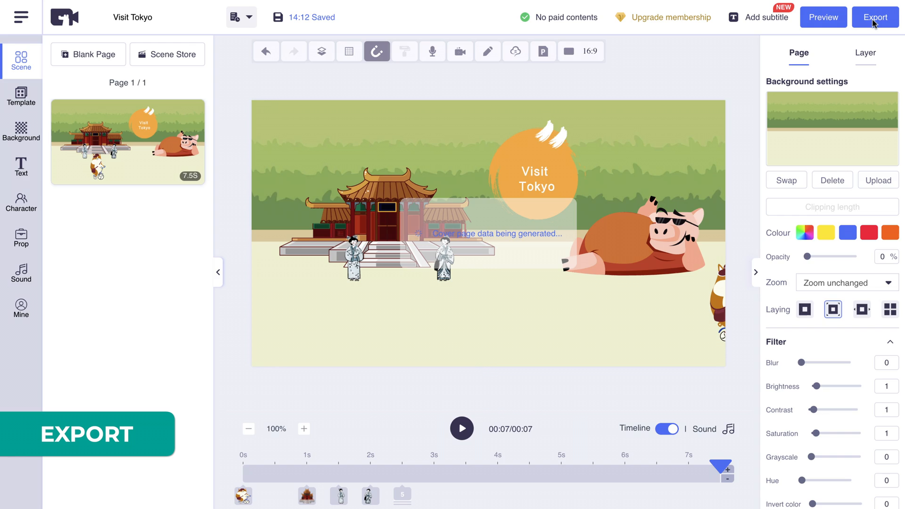
{"action": "left_click", "coordinate": [874, 16]}
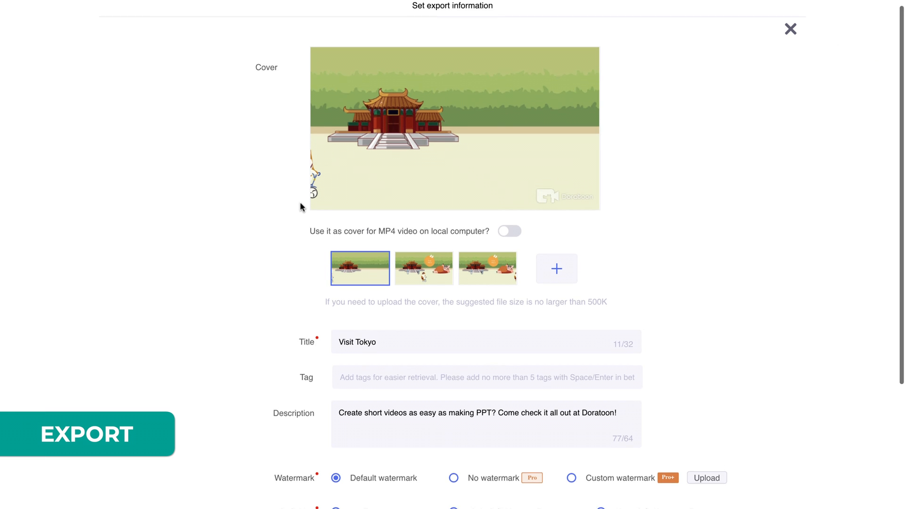
Choose the second thumbnail as cover, then review title, description, watermark and definition options.
{"action": "scroll", "scroll_direction": "down", "scroll_amount": 3}
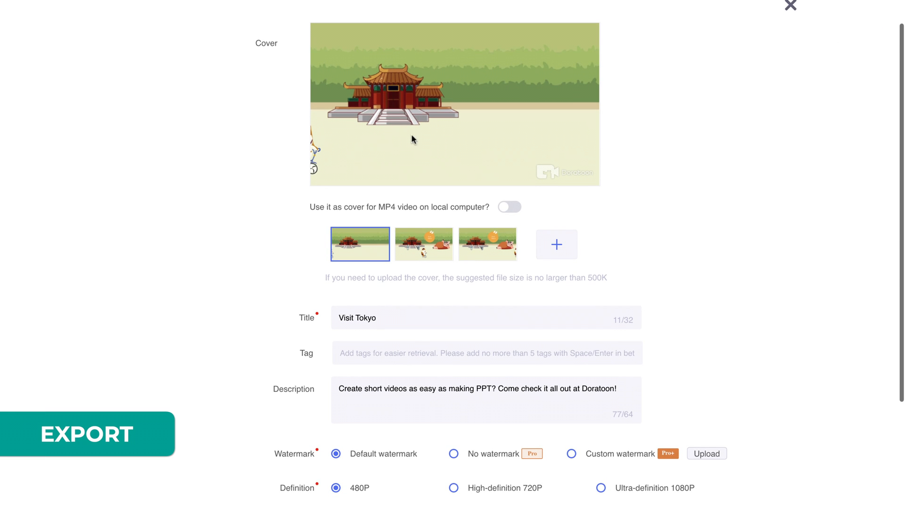
{"action": "left_click", "coordinate": [423, 244]}
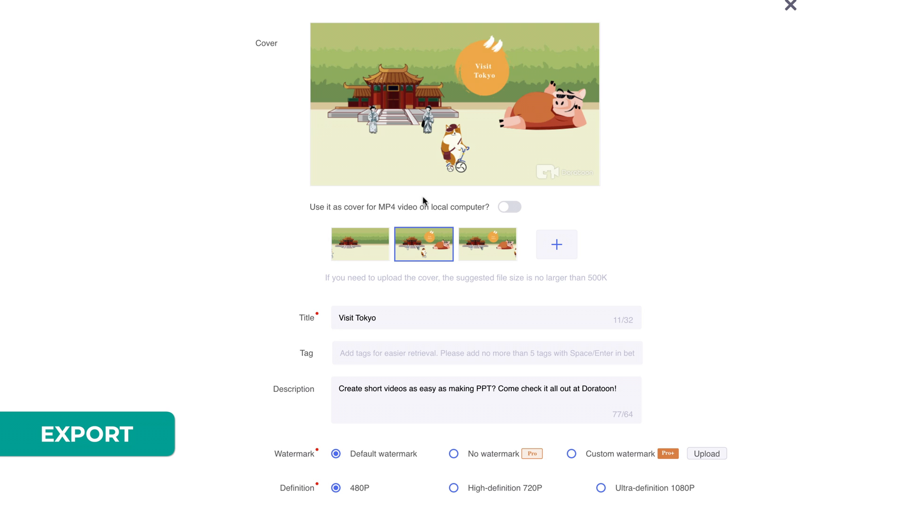
{"action": "scroll", "scroll_direction": "down", "scroll_amount": 3}
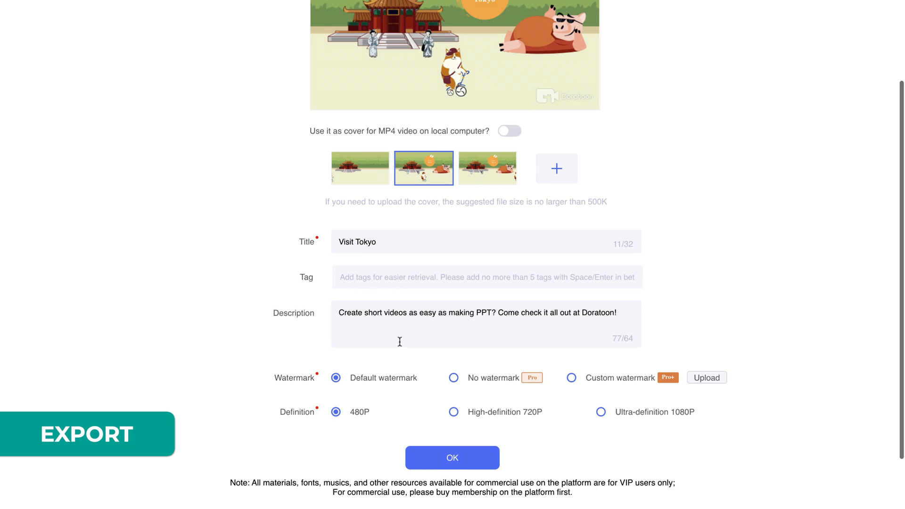
{"action": "scroll", "scroll_direction": "down", "scroll_amount": 3}
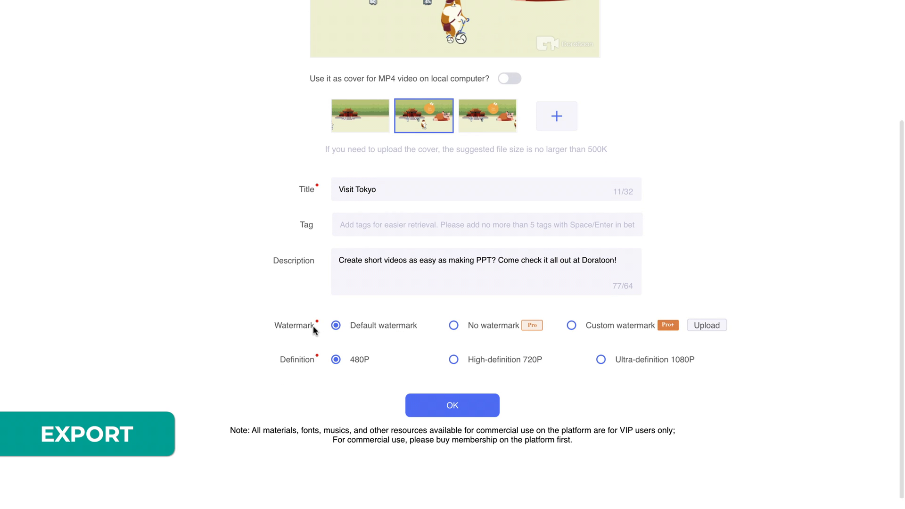
{"action": "scroll", "scroll_direction": "down", "scroll_amount": 3}
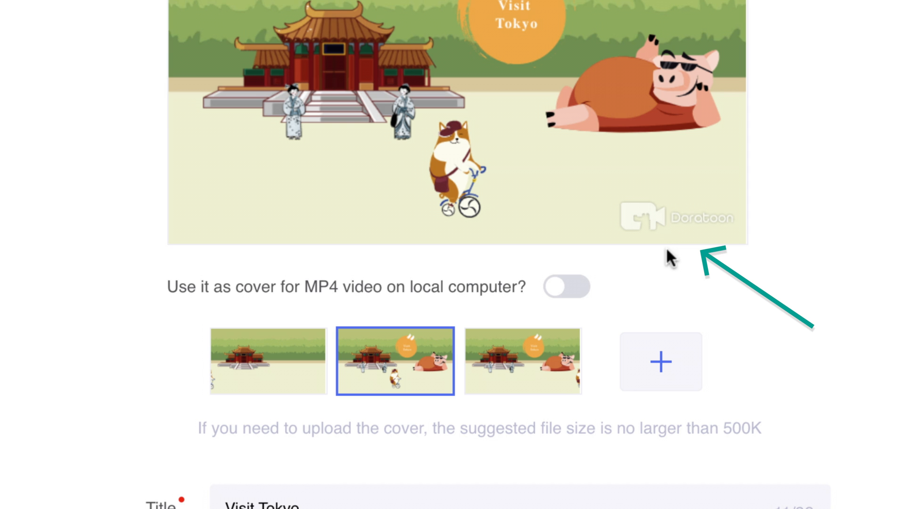
{"action": "mouse_move", "coordinate": [669, 228]}
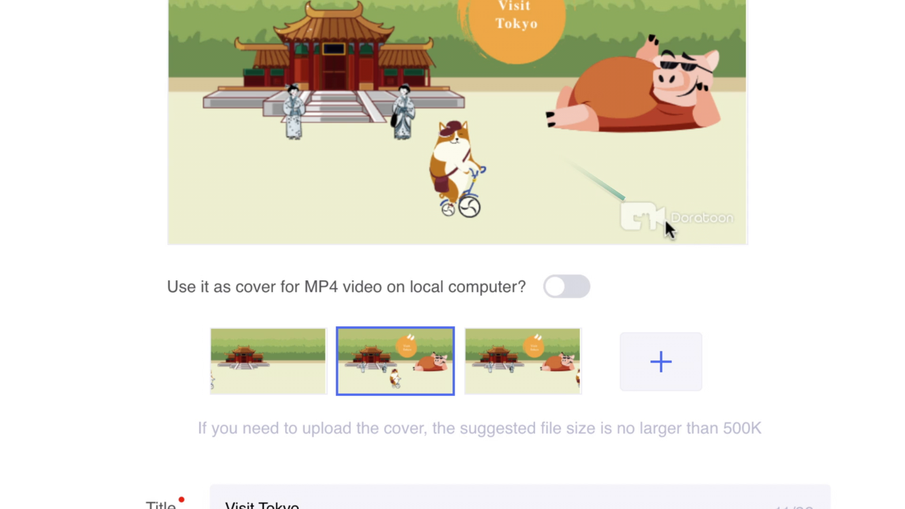
{"action": "scroll", "scroll_direction": "down", "scroll_amount": 3}
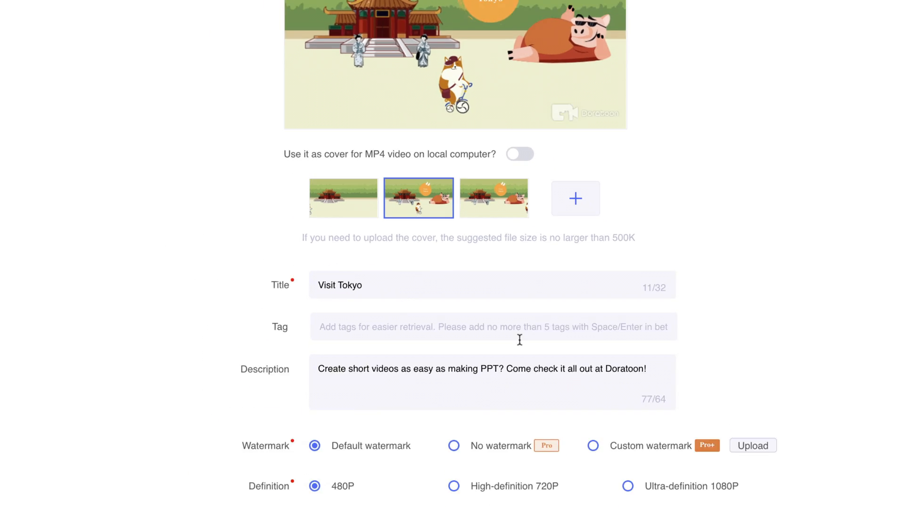
{"action": "scroll", "scroll_direction": "down", "scroll_amount": 3}
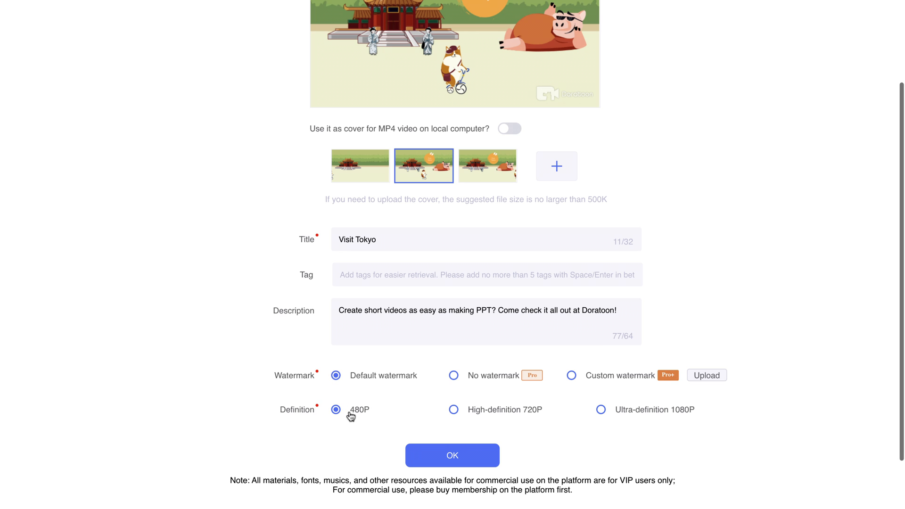
{"action": "mouse_move", "coordinate": [475, 413]}
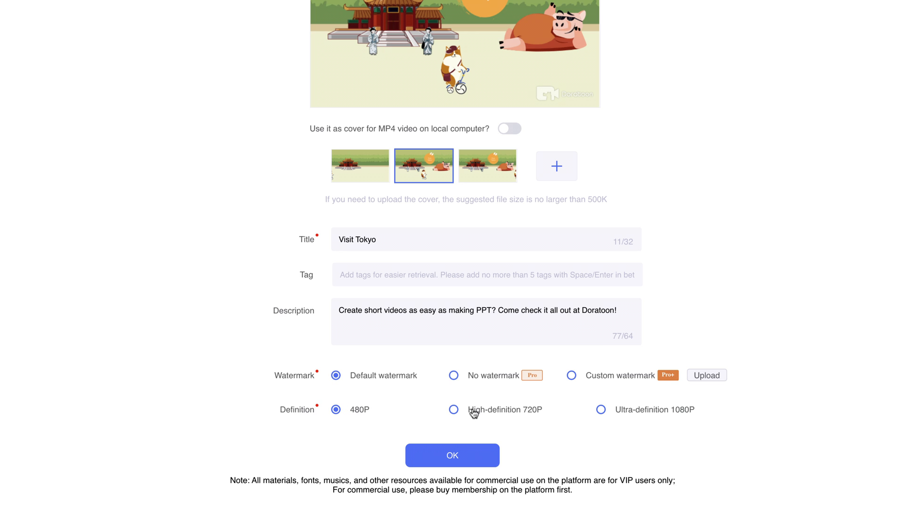
Export the Visit Tokyo video at Ultra-definition 1080P.
{"action": "left_click", "coordinate": [600, 409]}
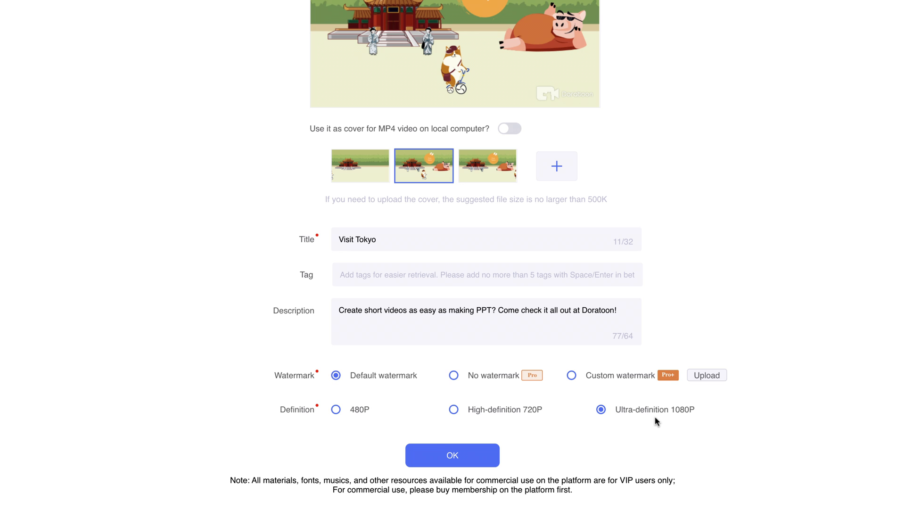
{"action": "mouse_move", "coordinate": [676, 418]}
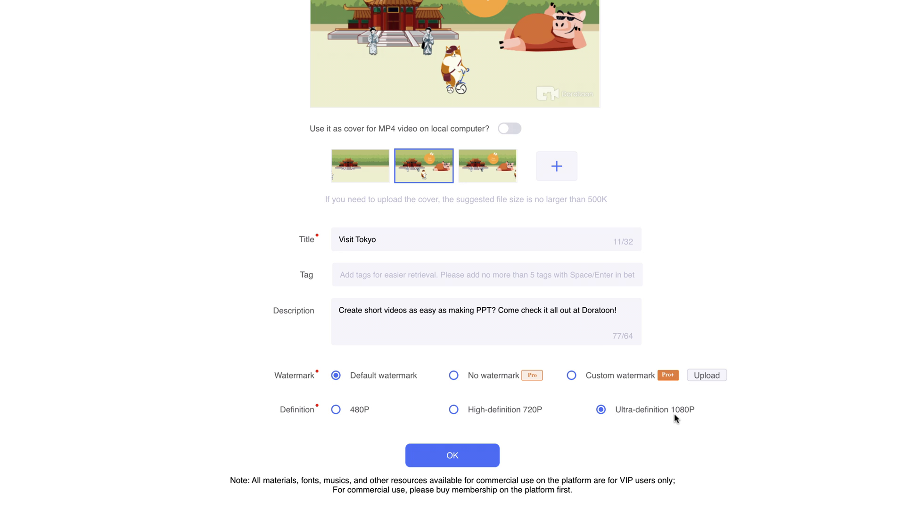
{"action": "mouse_move", "coordinate": [452, 455]}
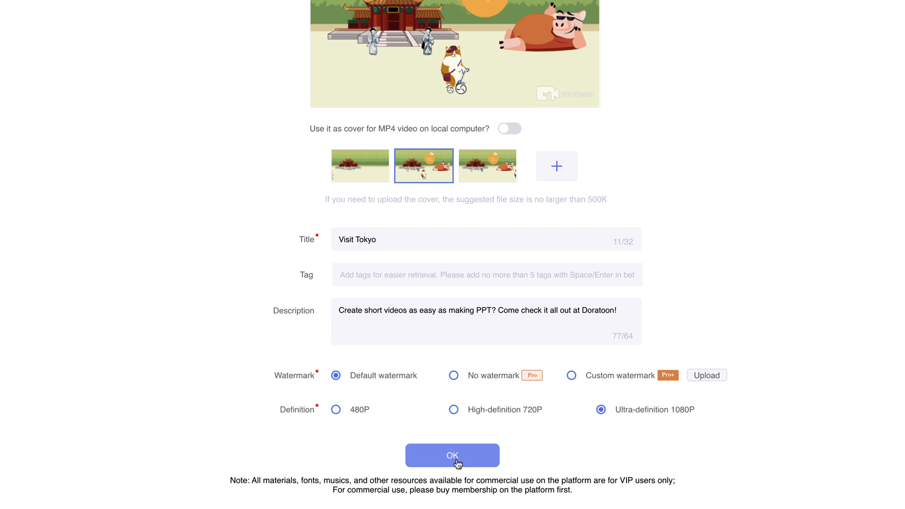
{"action": "left_click", "coordinate": [452, 455]}
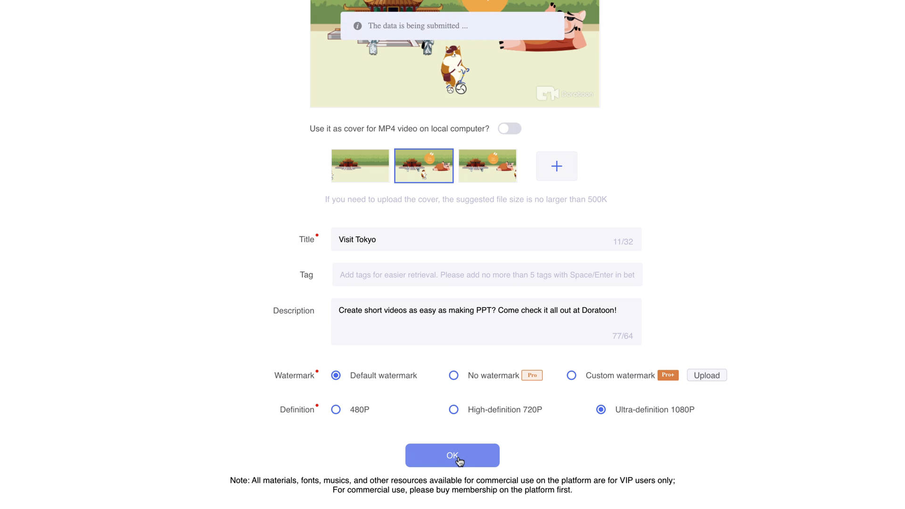
{"action": "left_click", "coordinate": [452, 455]}
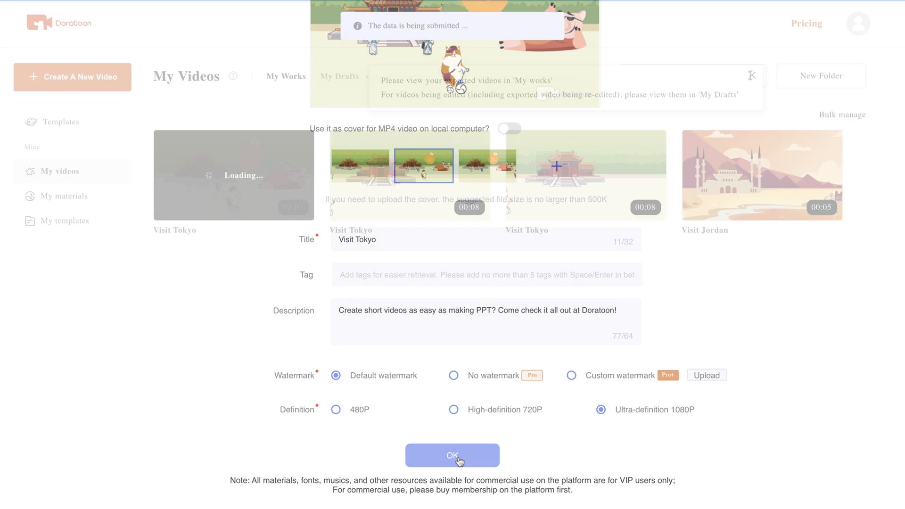
Open My Videos to see the exported Visit Tokyo video finish loading.
{"action": "left_click", "coordinate": [452, 455]}
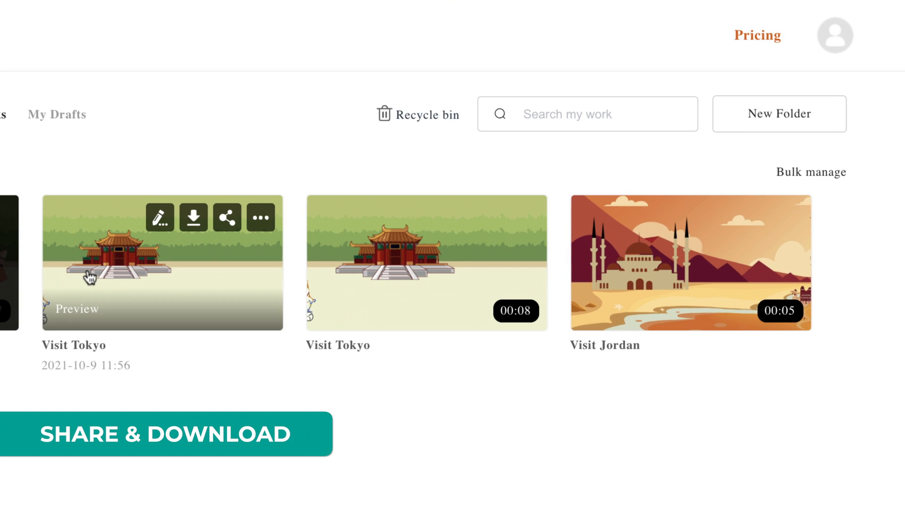
{"action": "mouse_move", "coordinate": [570, 285]}
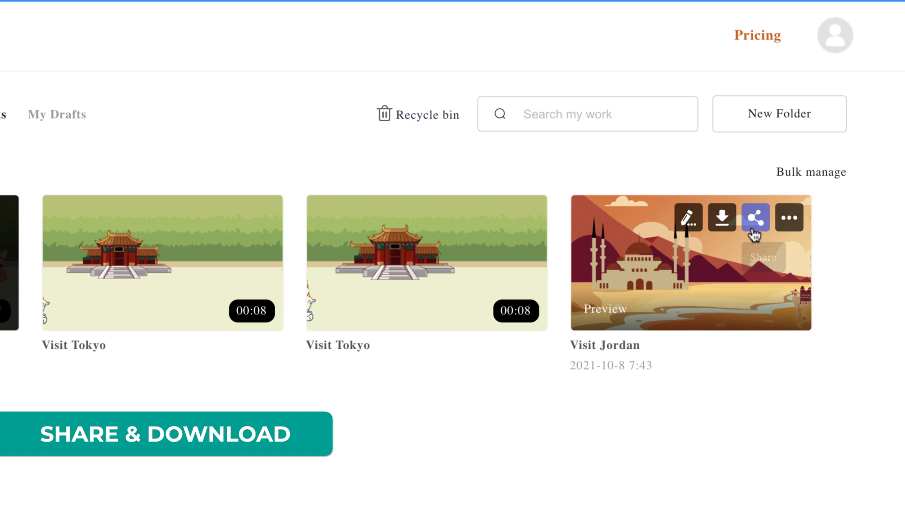
{"action": "mouse_move", "coordinate": [755, 218]}
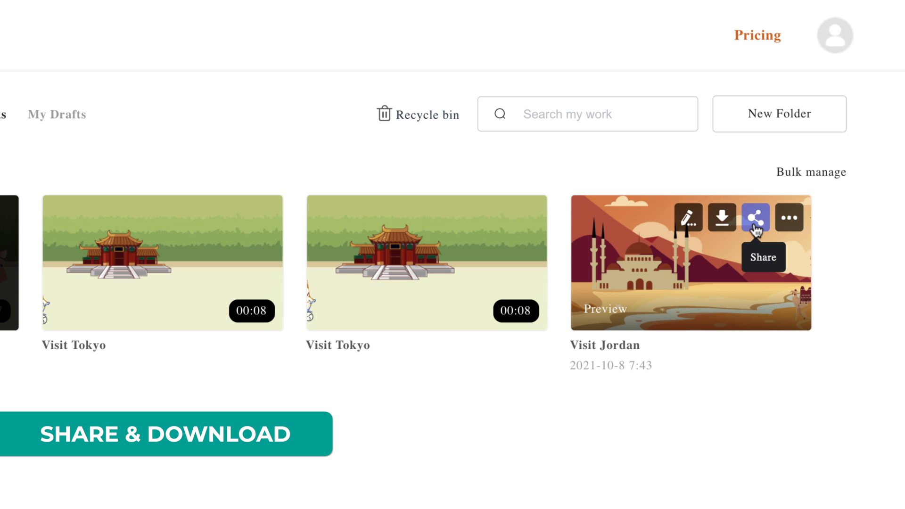